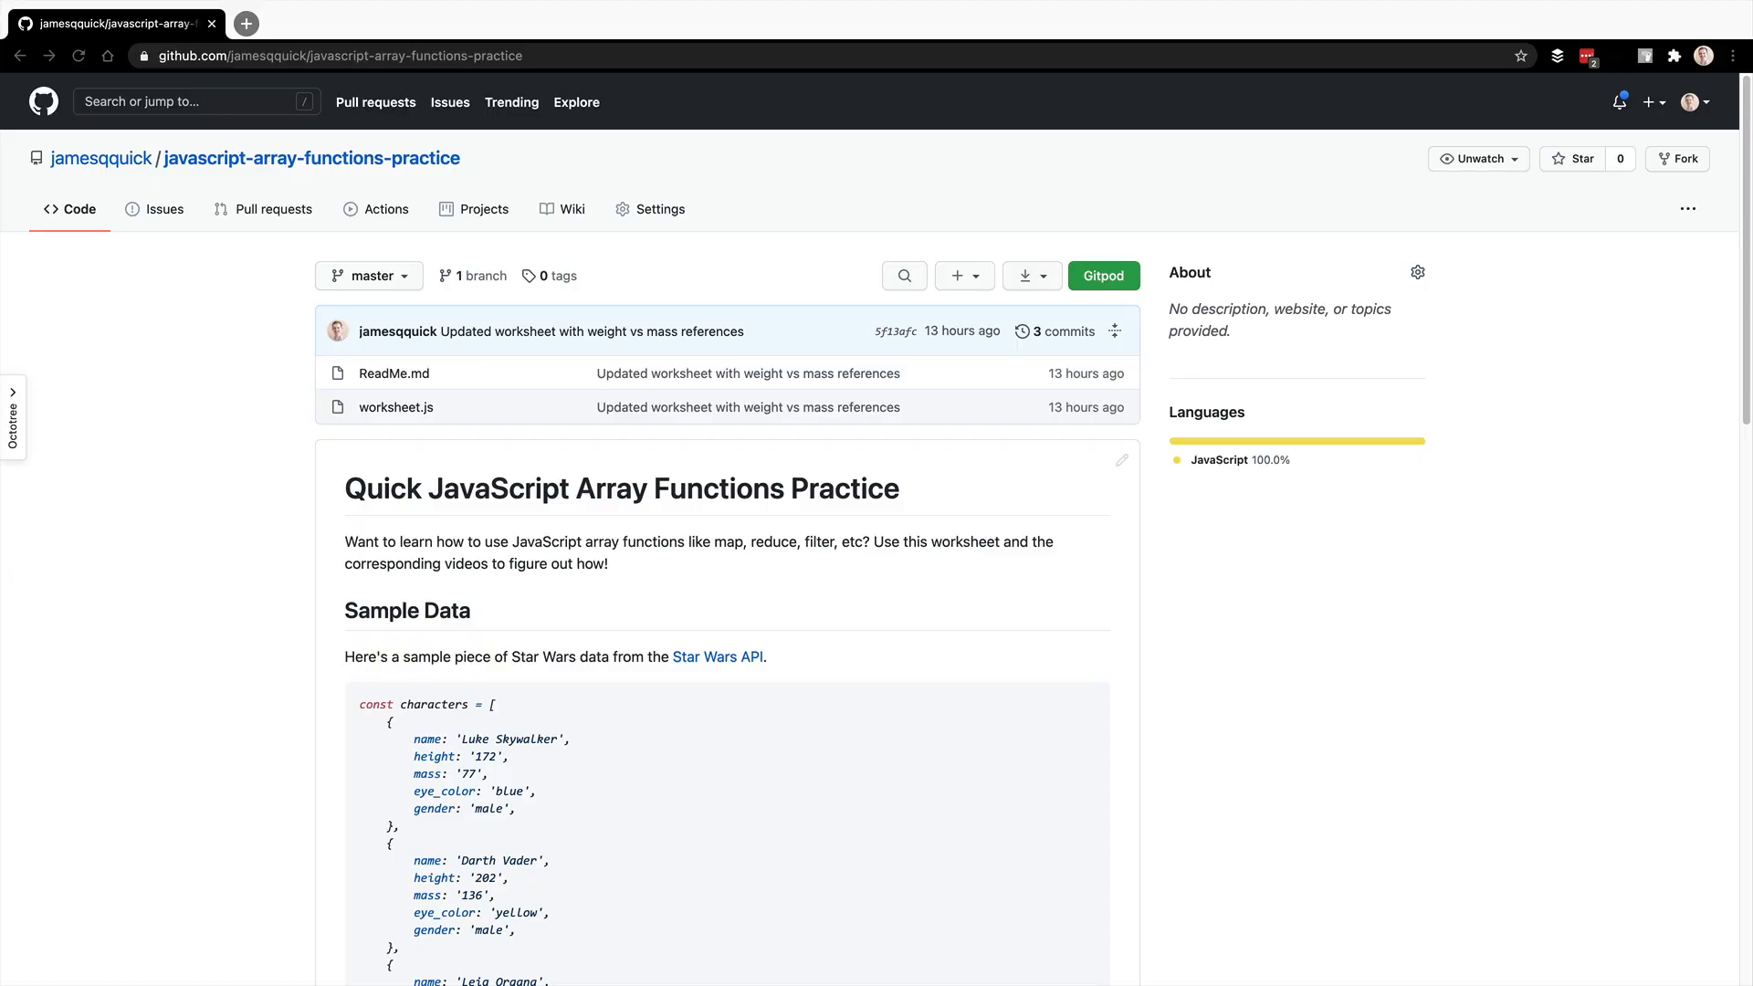
{"action": "mouse_move", "coordinate": [419, 584]}
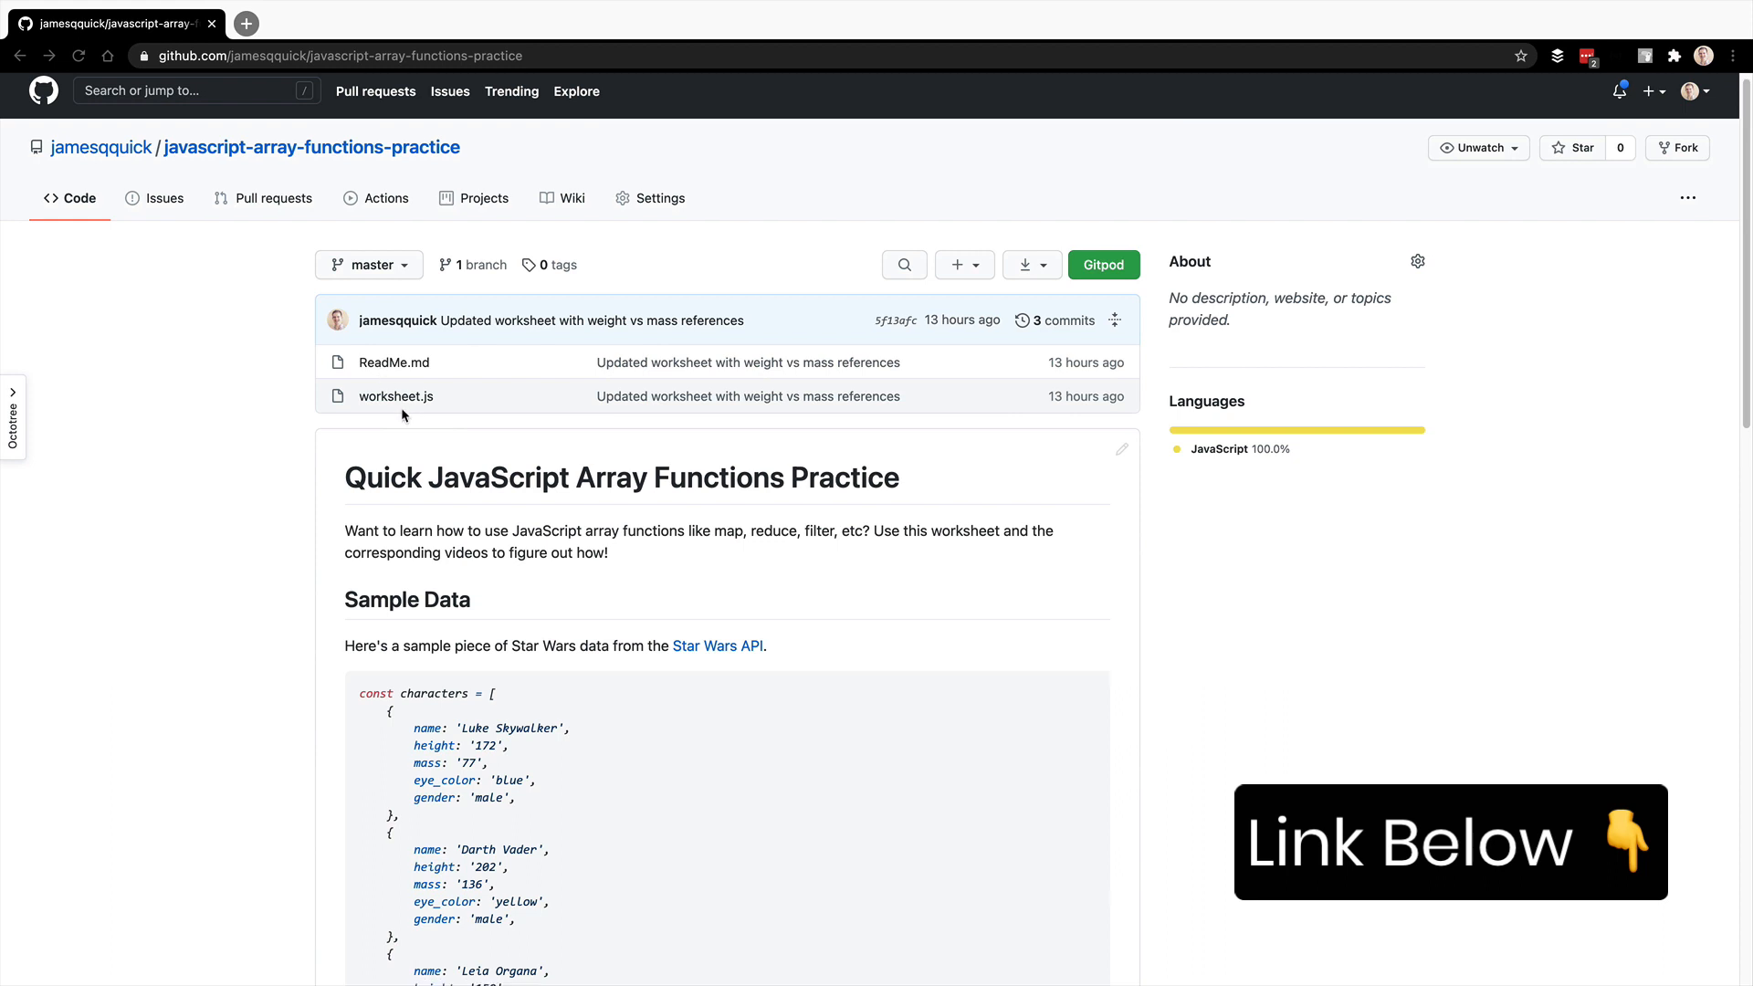
- Scroll the README past the Star Wars sample data down to the EVERY questions
{"action": "scroll", "scroll_direction": "down", "scroll_amount": 3}
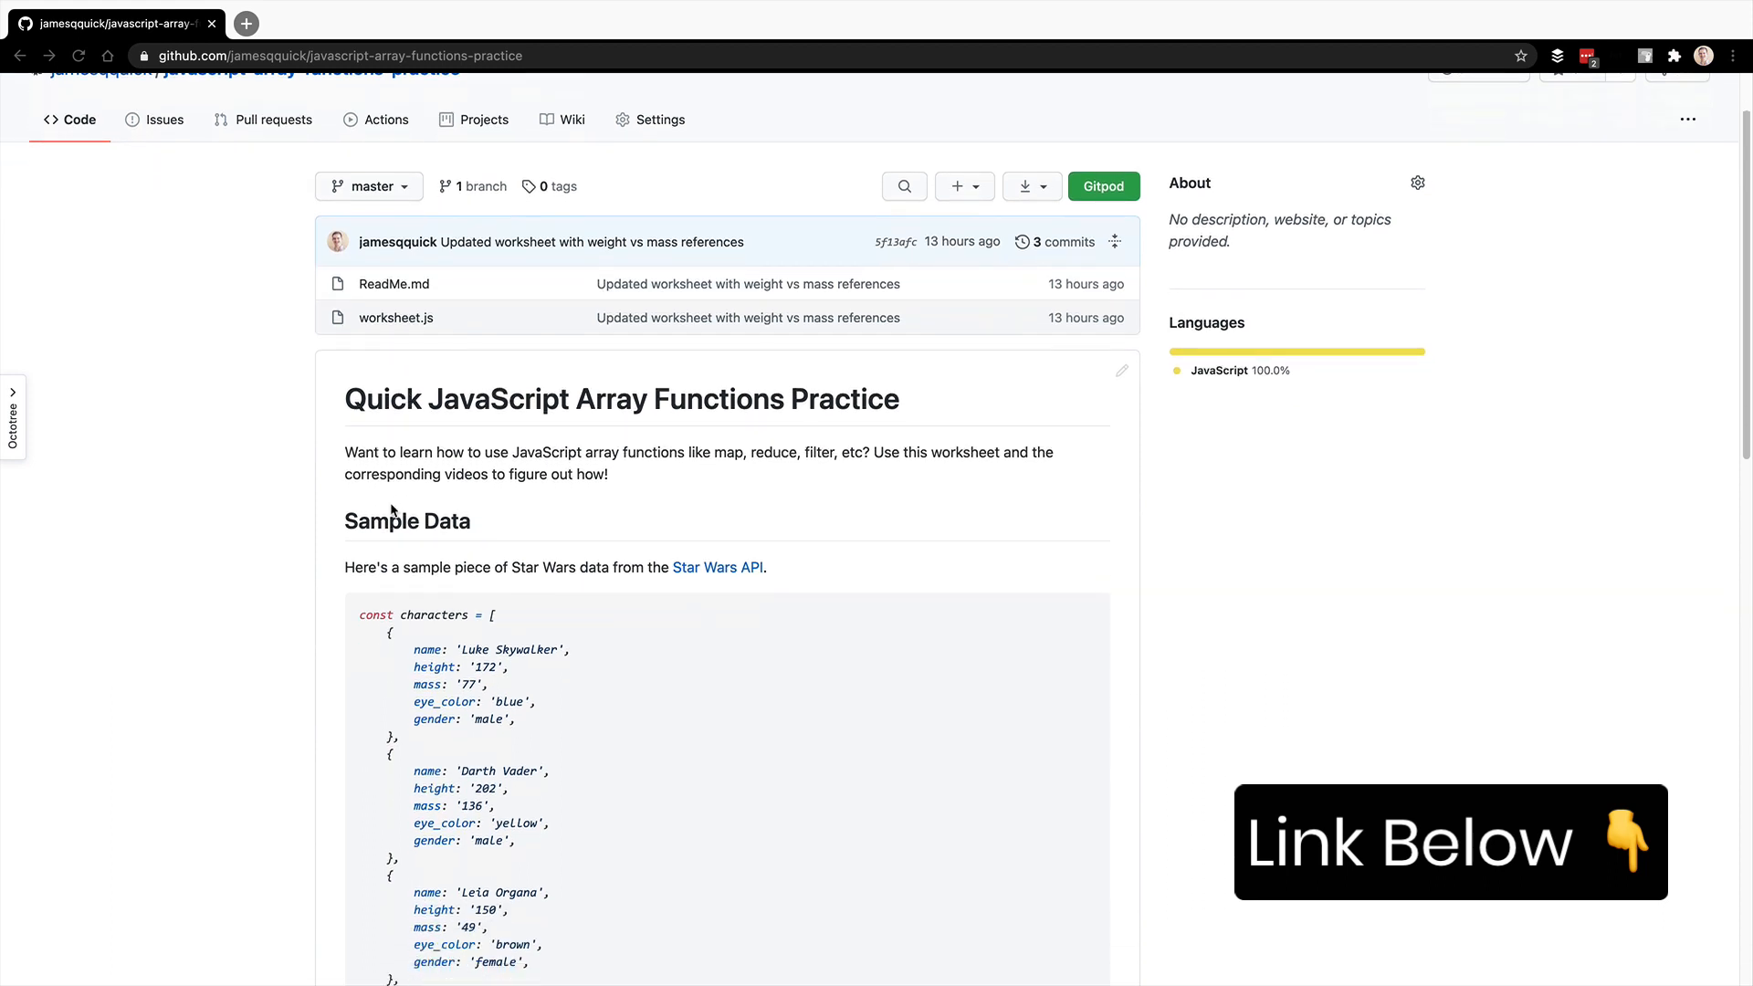
{"action": "scroll", "scroll_direction": "down", "scroll_amount": 3}
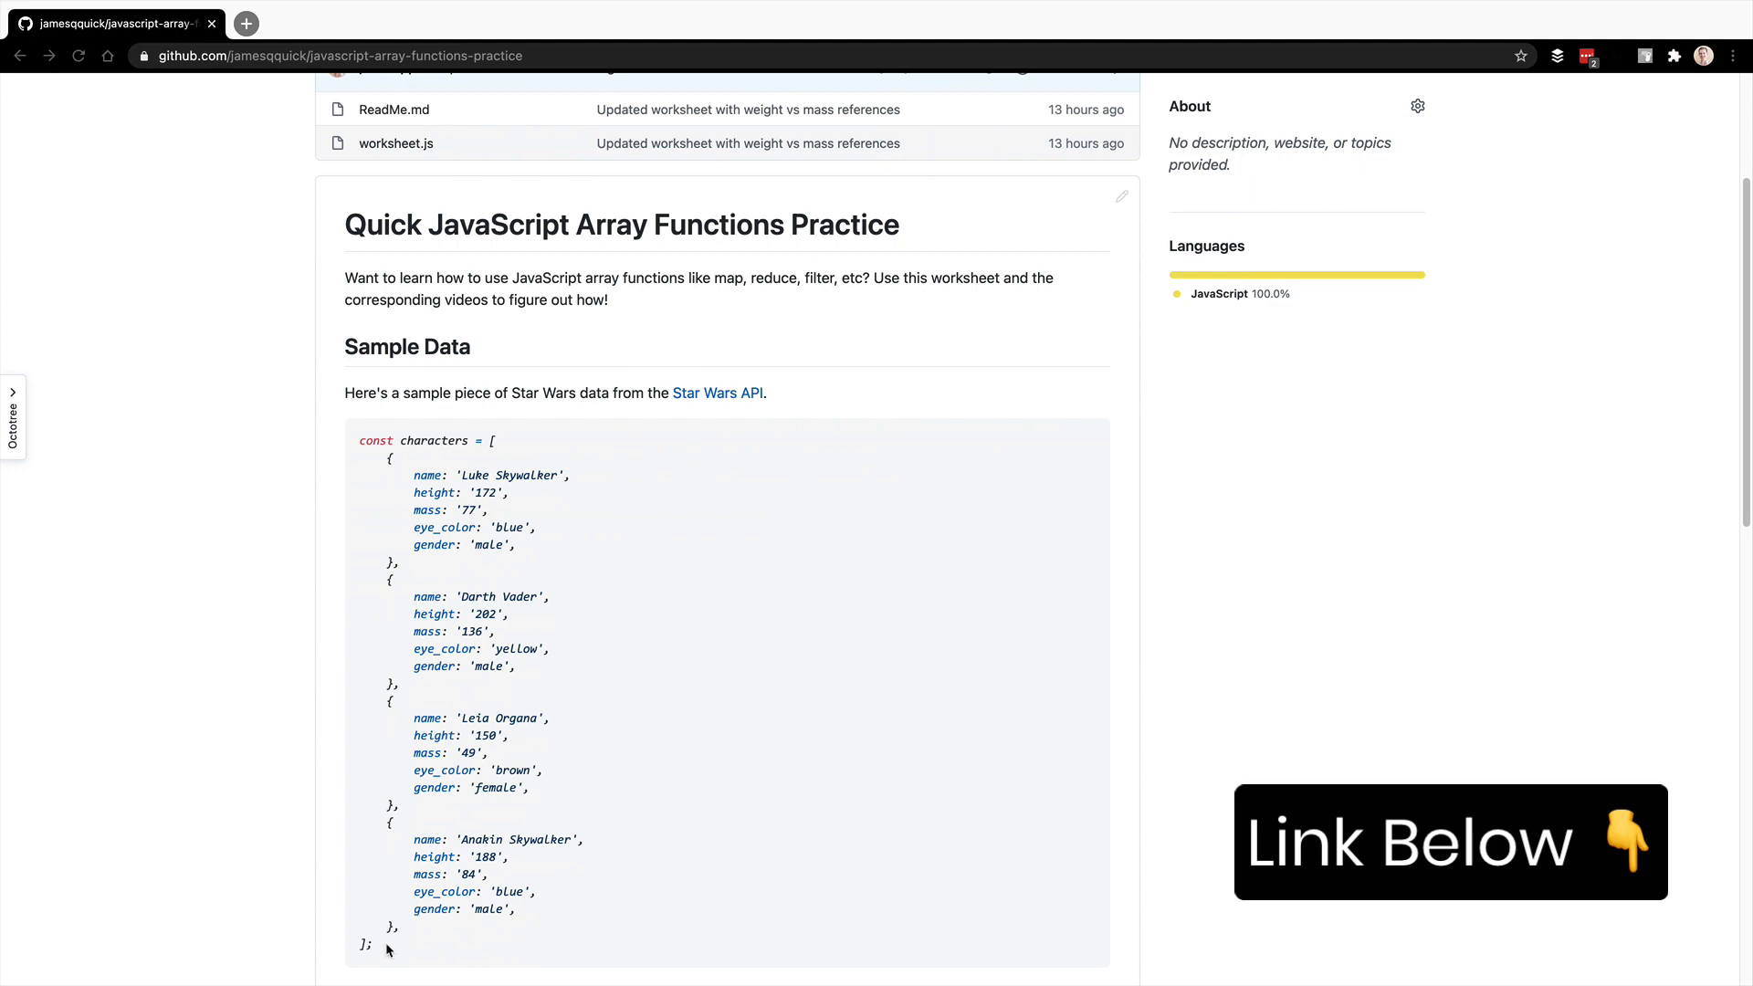
{"action": "scroll", "scroll_direction": "down", "scroll_amount": 3}
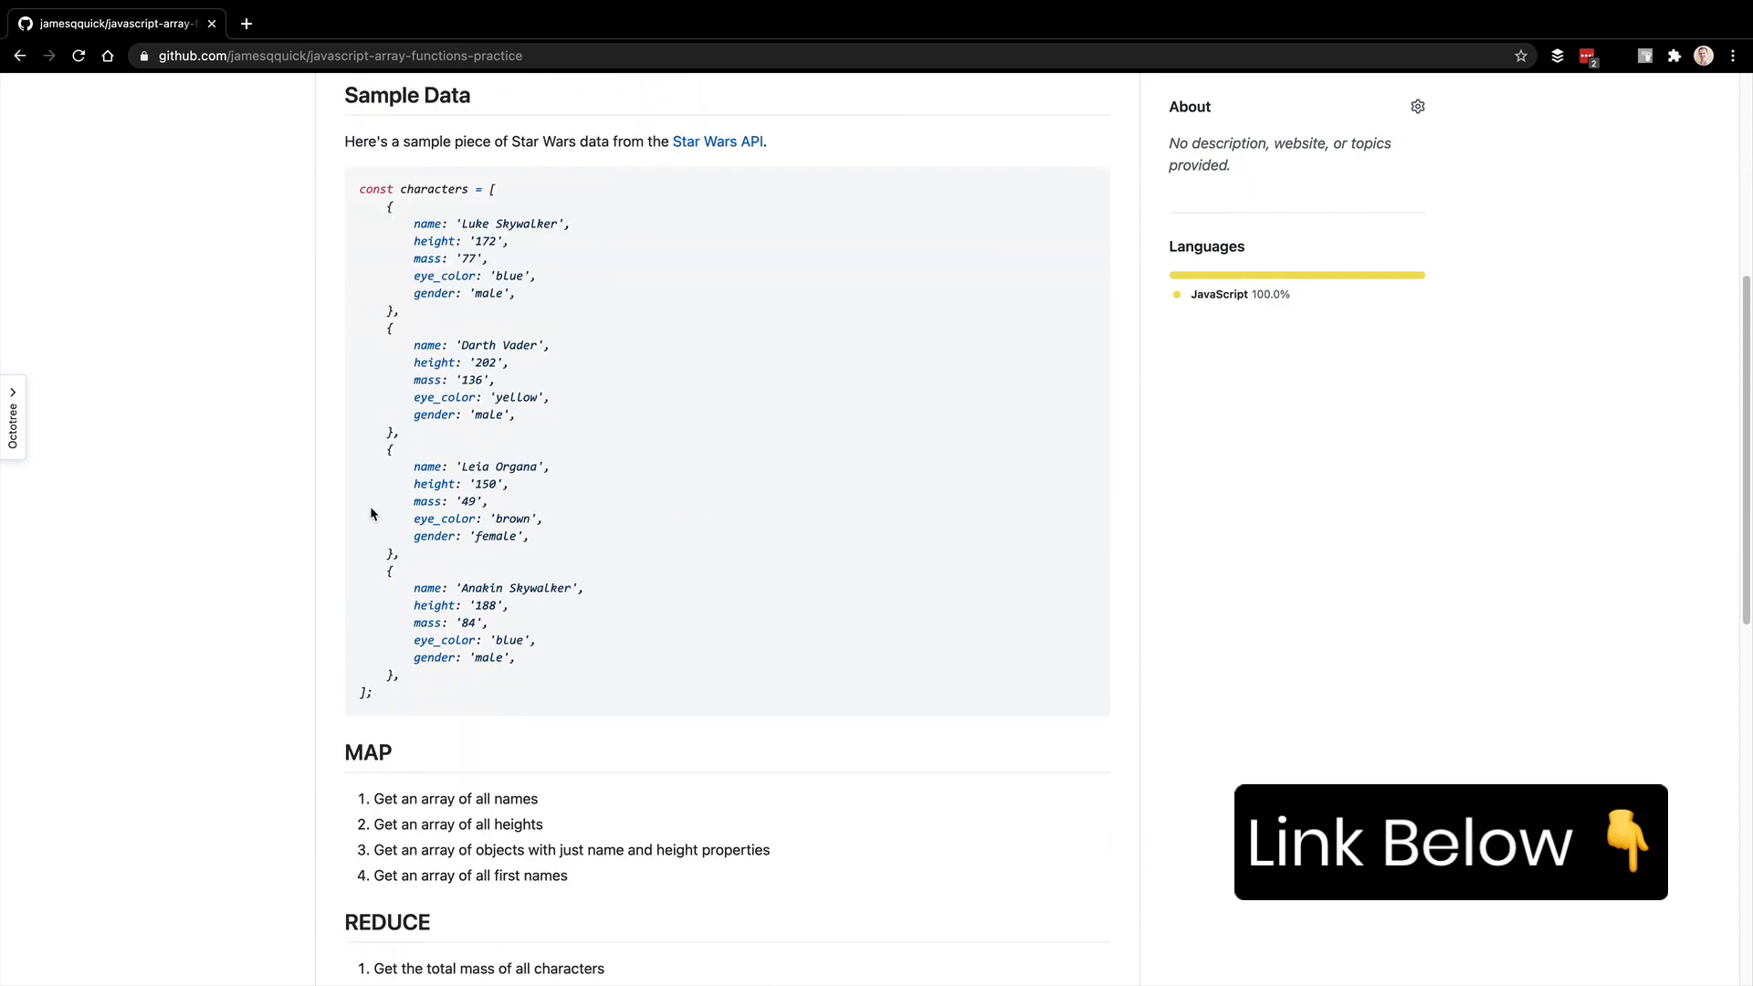
{"action": "scroll", "scroll_direction": "down", "scroll_amount": 3}
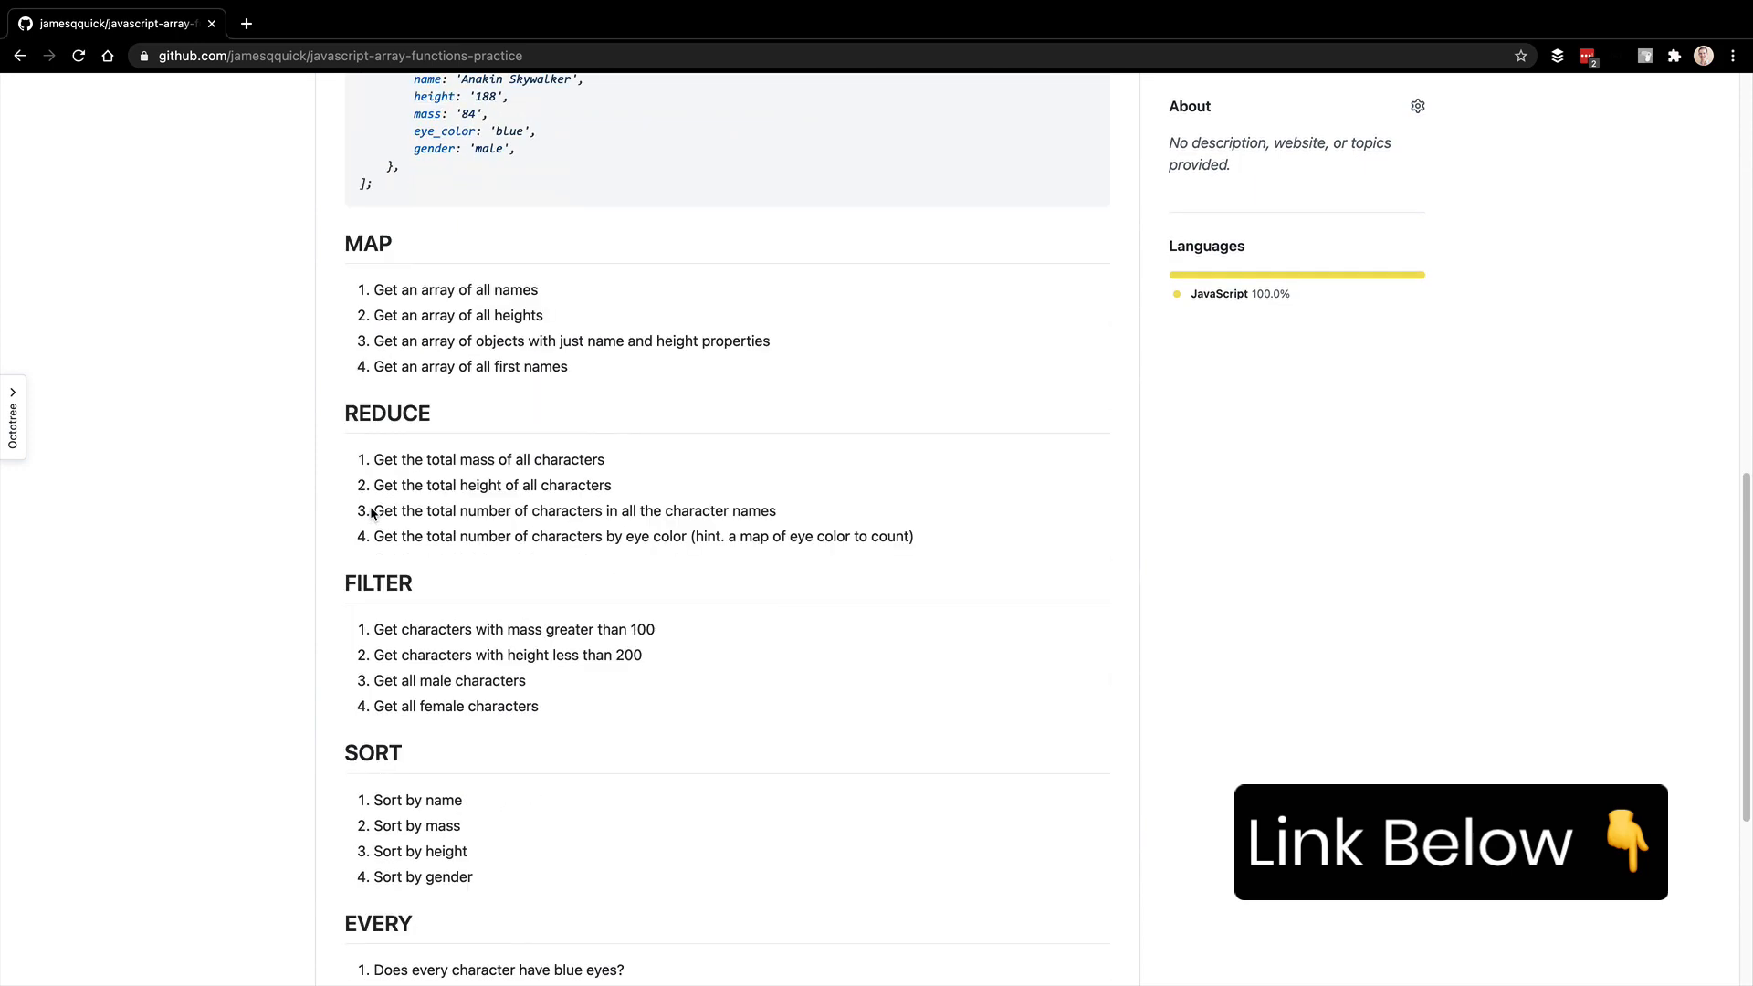
{"action": "scroll", "scroll_direction": "down", "scroll_amount": 3}
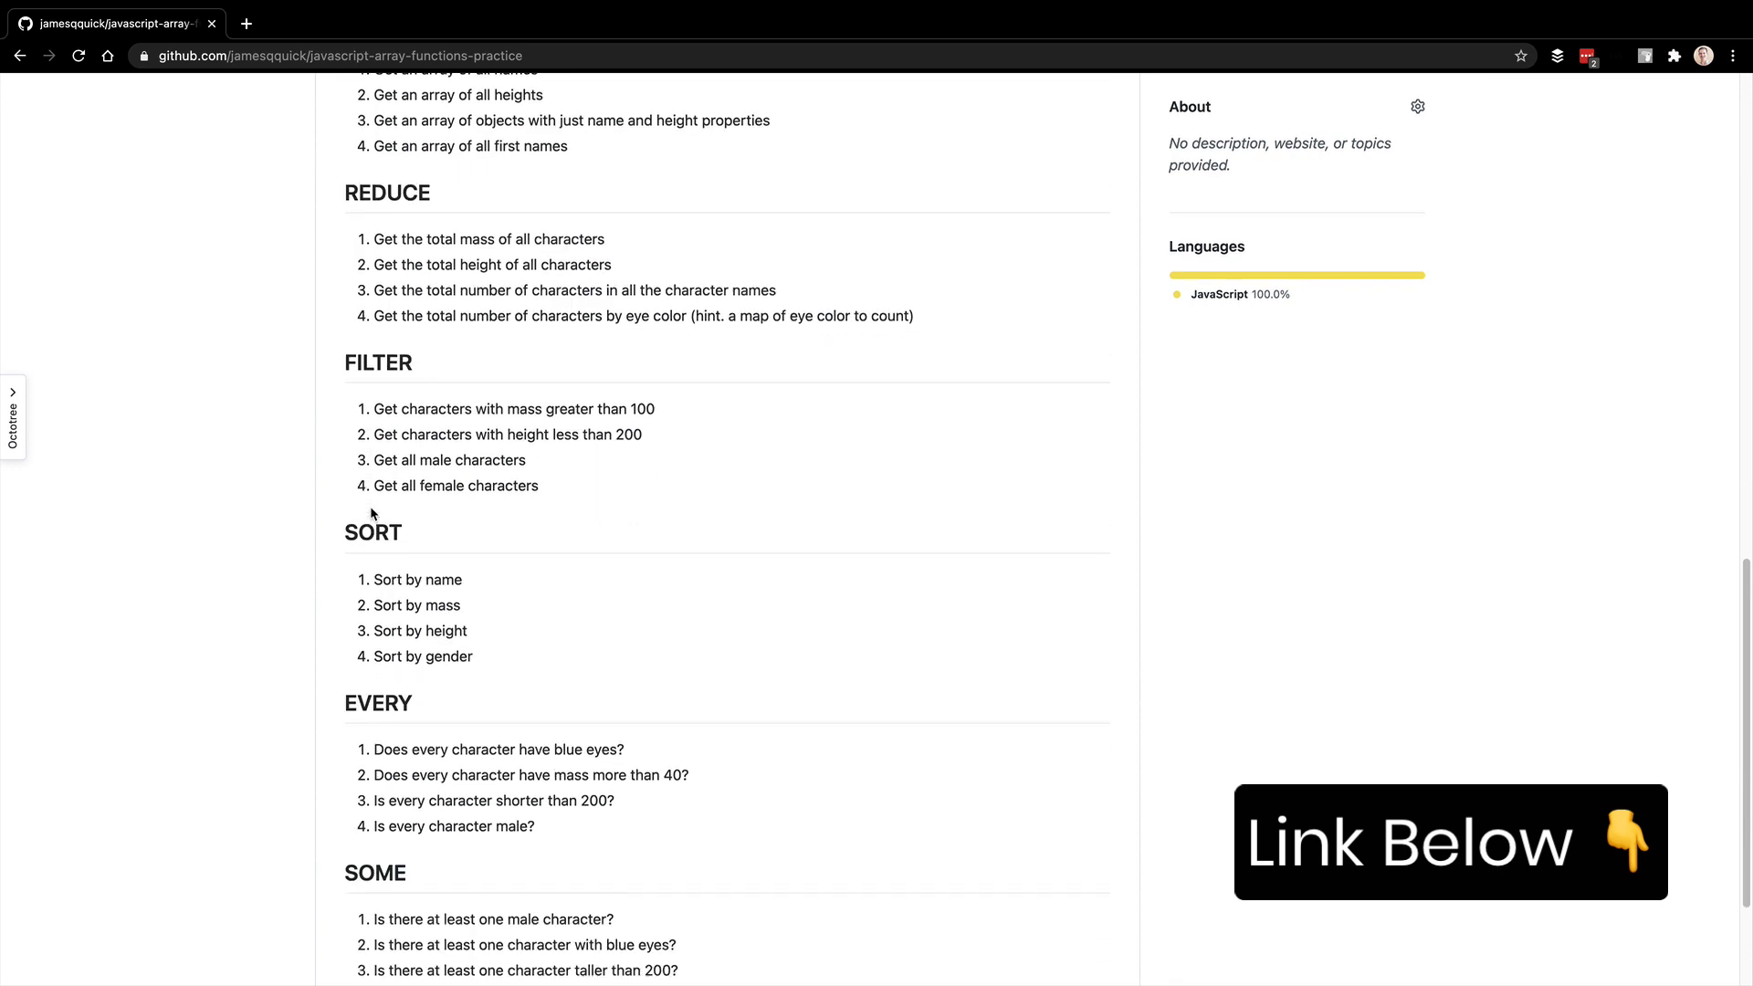
{"action": "scroll", "scroll_direction": "down", "scroll_amount": 3}
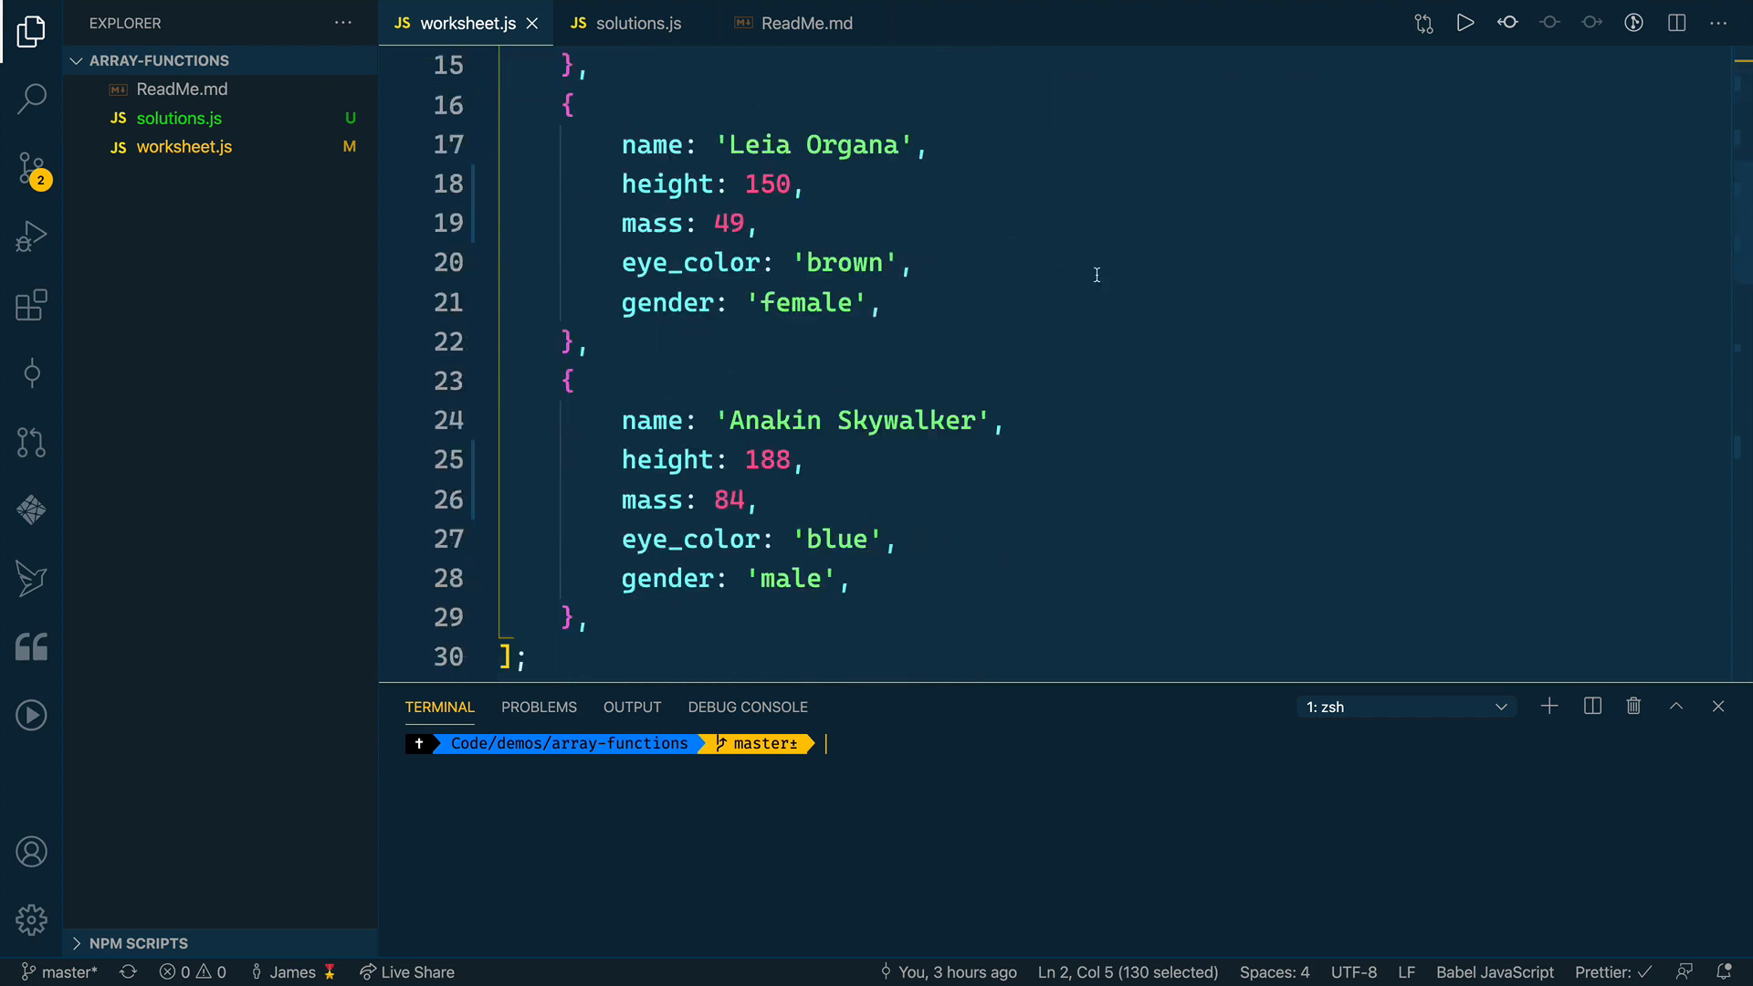
- Scroll worksheet.js down to the EVERY section comments
{"action": "scroll", "scroll_direction": "down", "scroll_amount": 3}
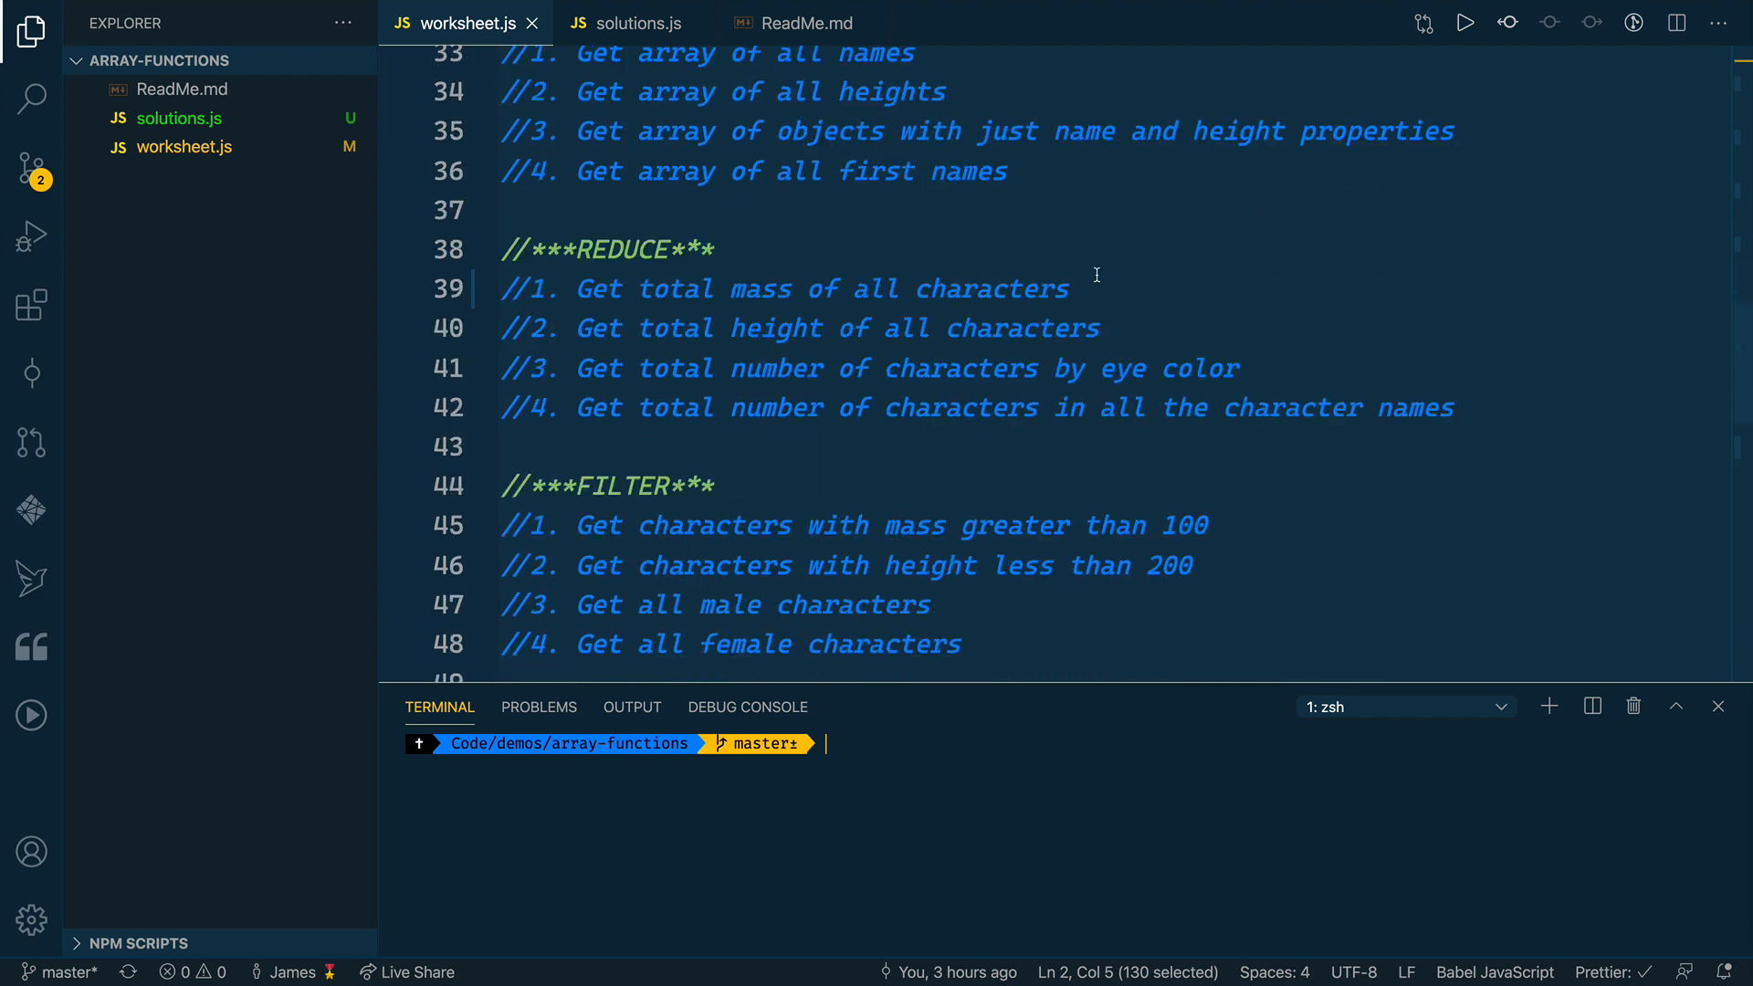
{"action": "scroll", "scroll_direction": "down", "scroll_amount": 3}
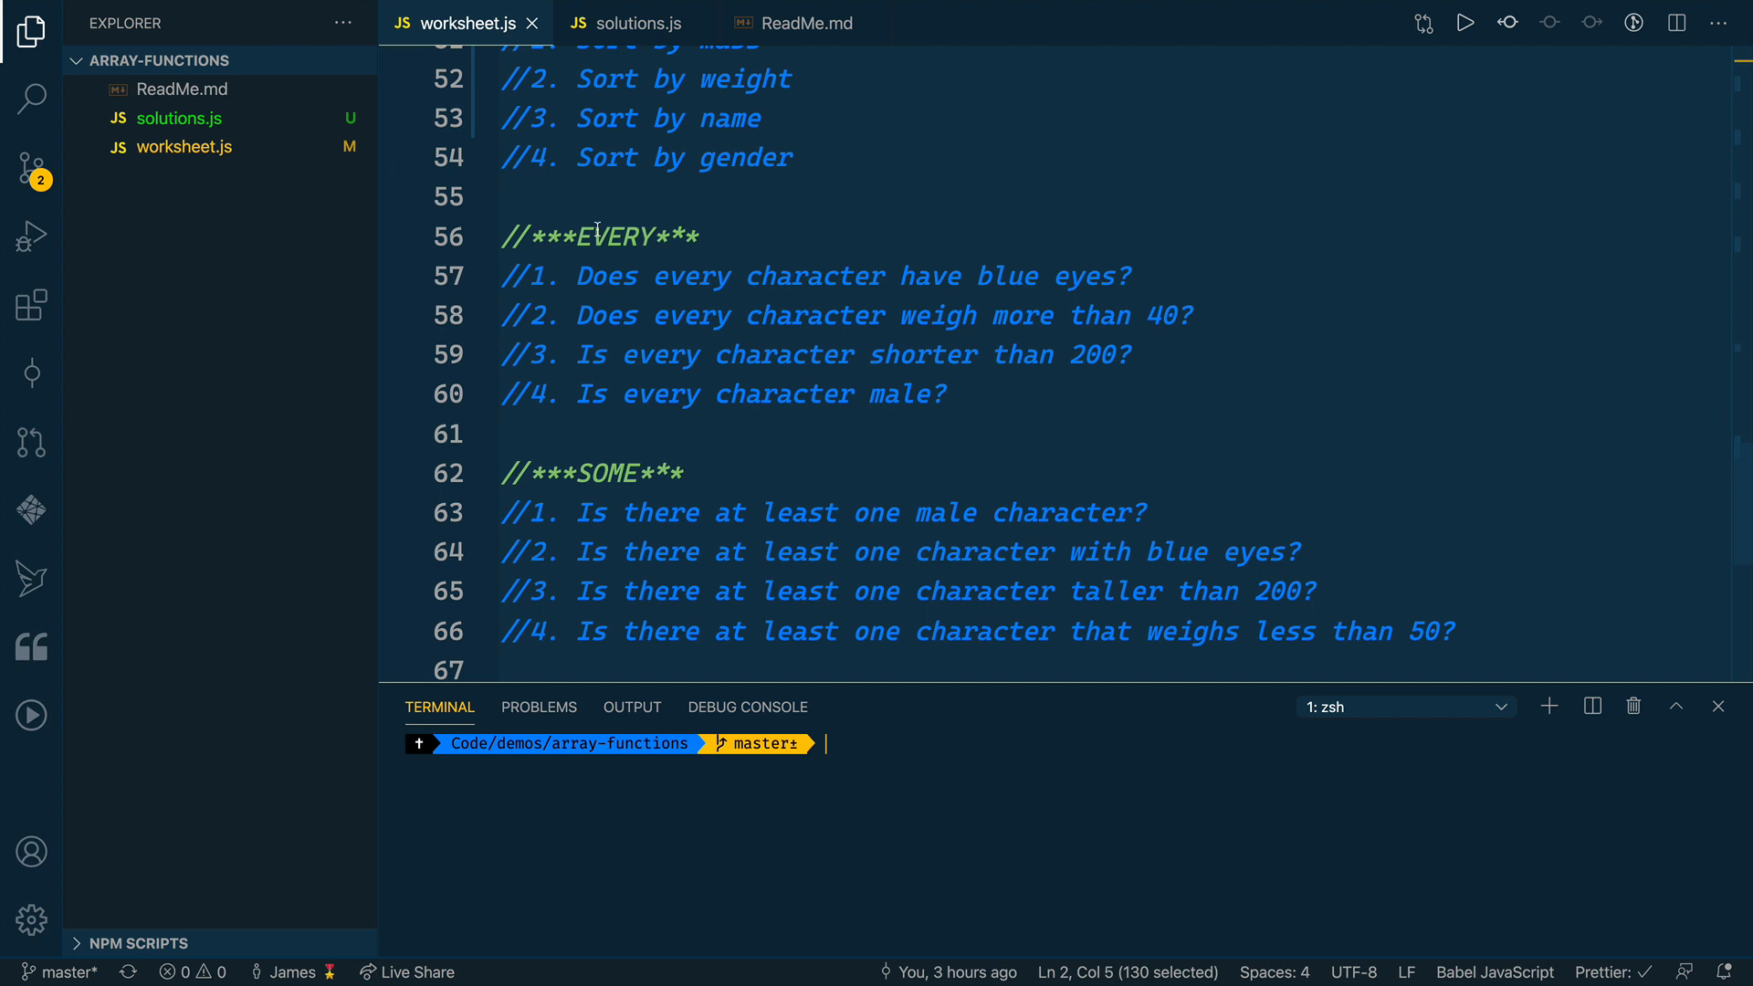
{"action": "mouse_move", "coordinate": [1014, 263]}
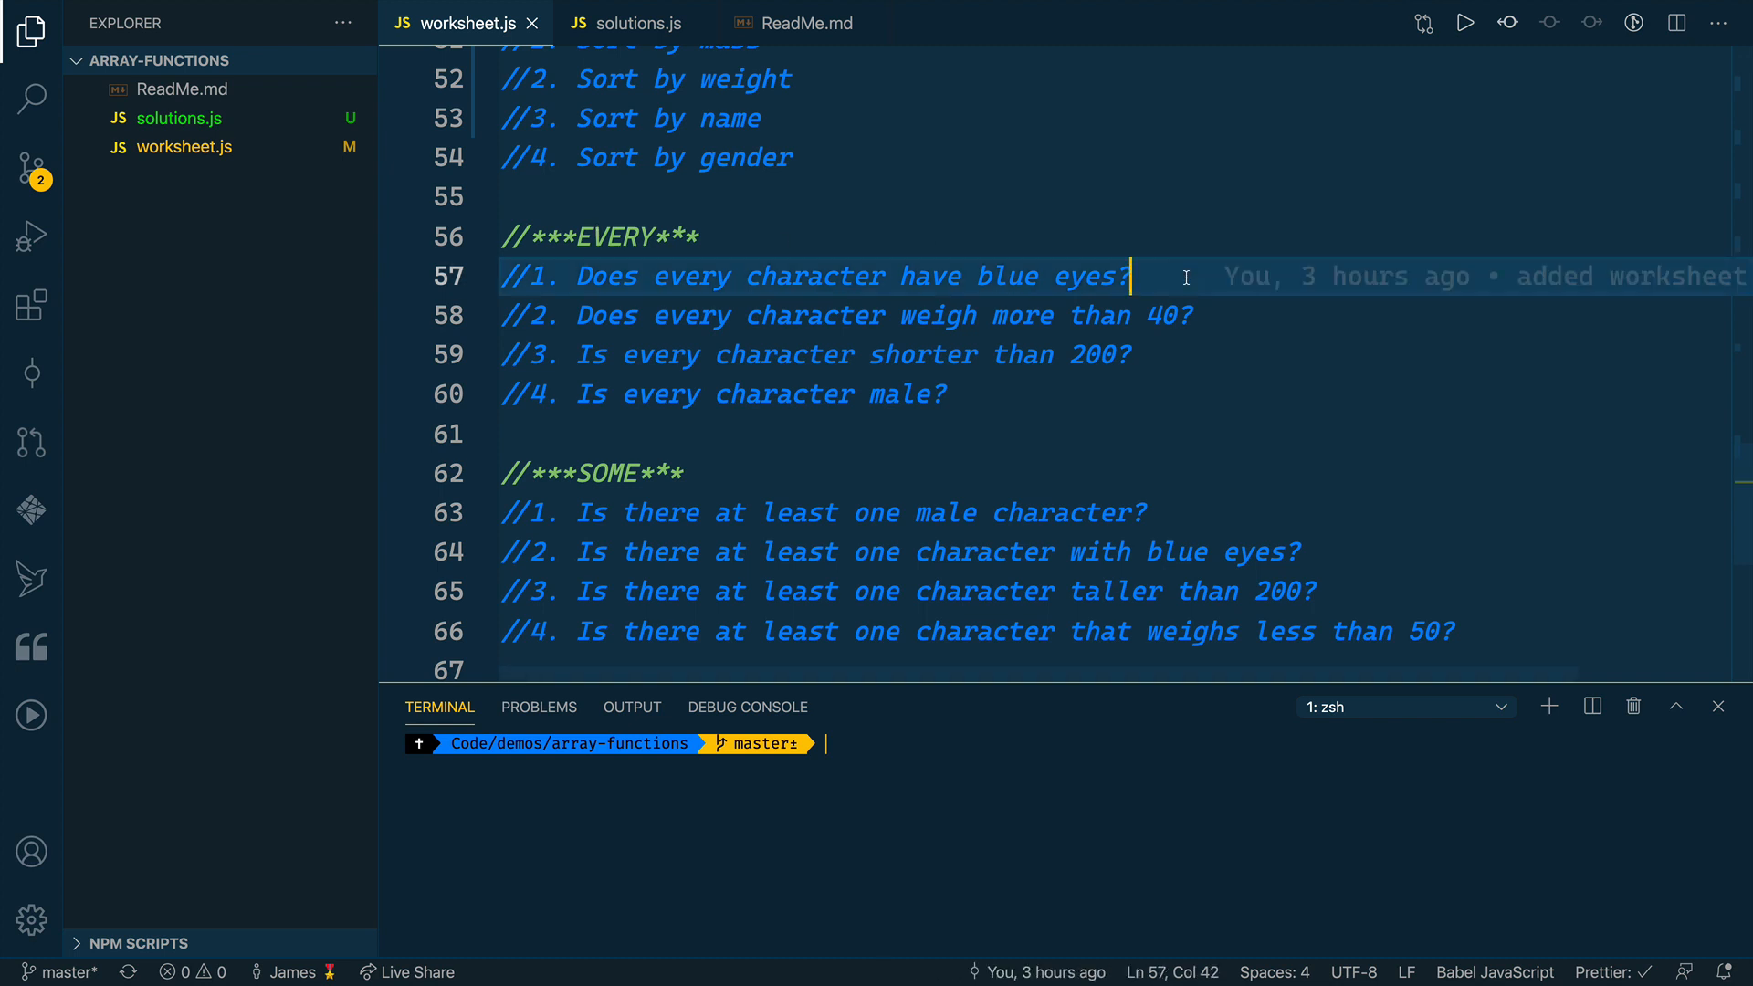
- Below question 1, declare allBlueEyes as characters.every() with a character callback
{"action": "key", "text": "Enter"}
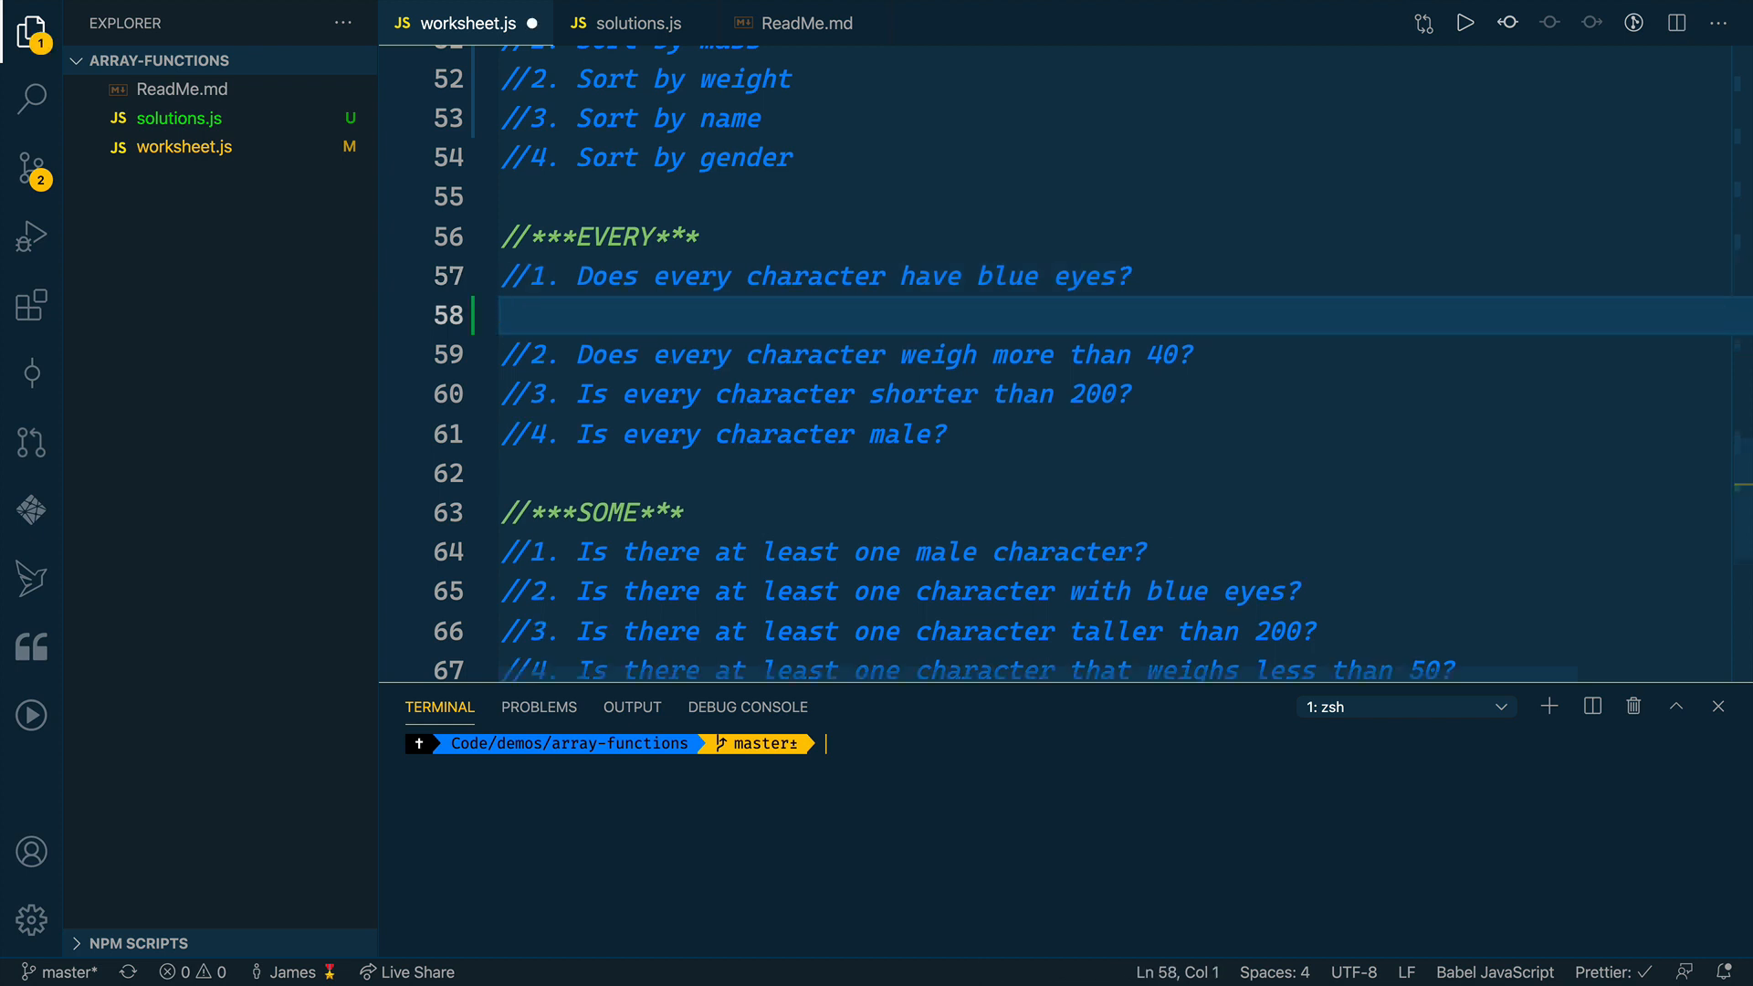
{"action": "type", "text": "const"}
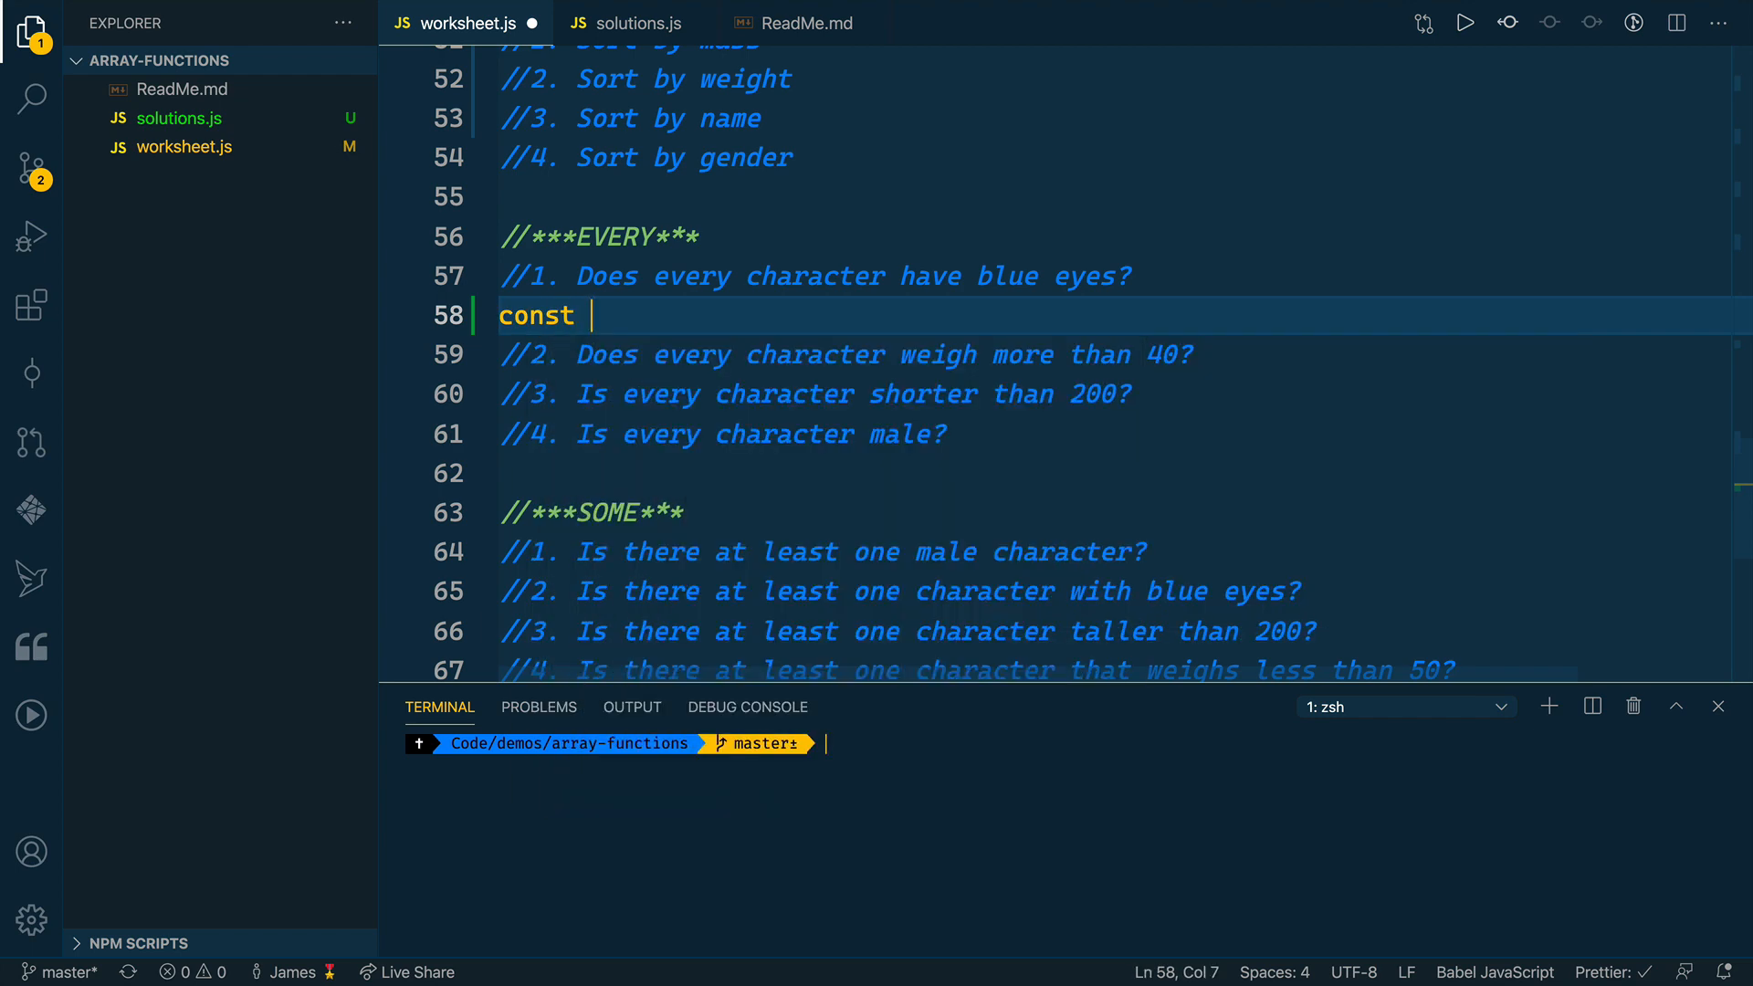
{"action": "type", "text": "allBlue"}
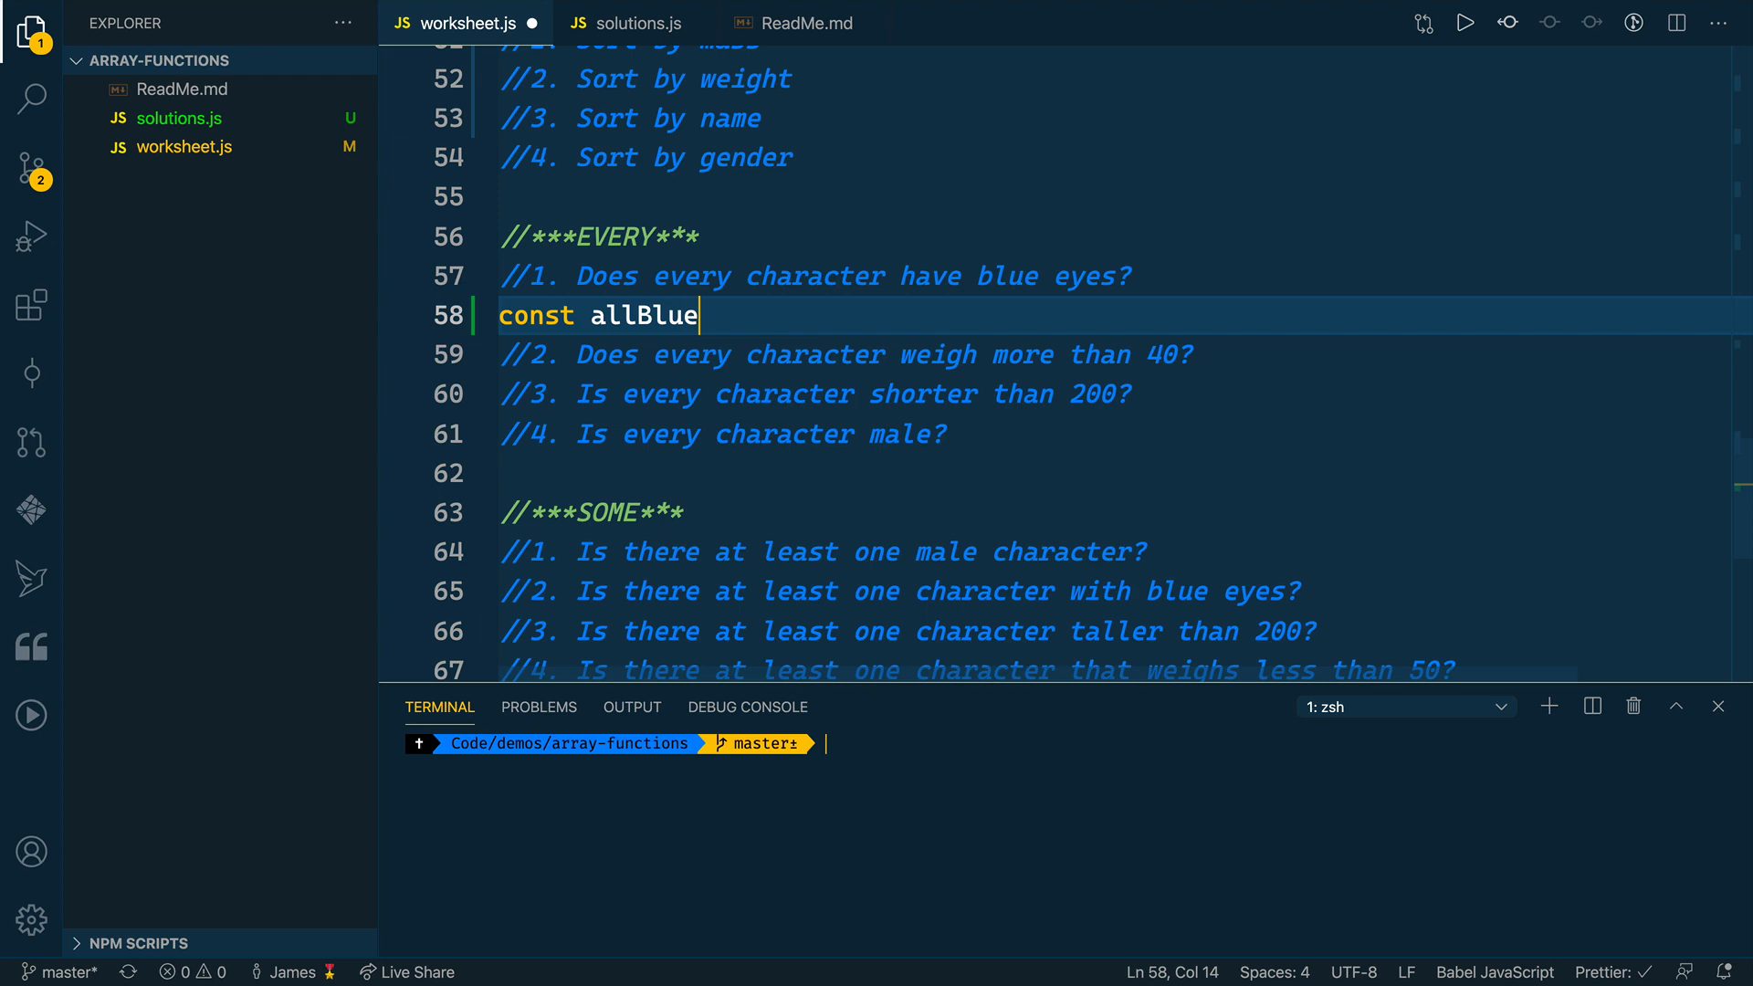
{"action": "type", "text": "Eyes ="}
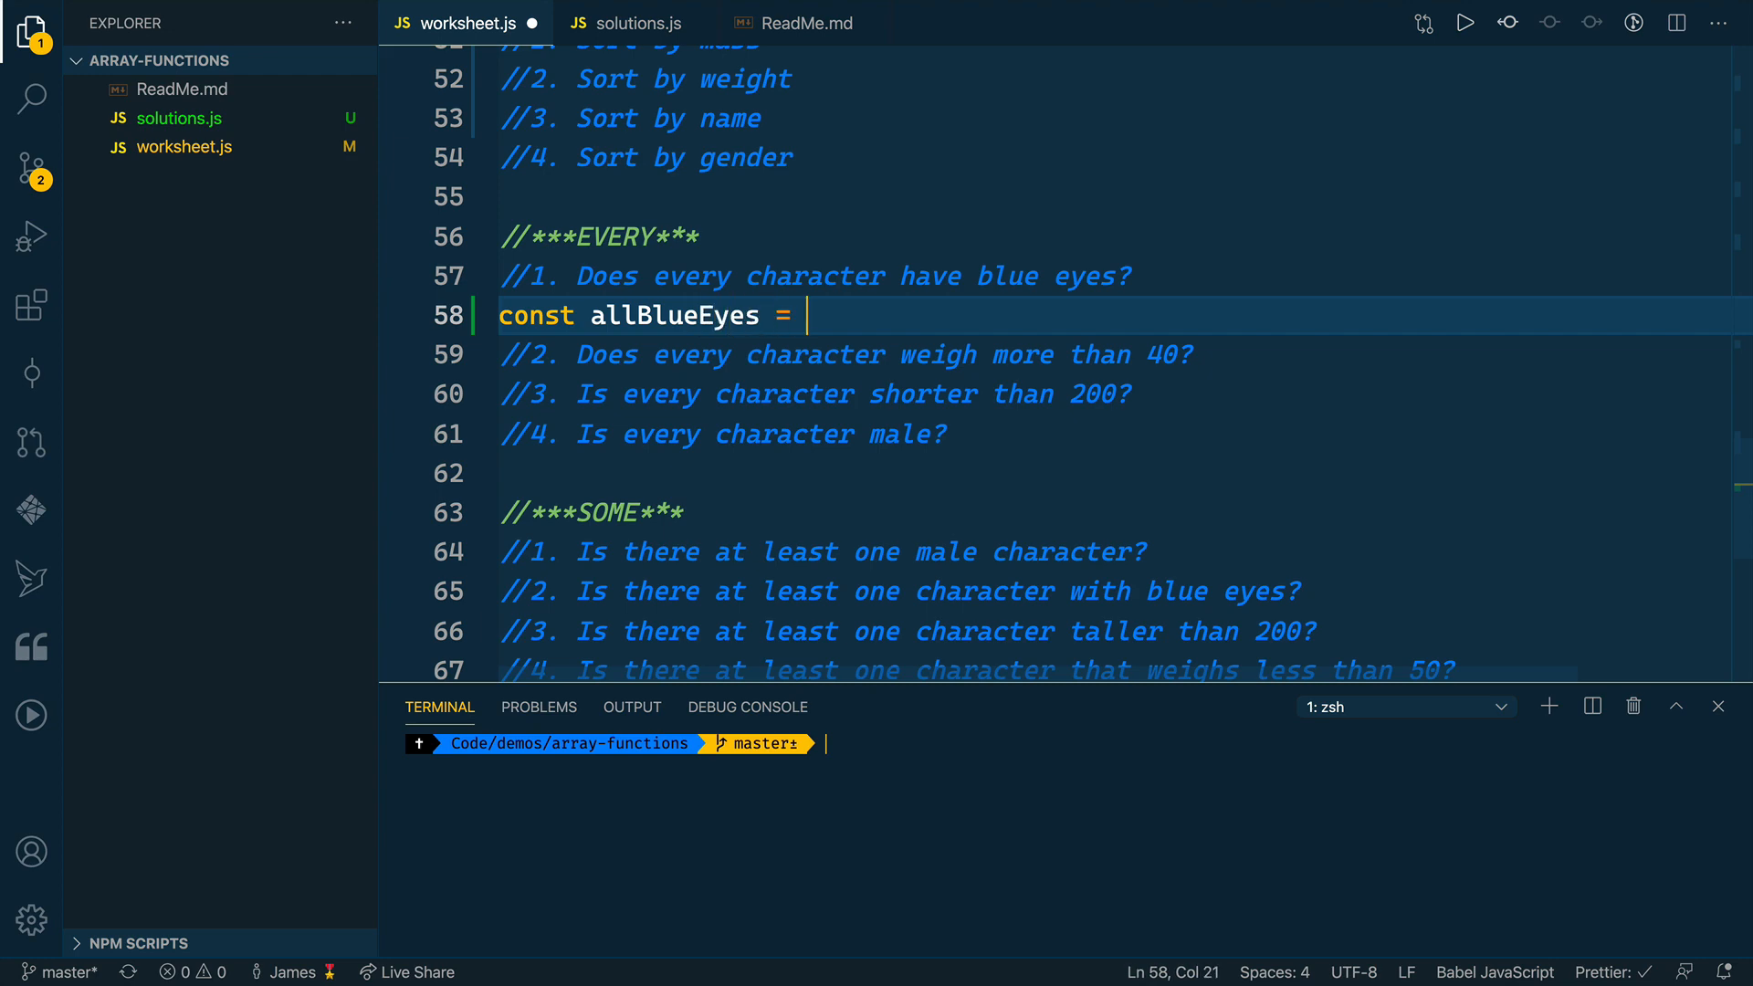
{"action": "type", "text": "characters"}
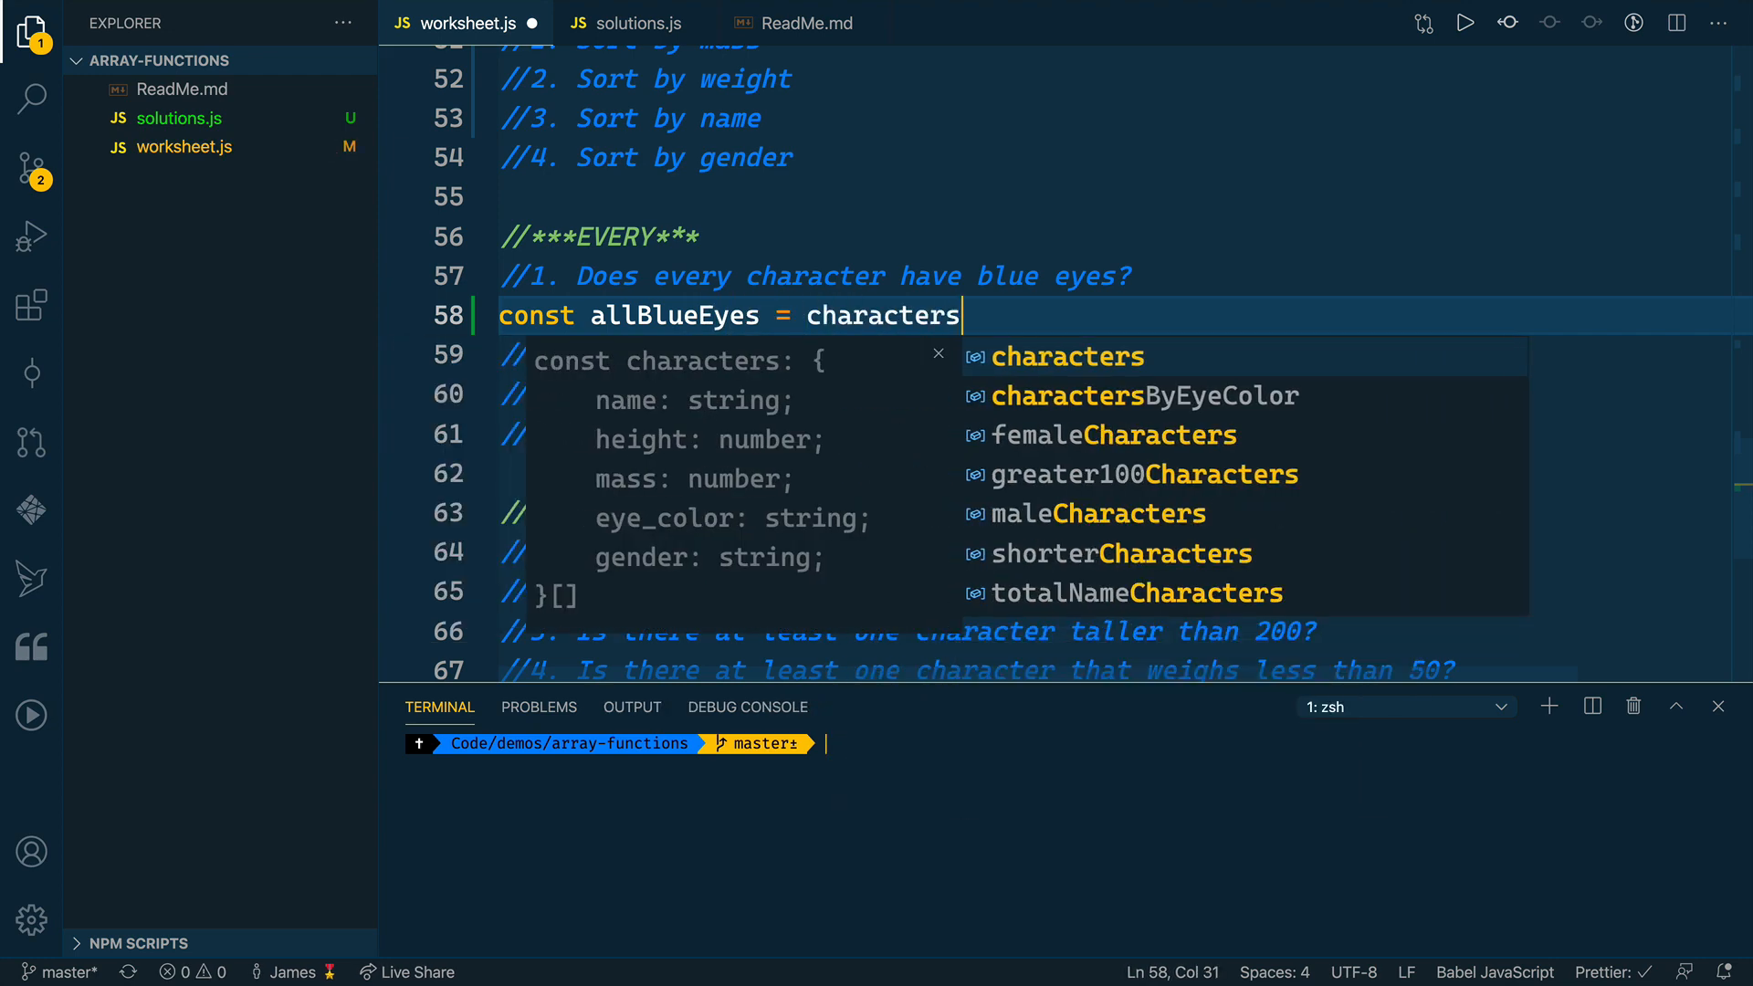
{"action": "type", "text": ".every"}
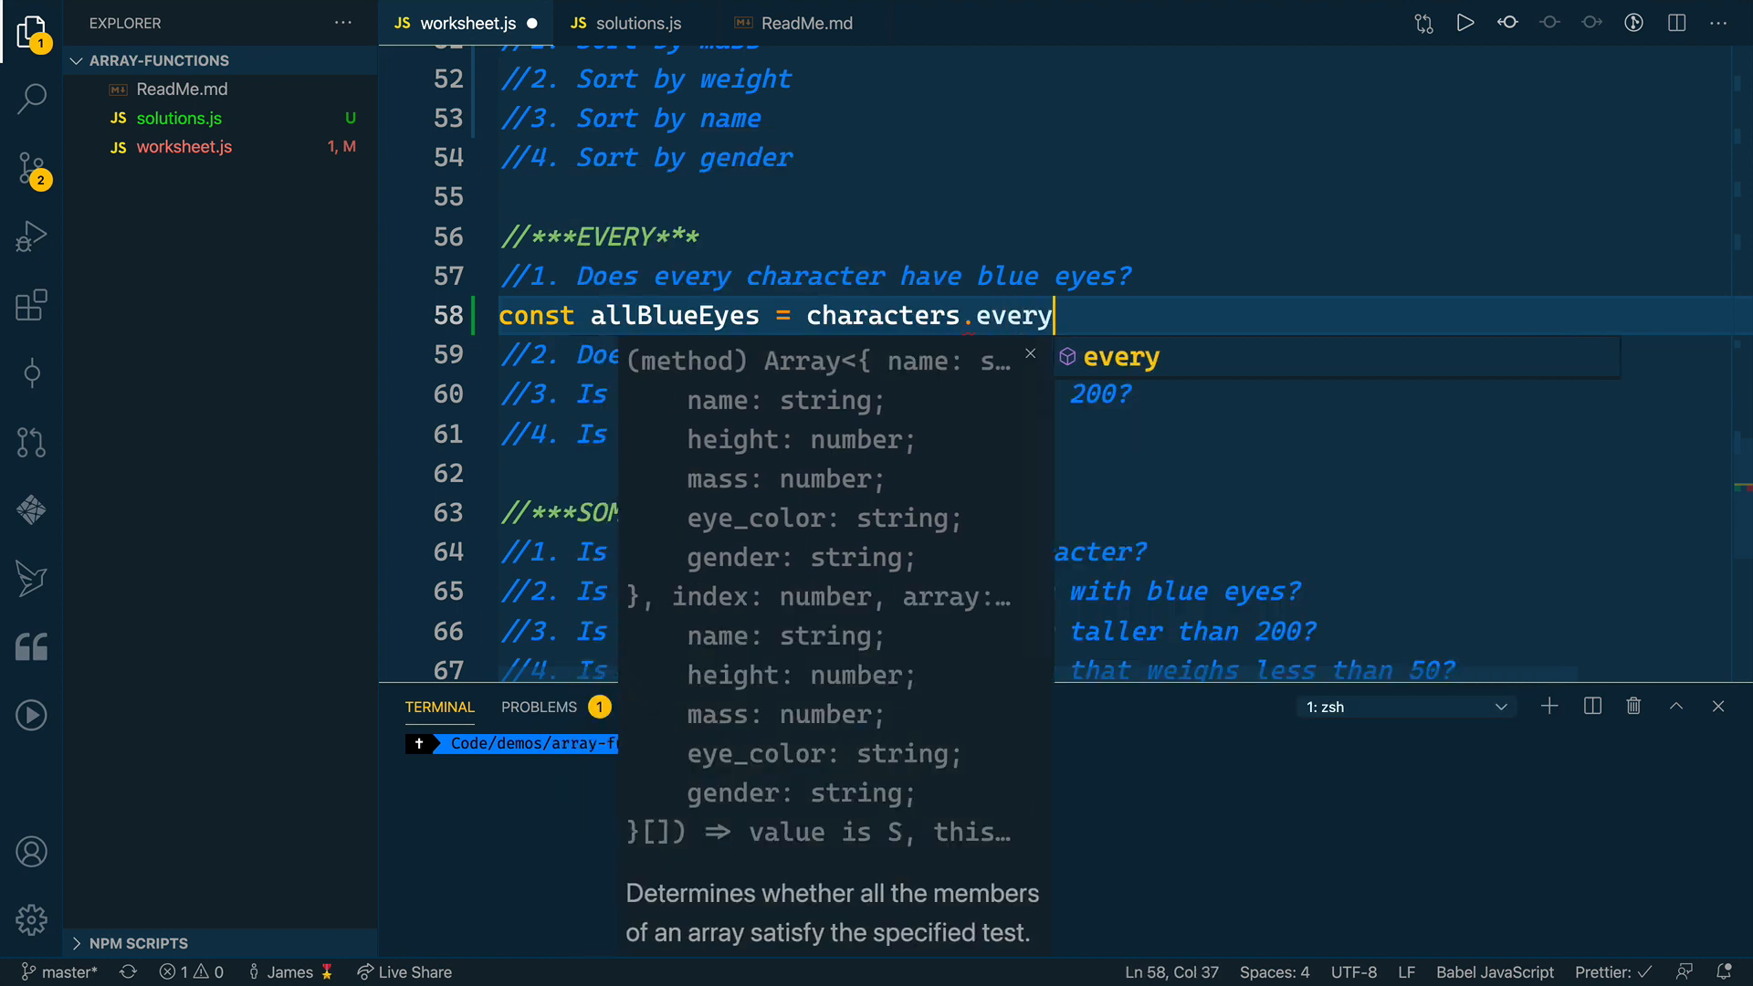
{"action": "type", "text": "())"}
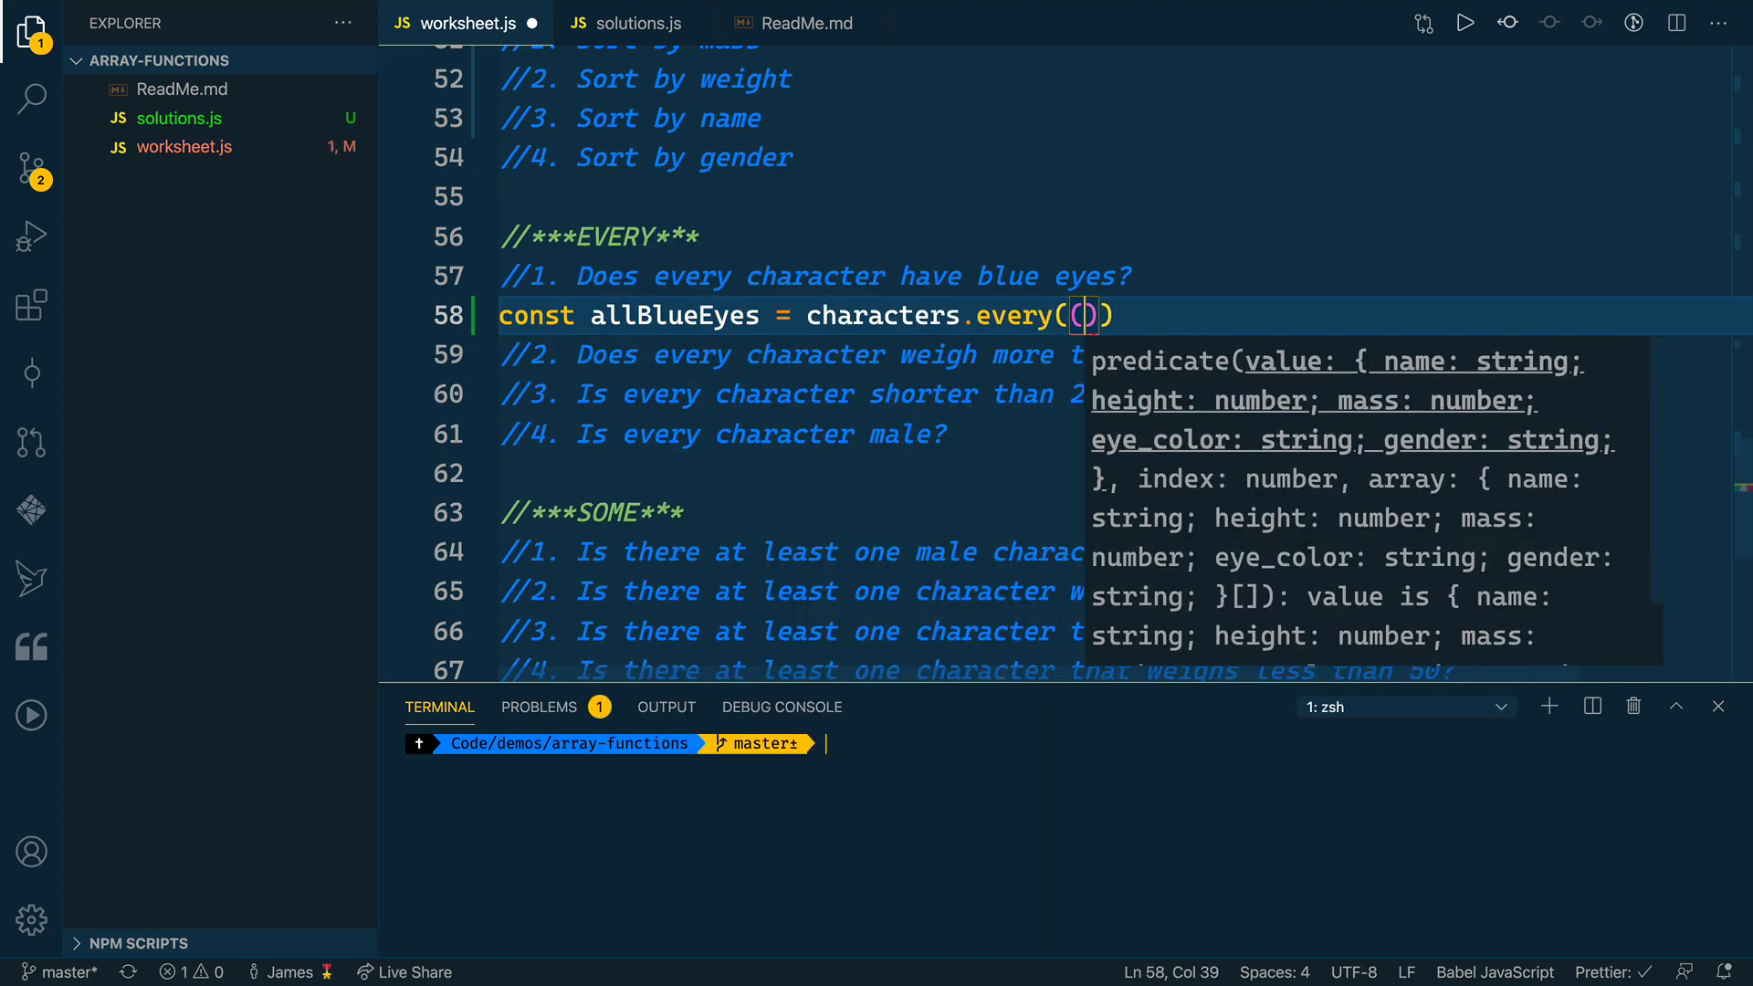
{"action": "type", "text": "character"}
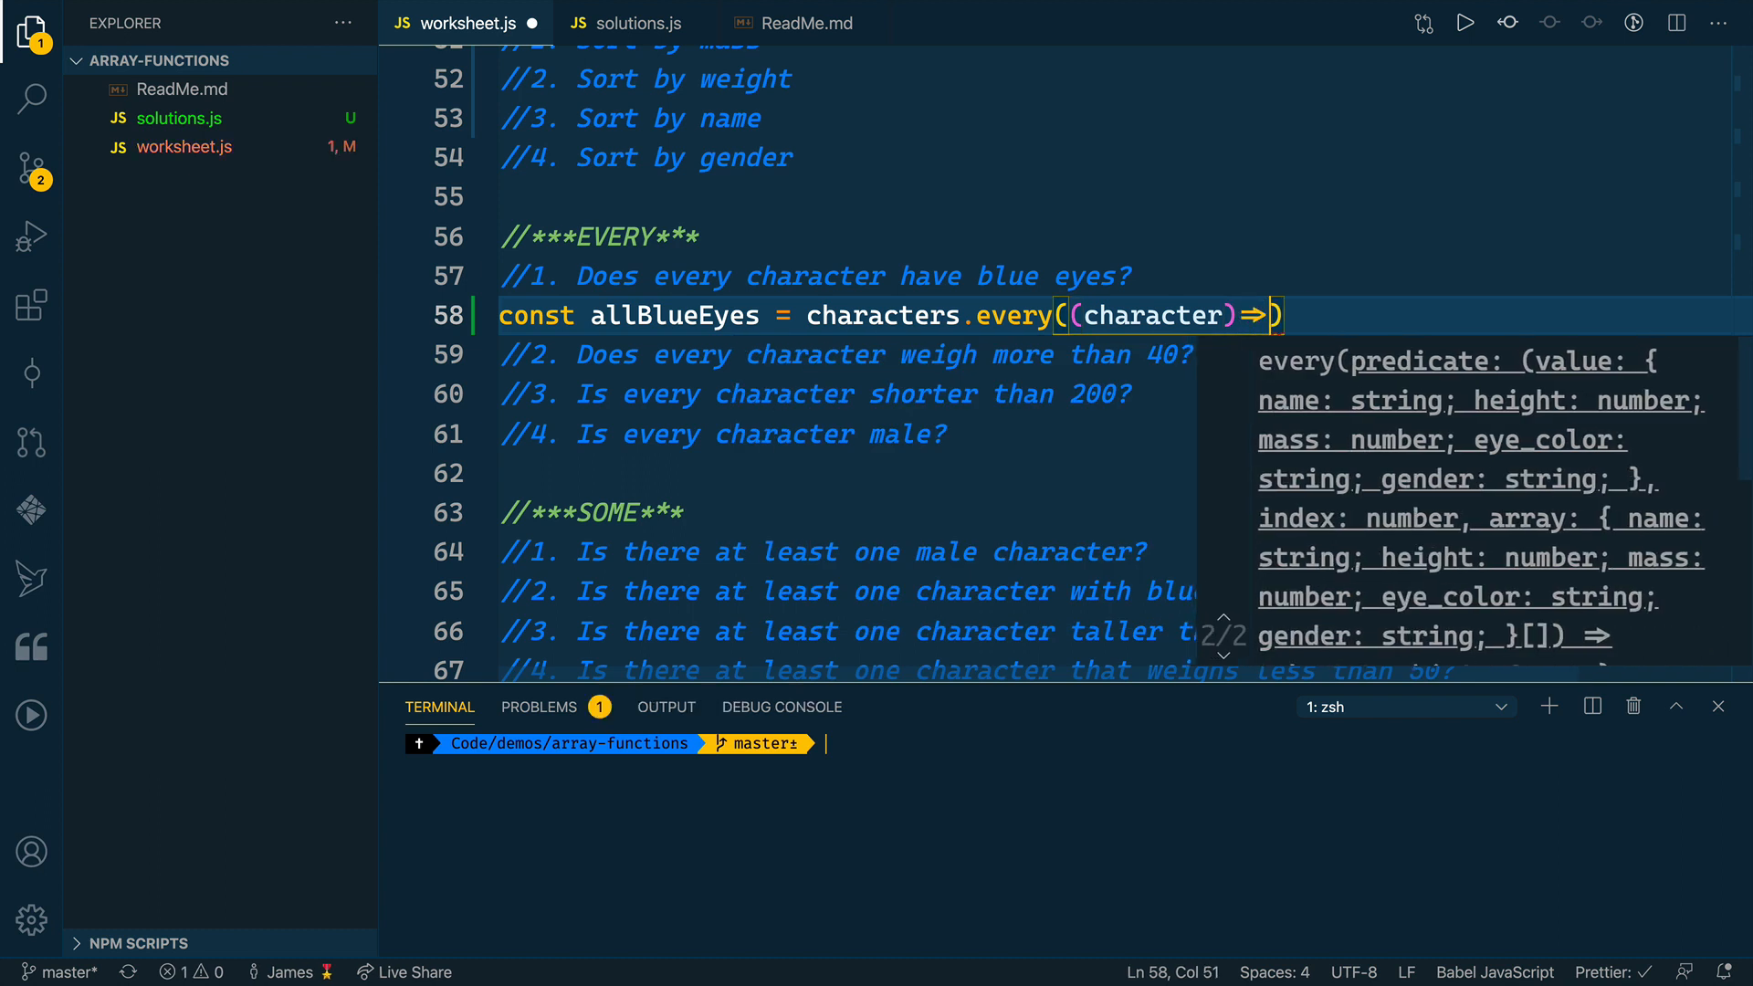
- Return whether the character's eye color is 'blue', then console.log(allBlueEyes)
{"action": "type", "text": "{"}
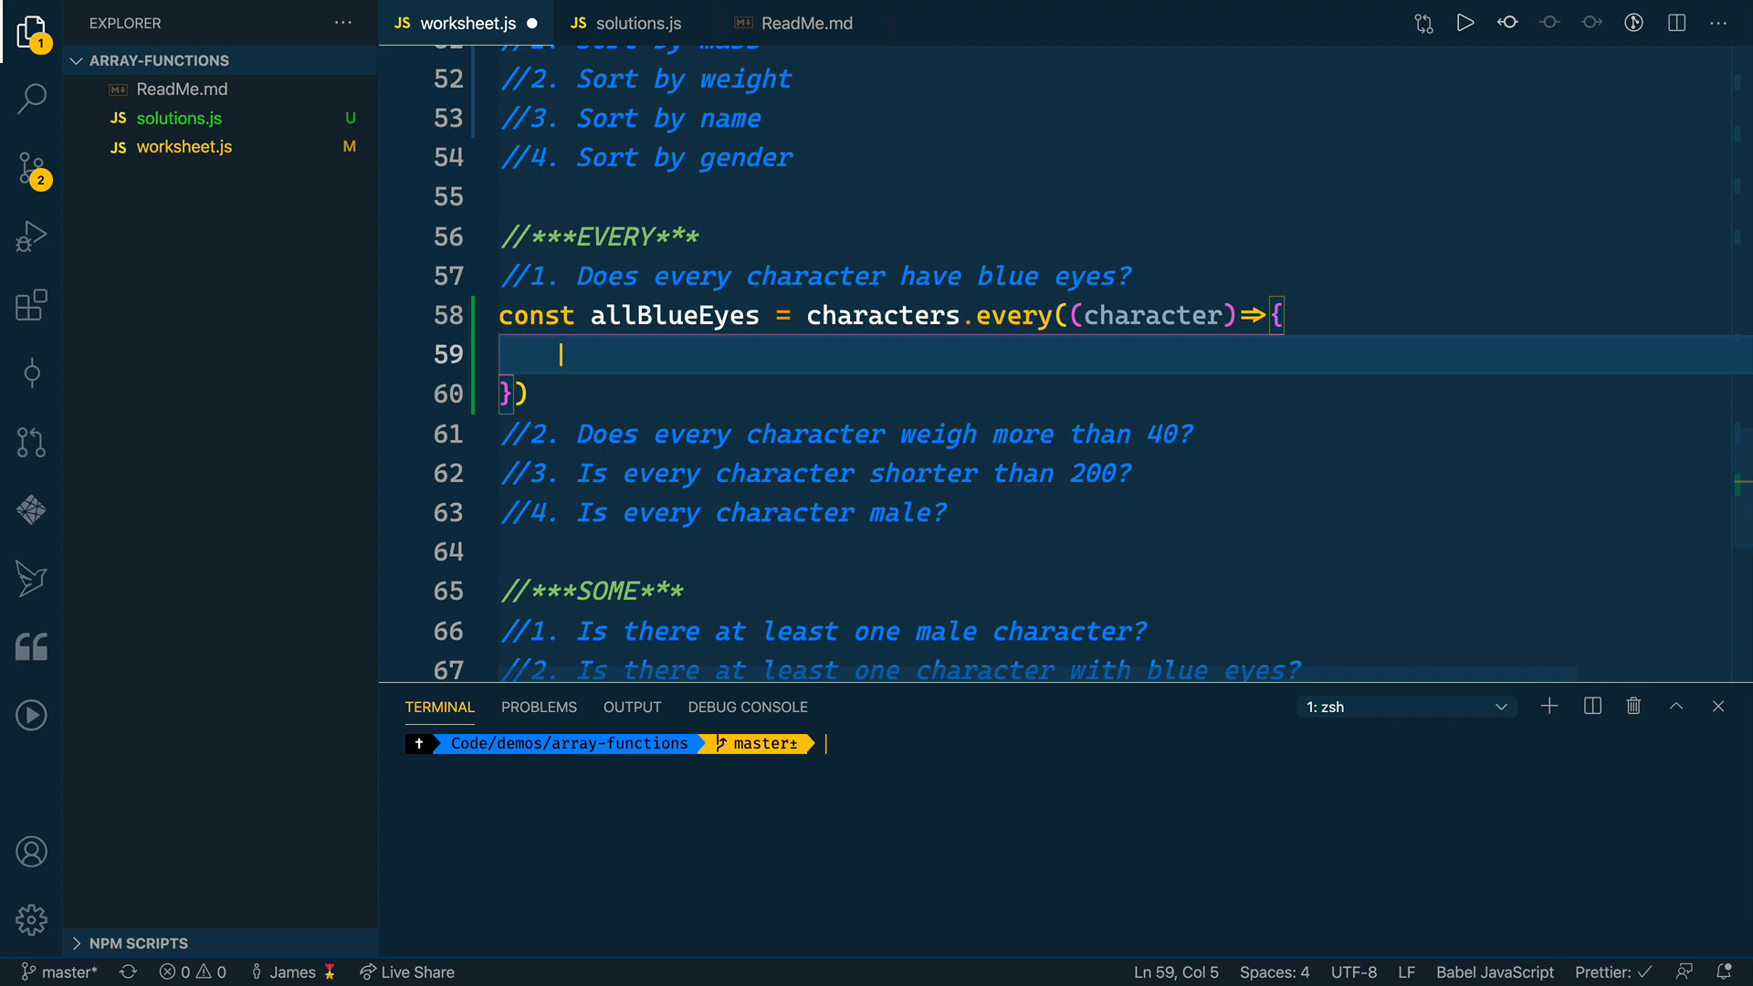
{"action": "type", "text": "return"}
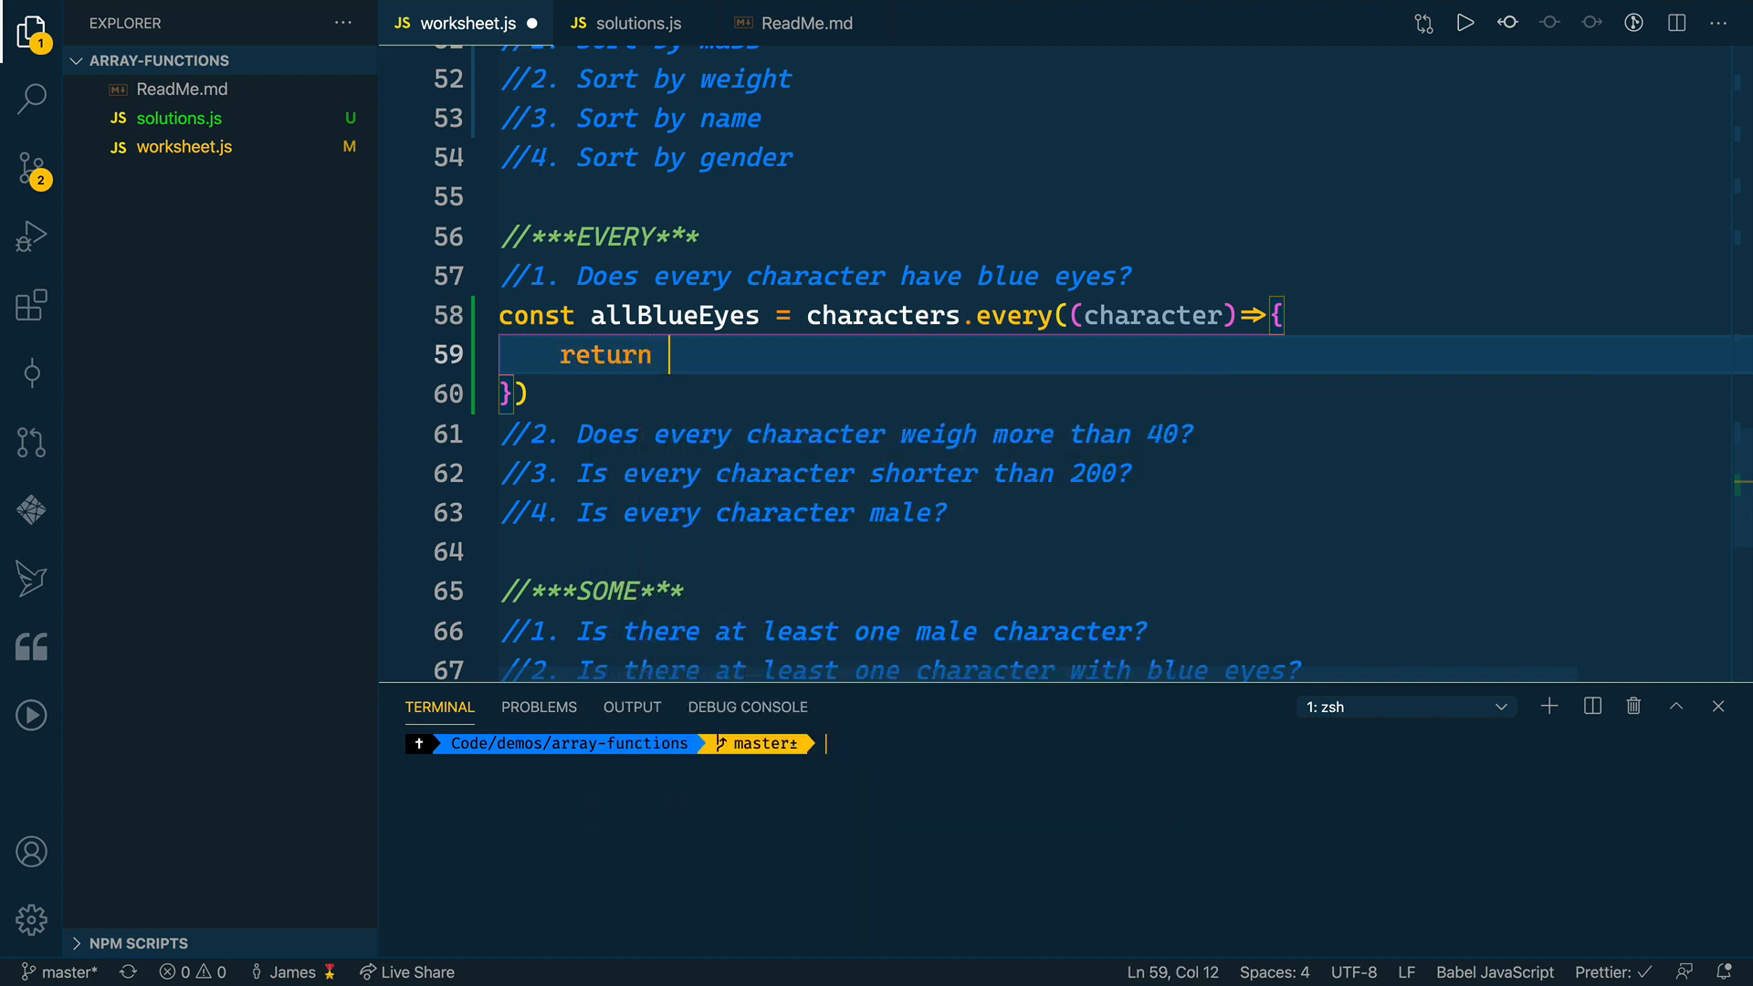
{"action": "type", "text": "character.eye_color ==="}
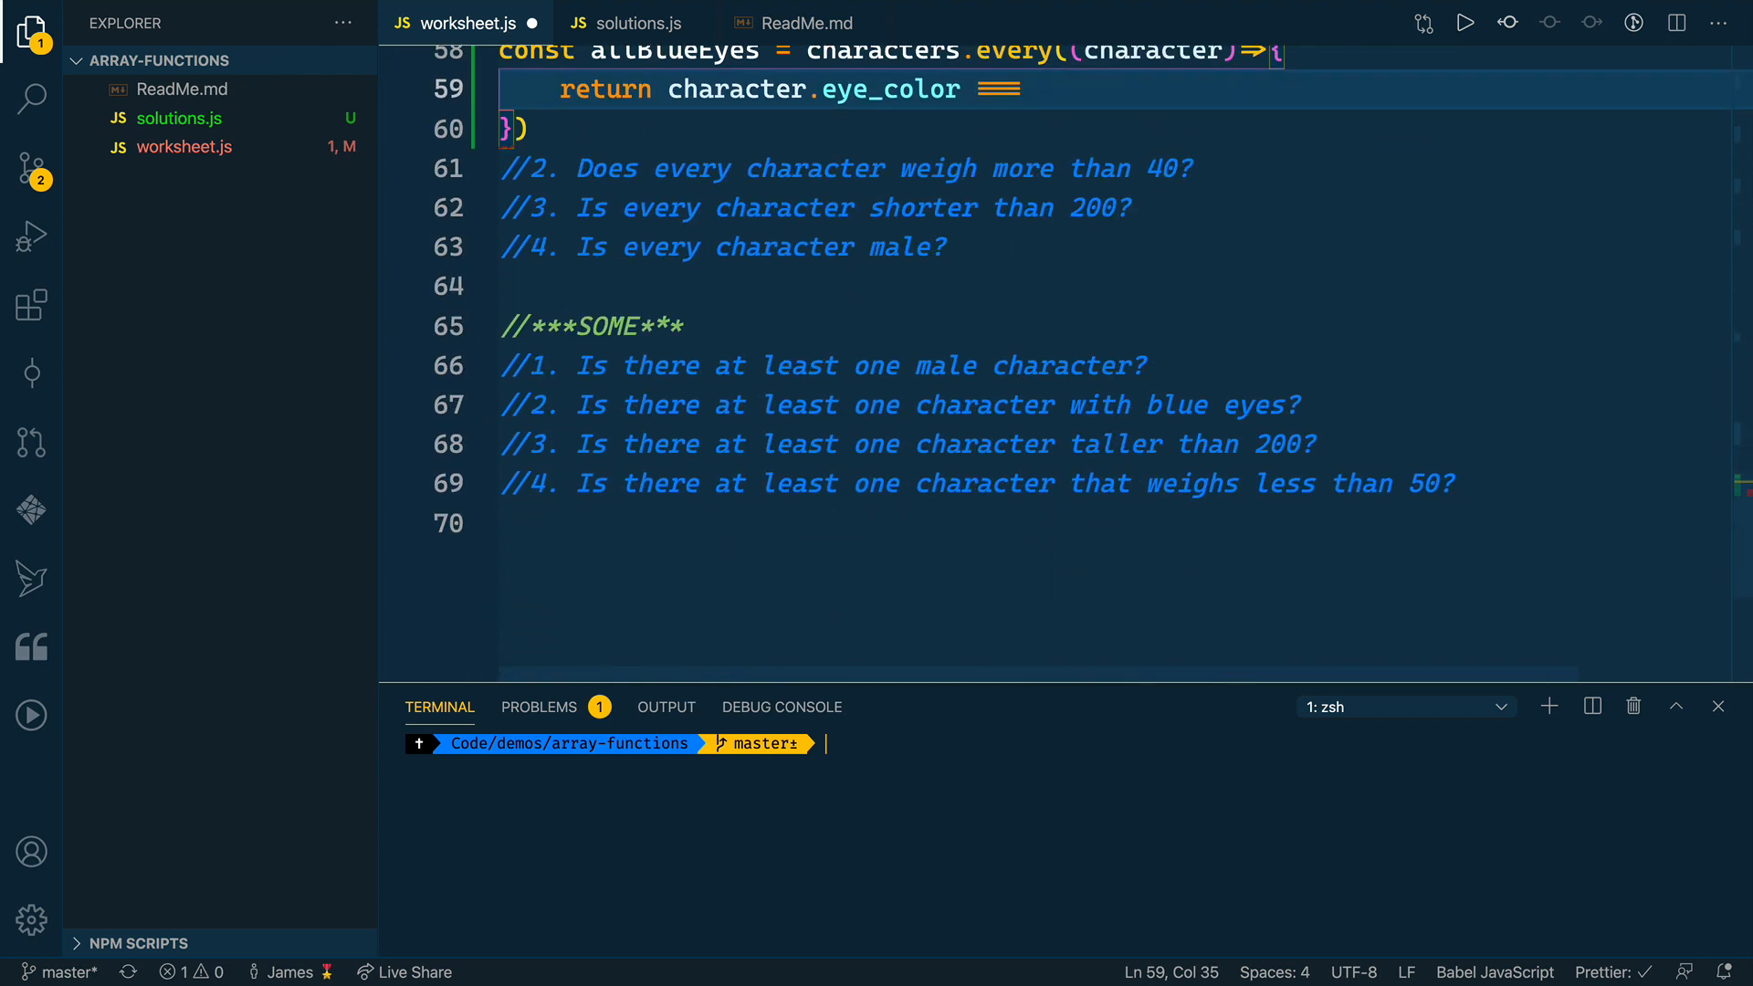
{"action": "type", "text": "'"}
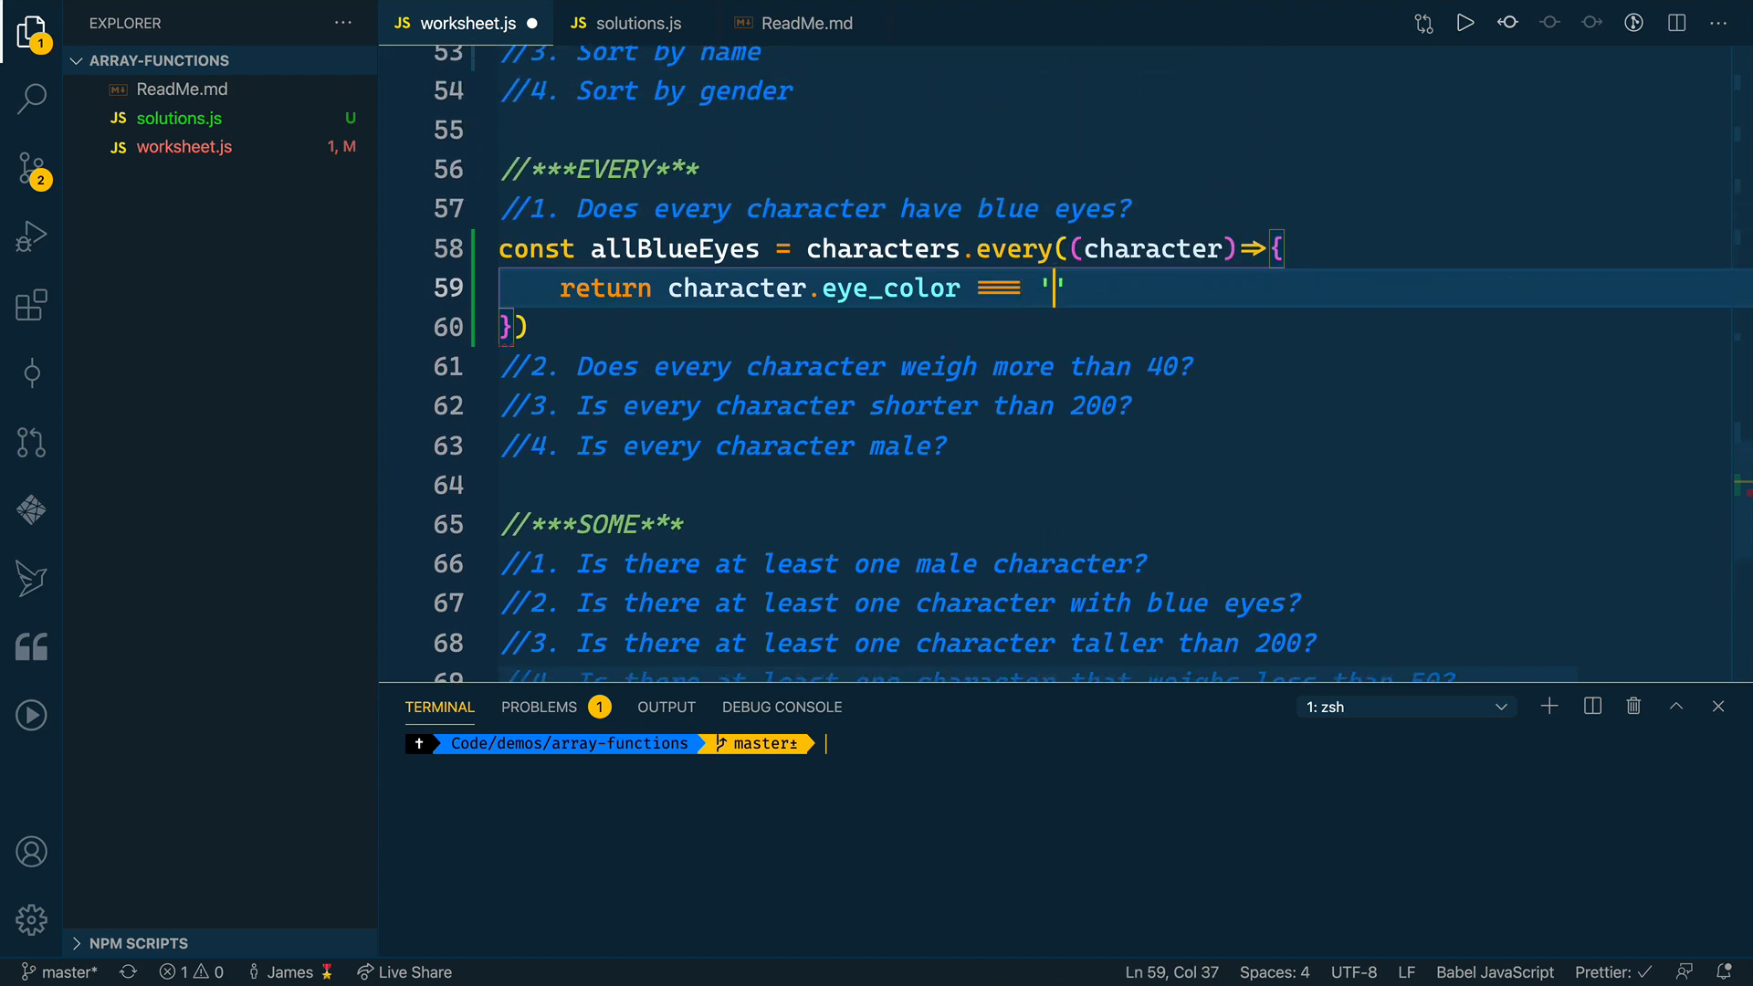
{"action": "type", "text": "blue"}
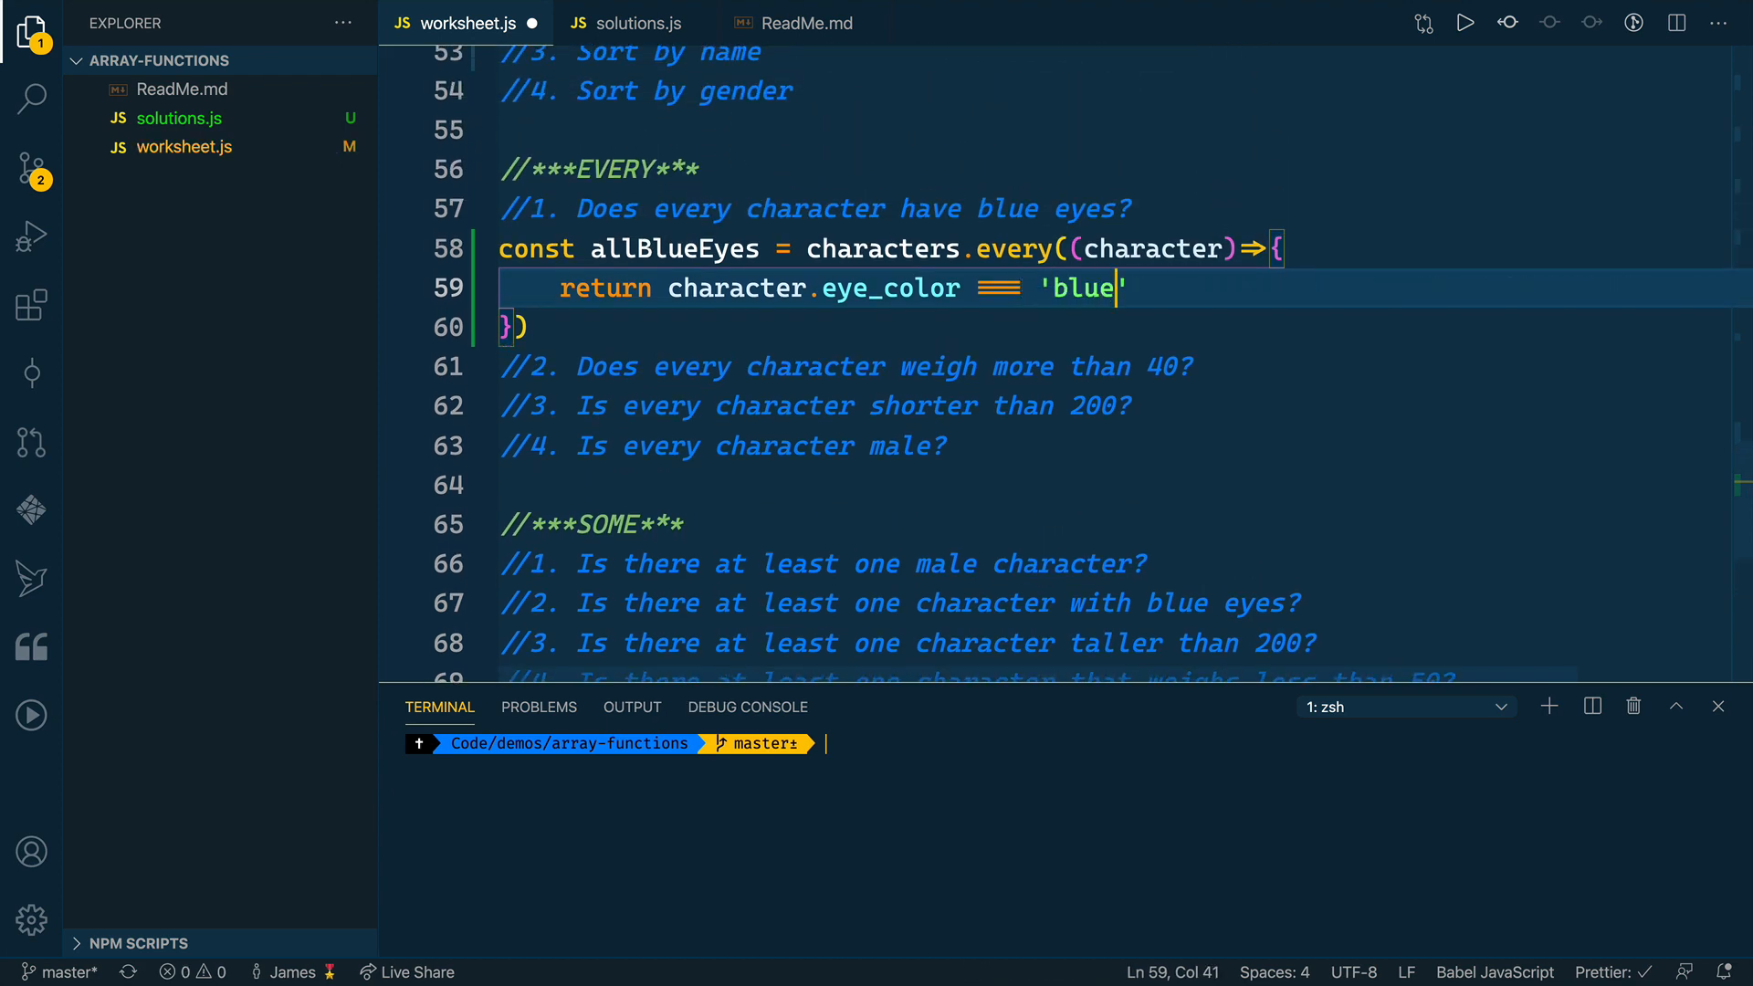
{"action": "type", "text": "console.lo"}
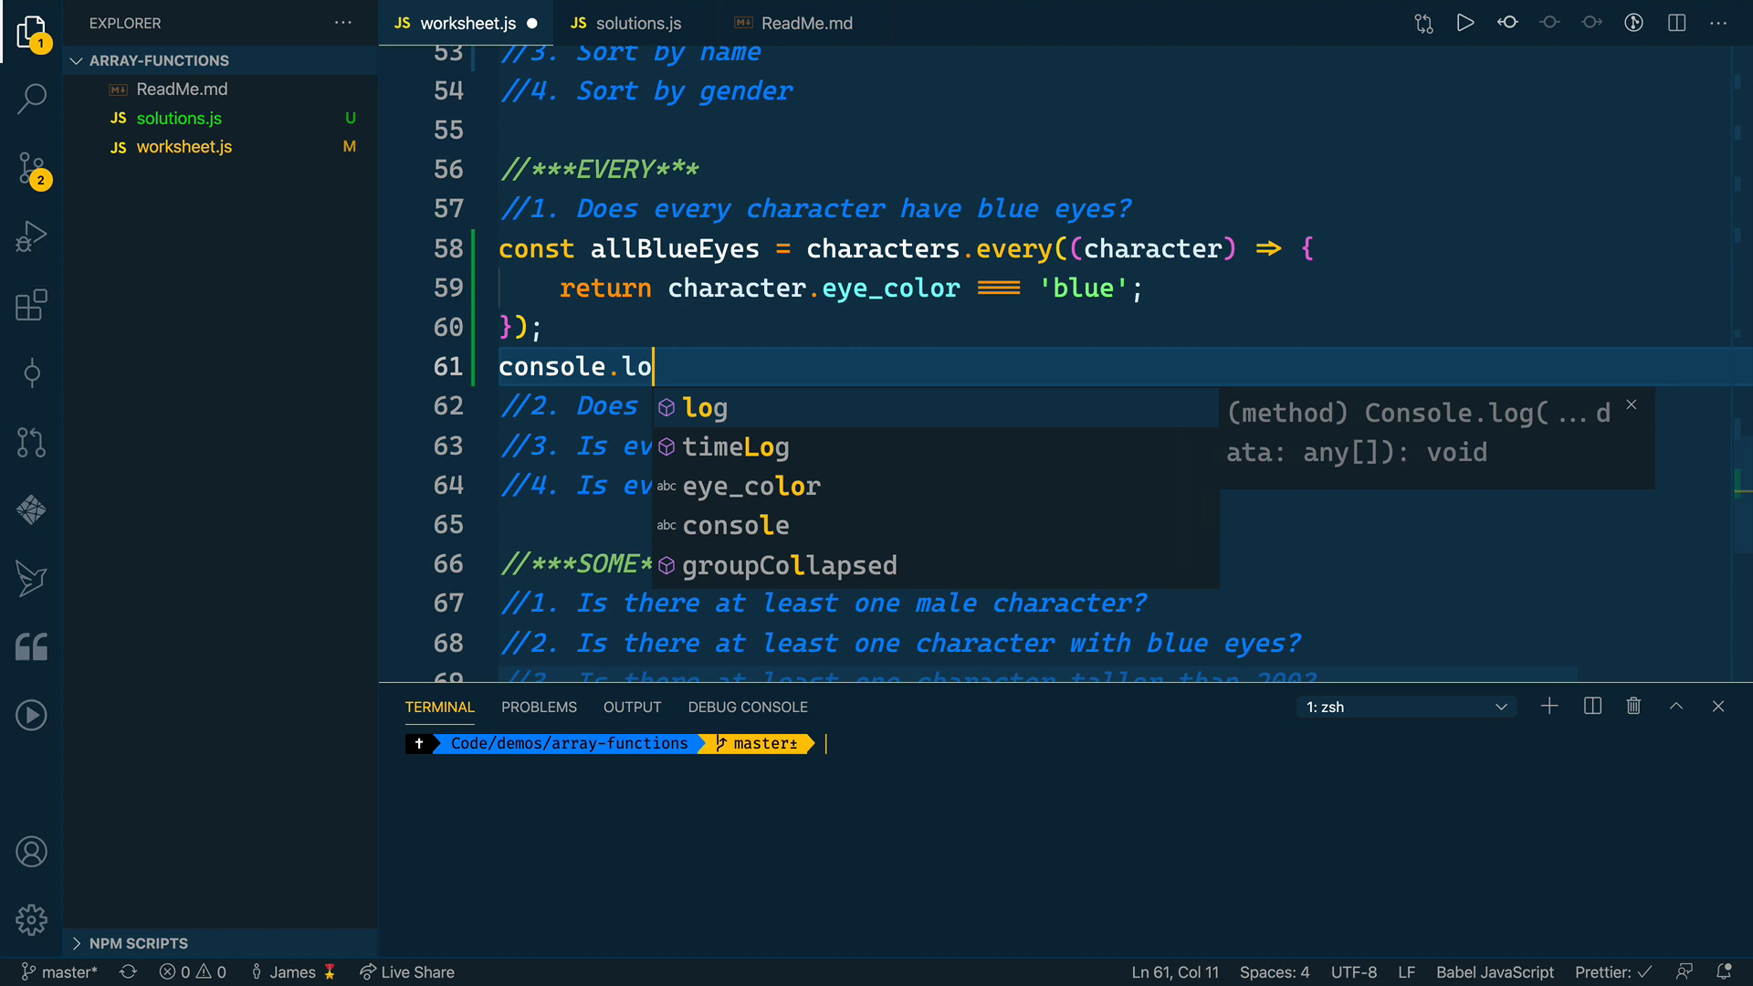
{"action": "type", "text": "g(allBlueEyes);"}
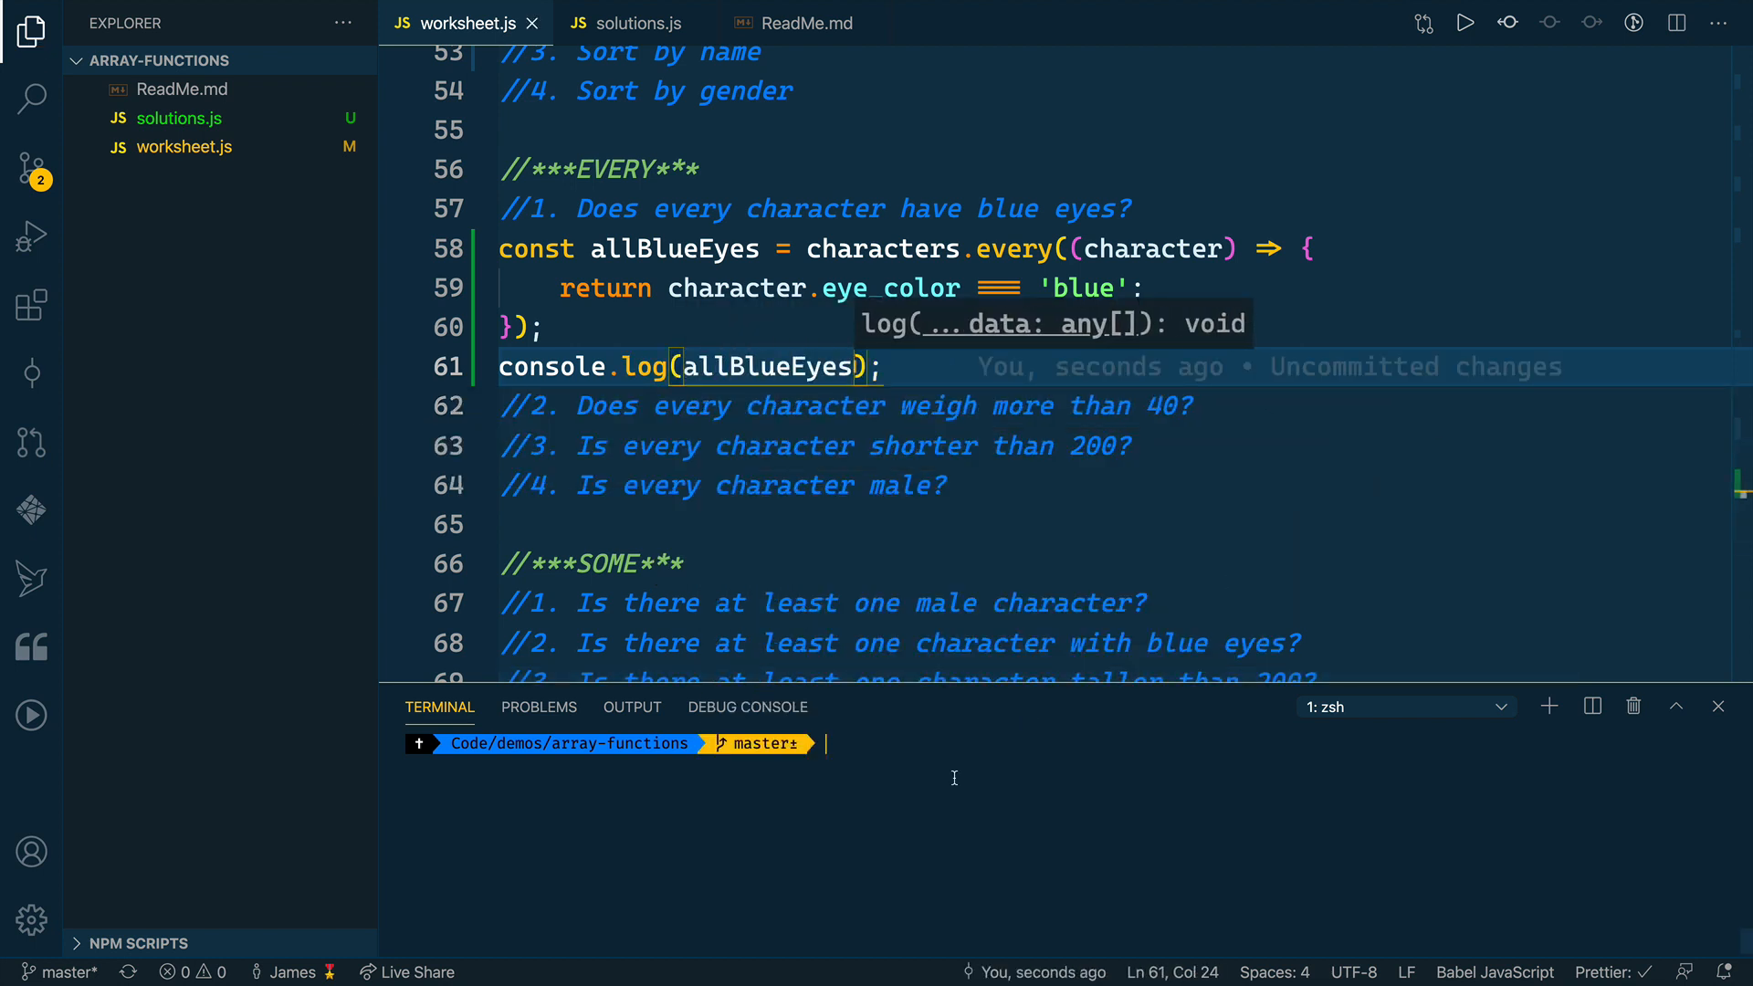
- Run nodemon worksheet.js, then return to the allBlueEyes callback to condense it
{"action": "type", "text": "nodemon worksheet.js"}
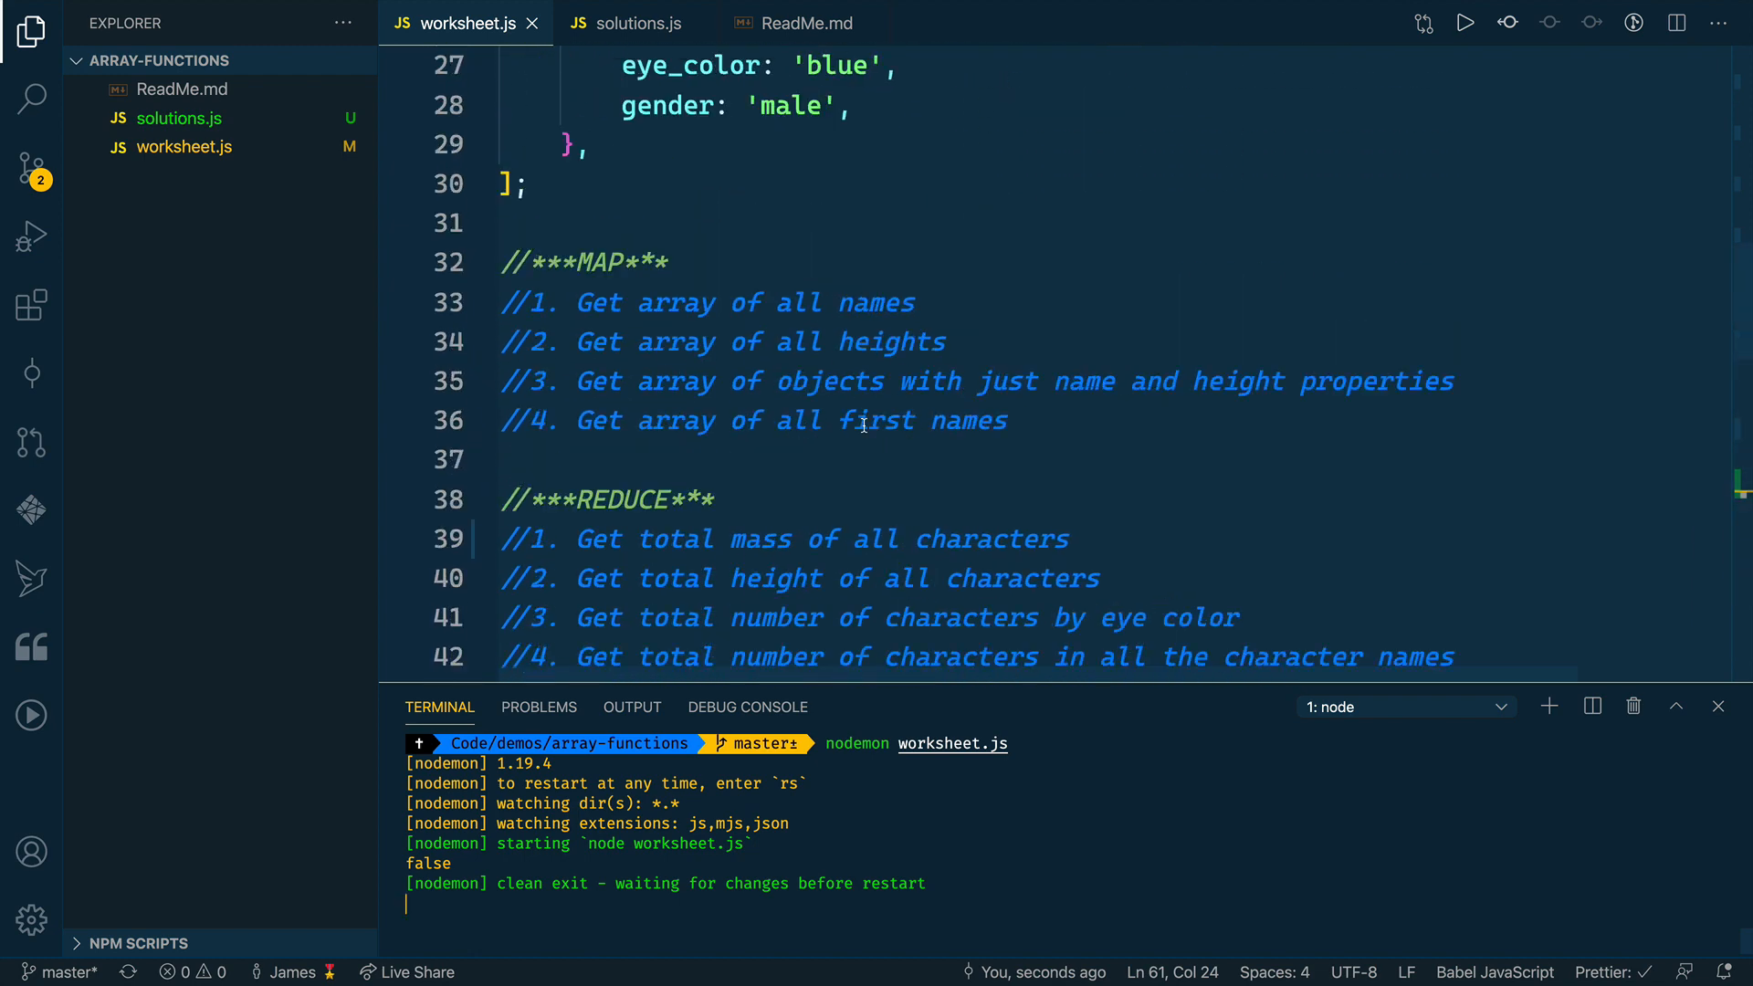
{"action": "scroll", "scroll_direction": "down", "scroll_amount": 3}
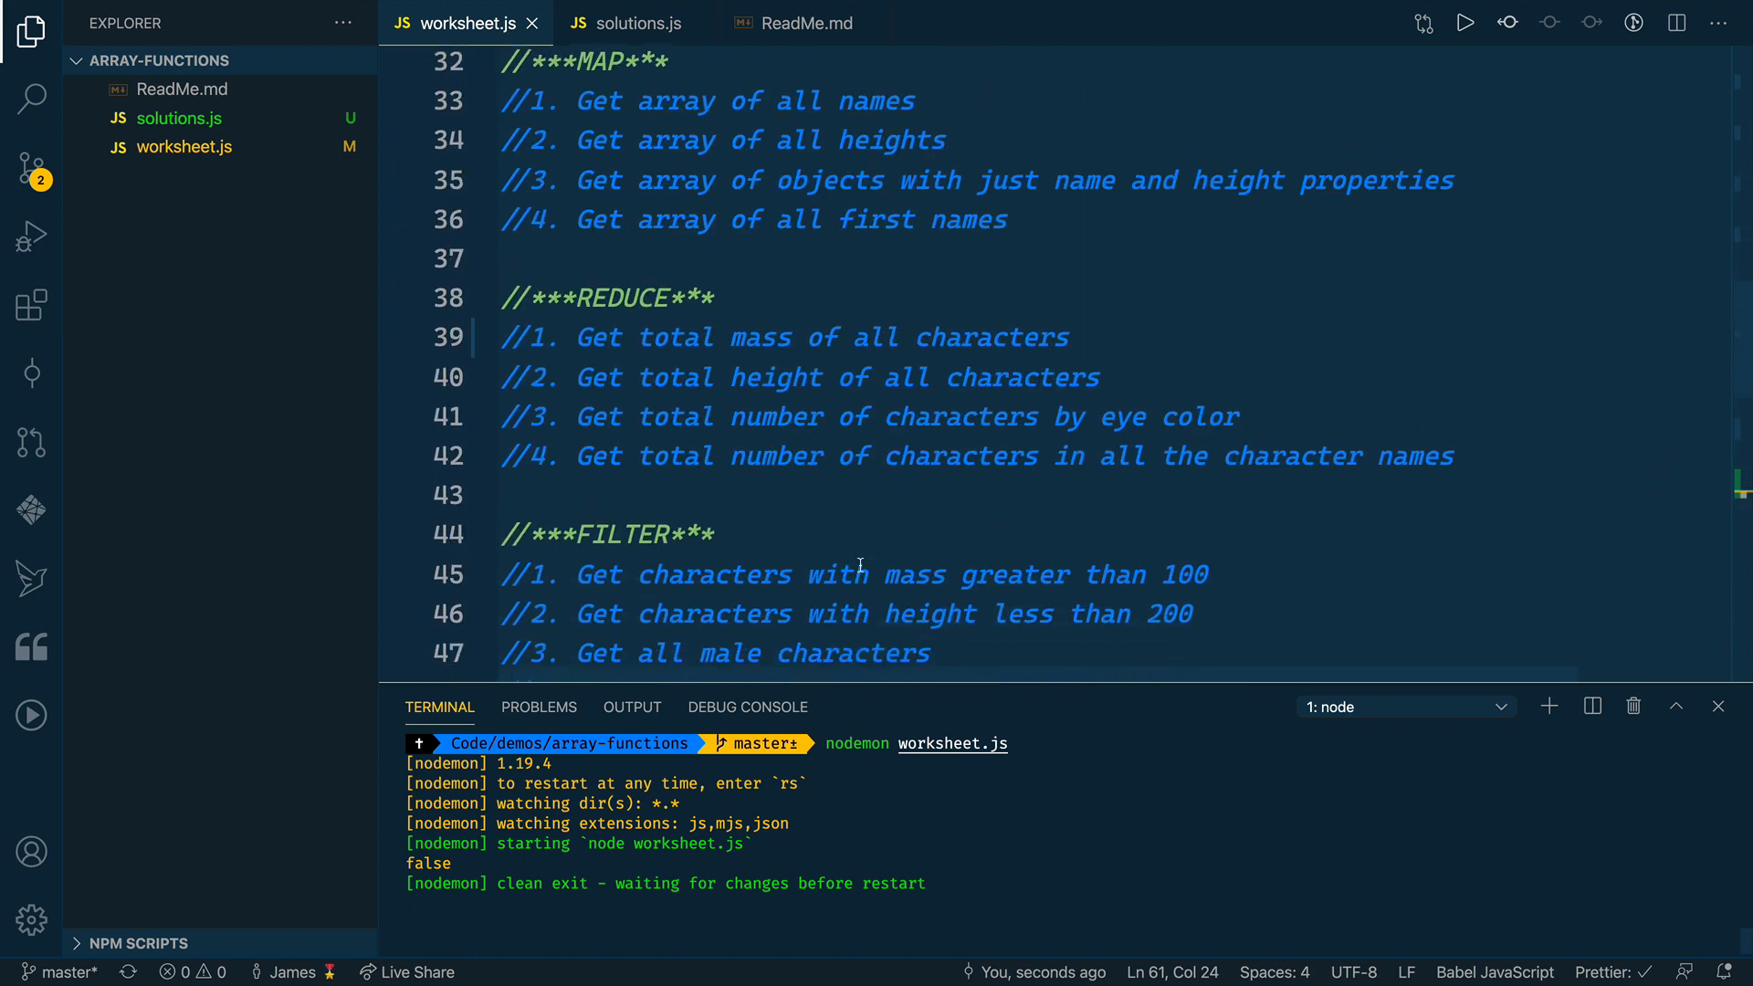
{"action": "scroll", "scroll_direction": "down", "scroll_amount": 3}
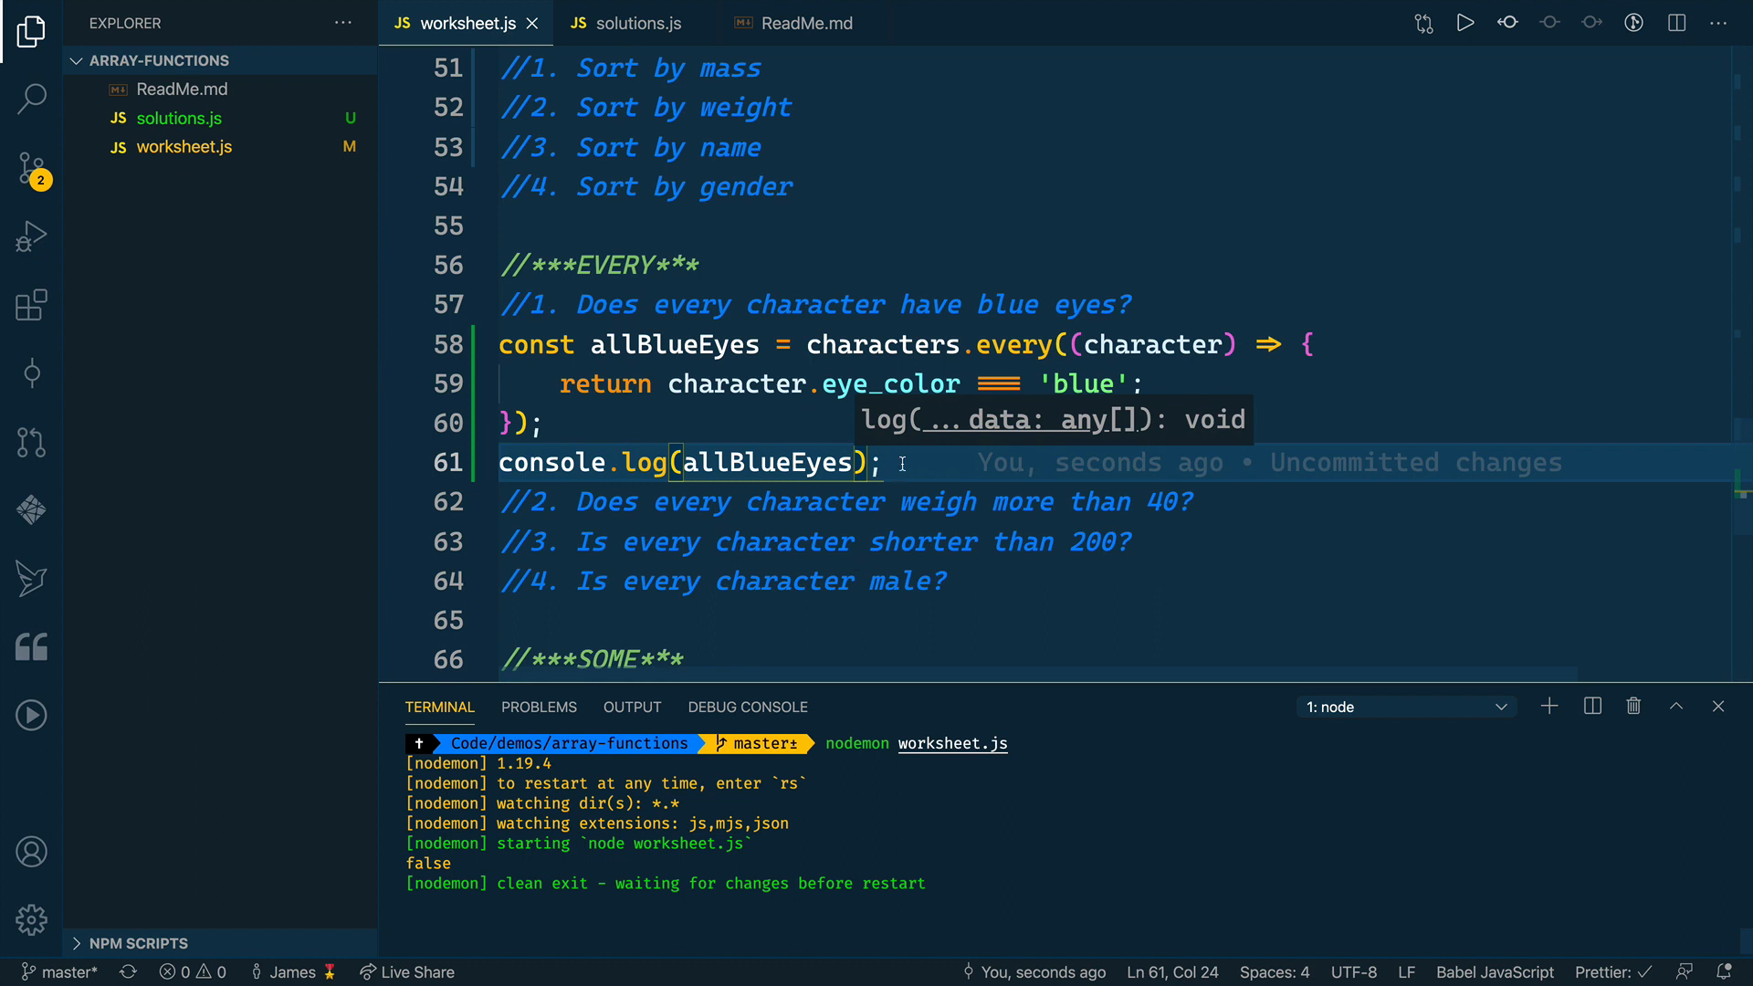
{"action": "double_click", "coordinate": [1013, 344]}
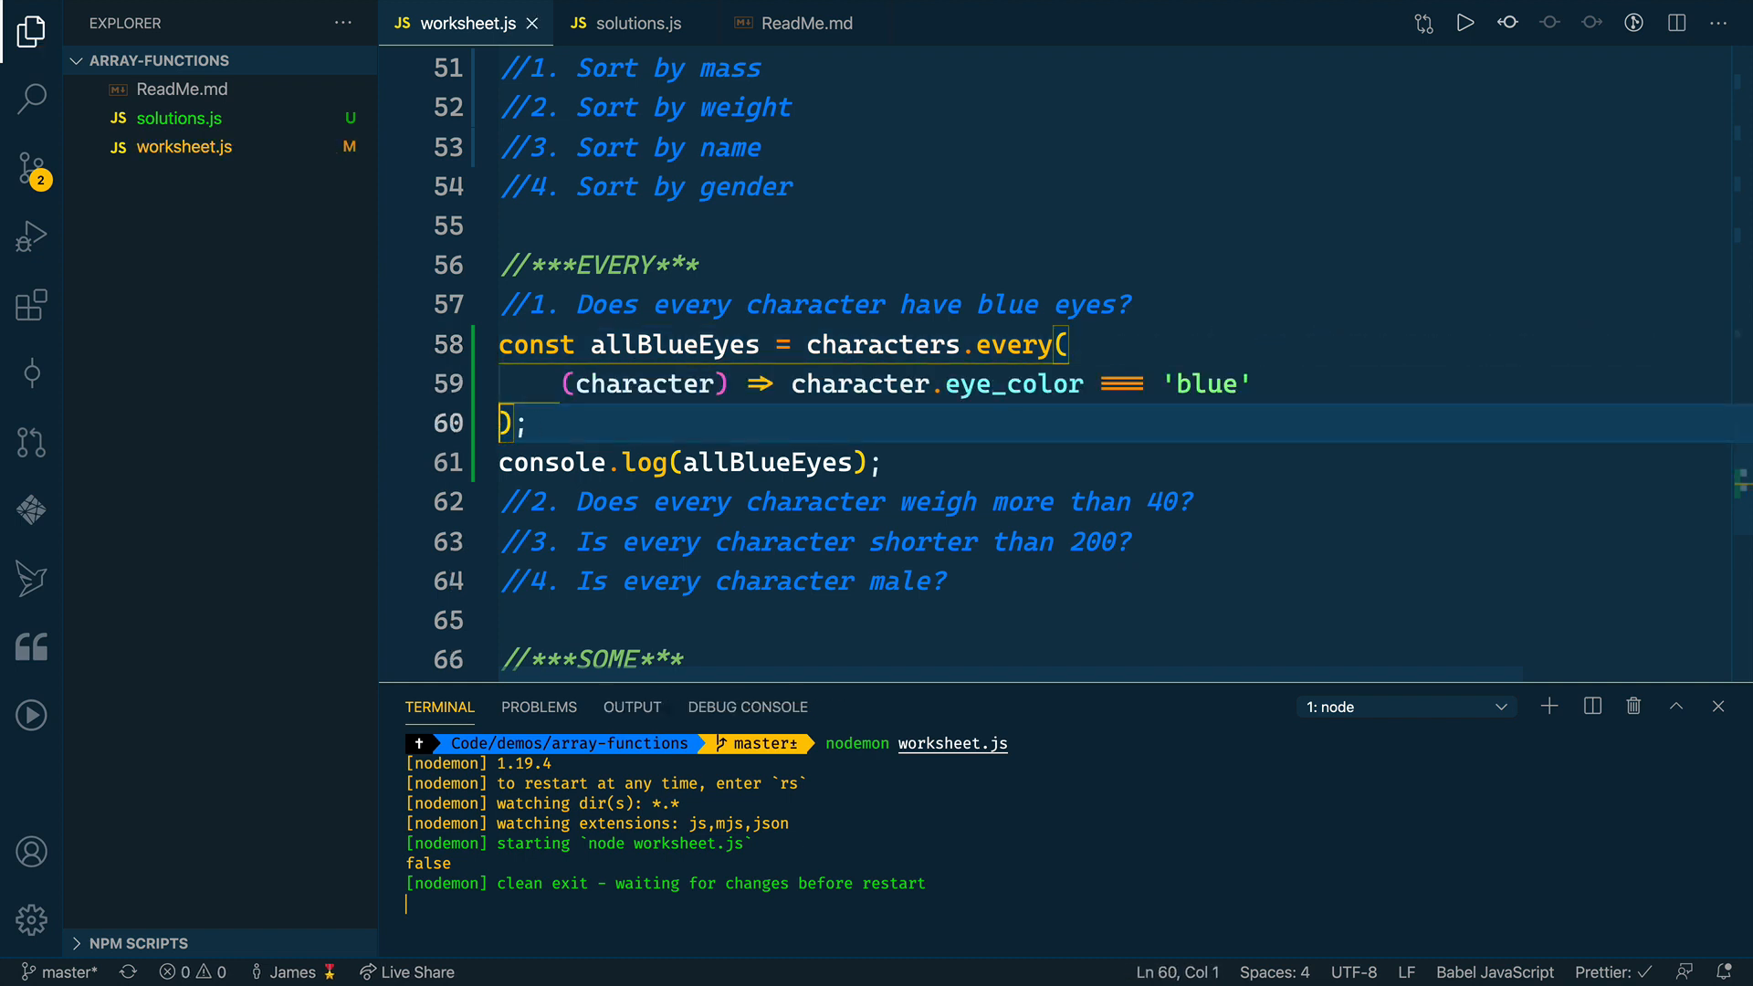
{"action": "key", "text": "cmd+s"}
{"action": "type", "text": "const"}
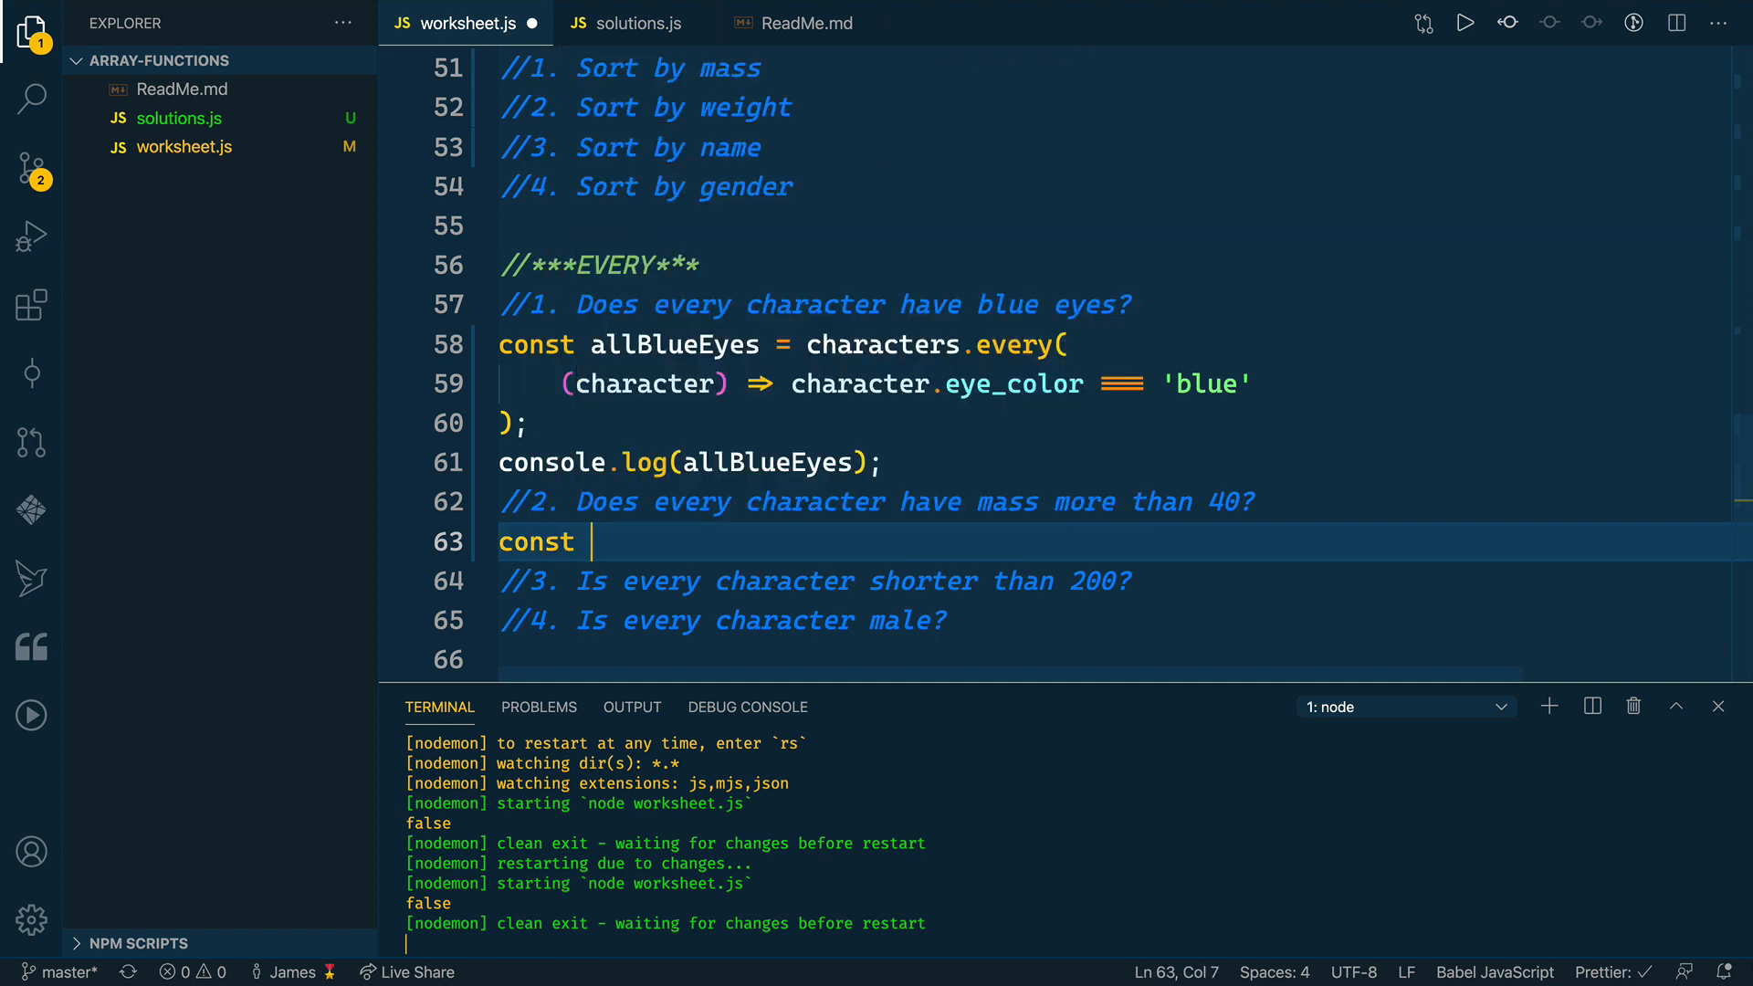
- Write const allMassMoreThan40 = characters.every((character) => character.mass > 40)
{"action": "type", "text": "all"}
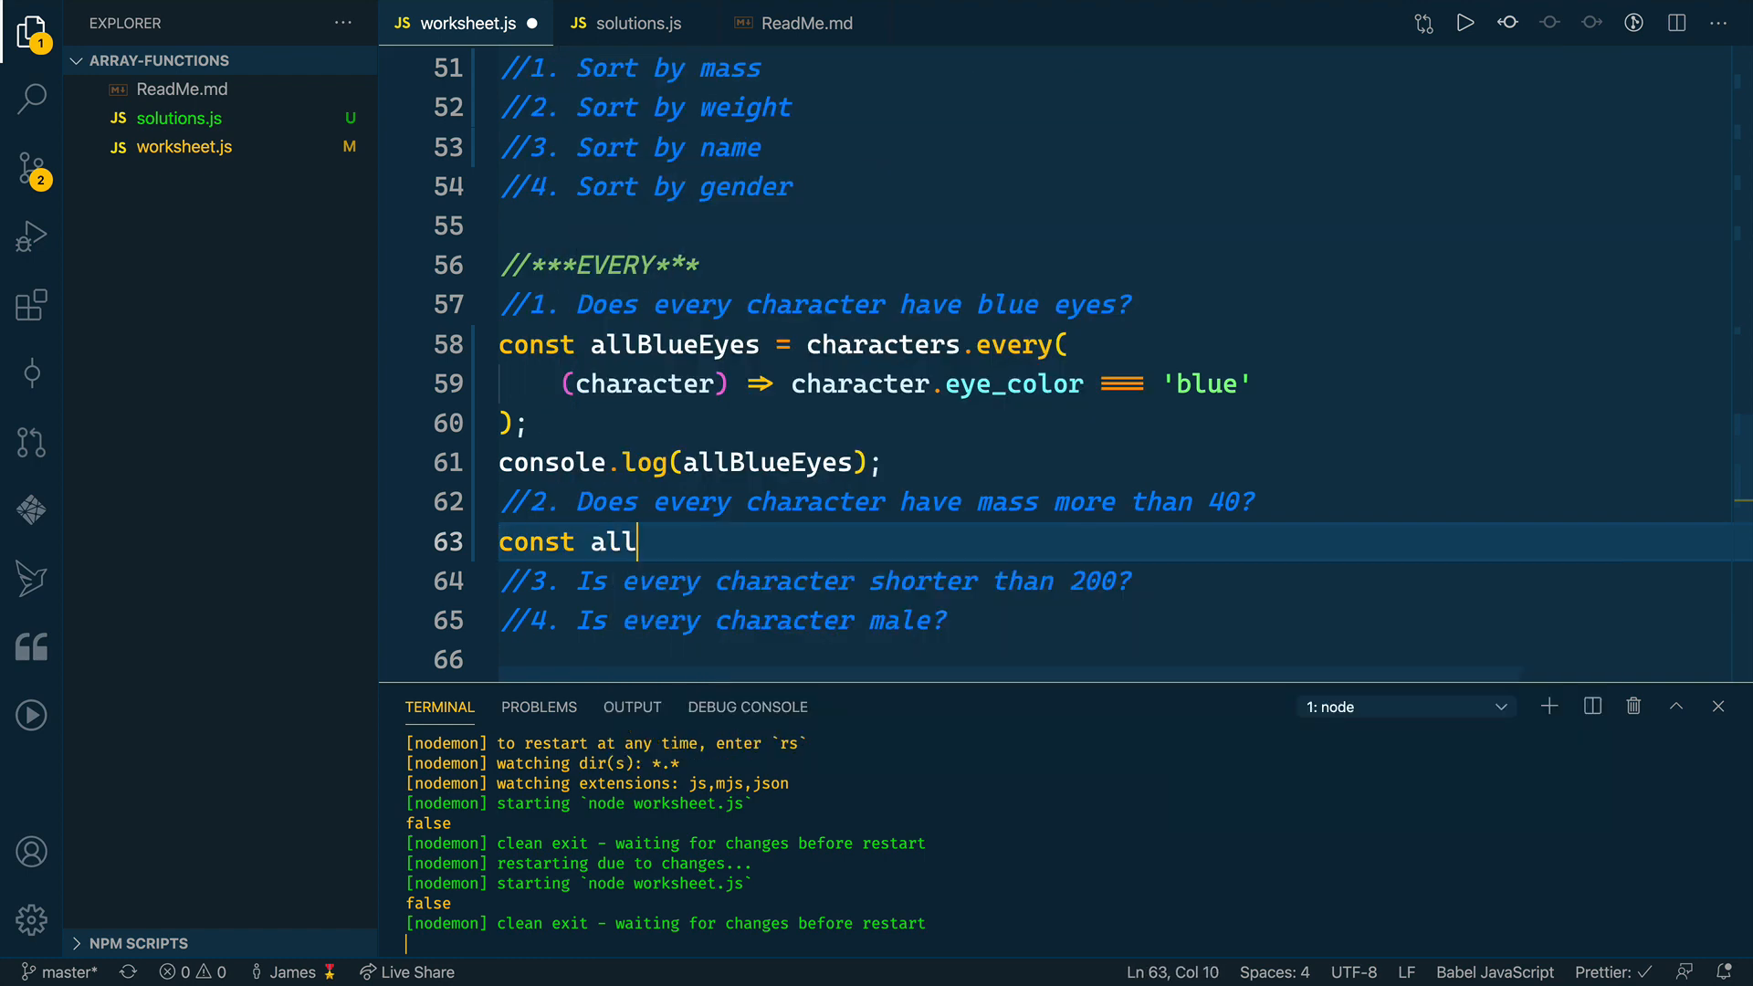
{"action": "type", "text": "MassMoreThan"}
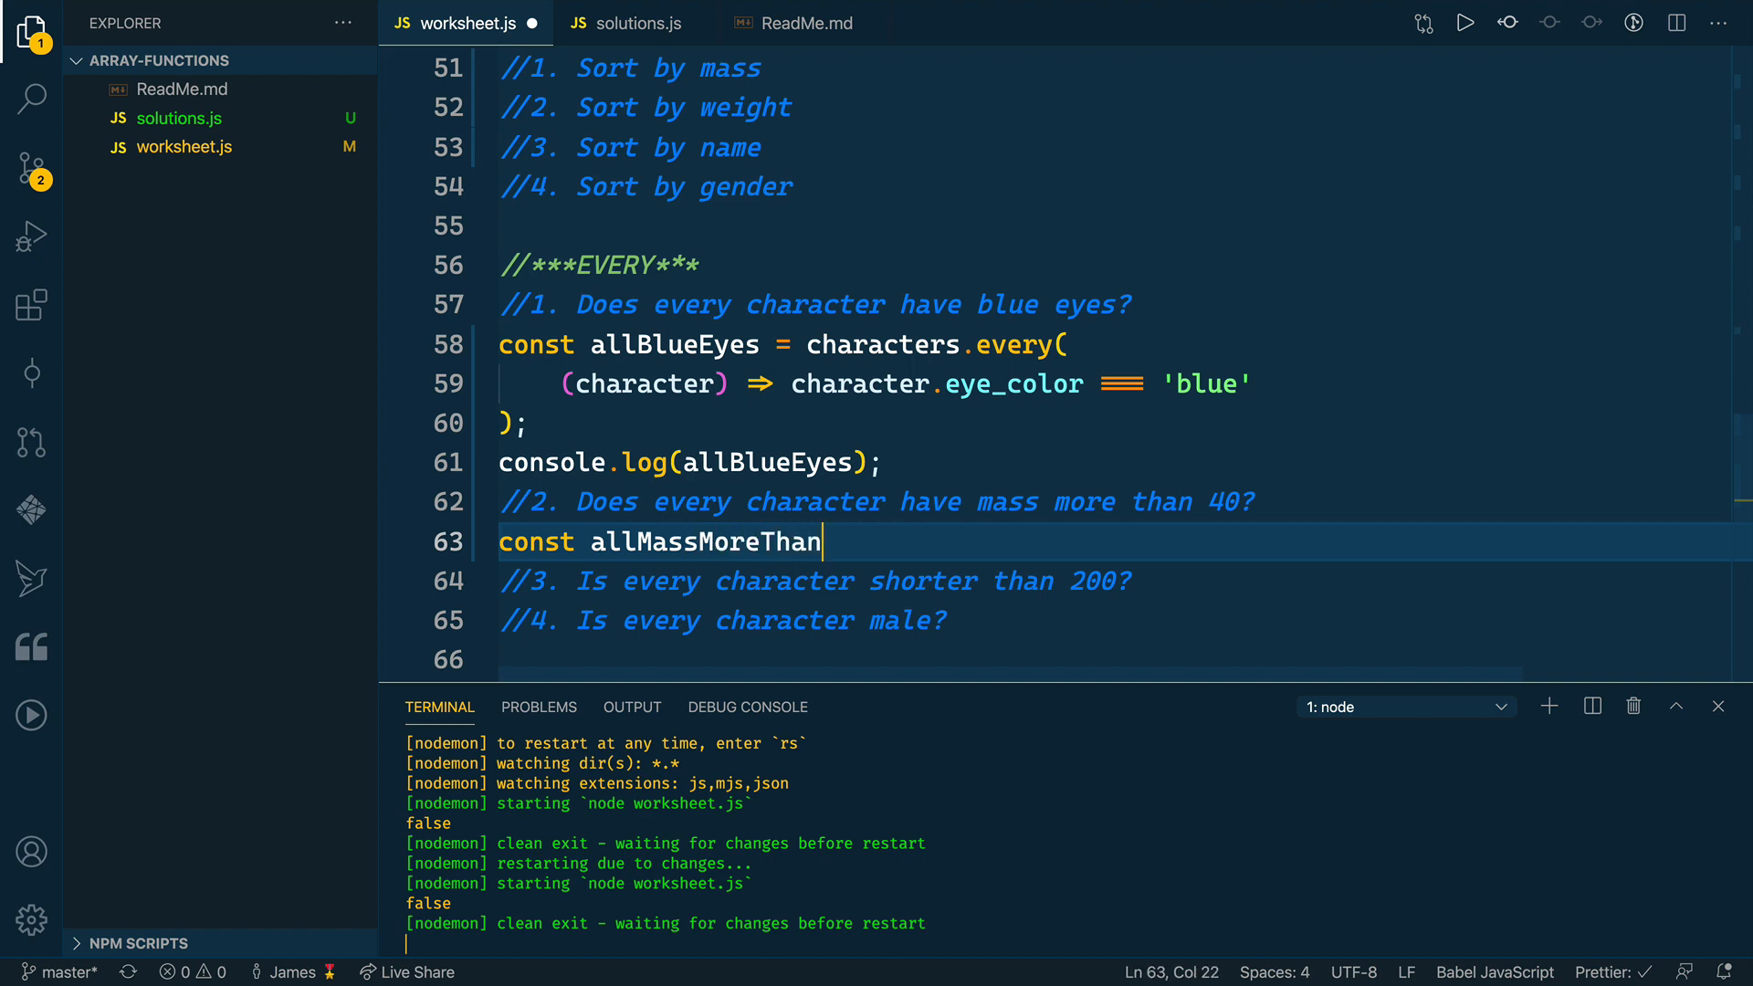
{"action": "type", "text": "40 ="}
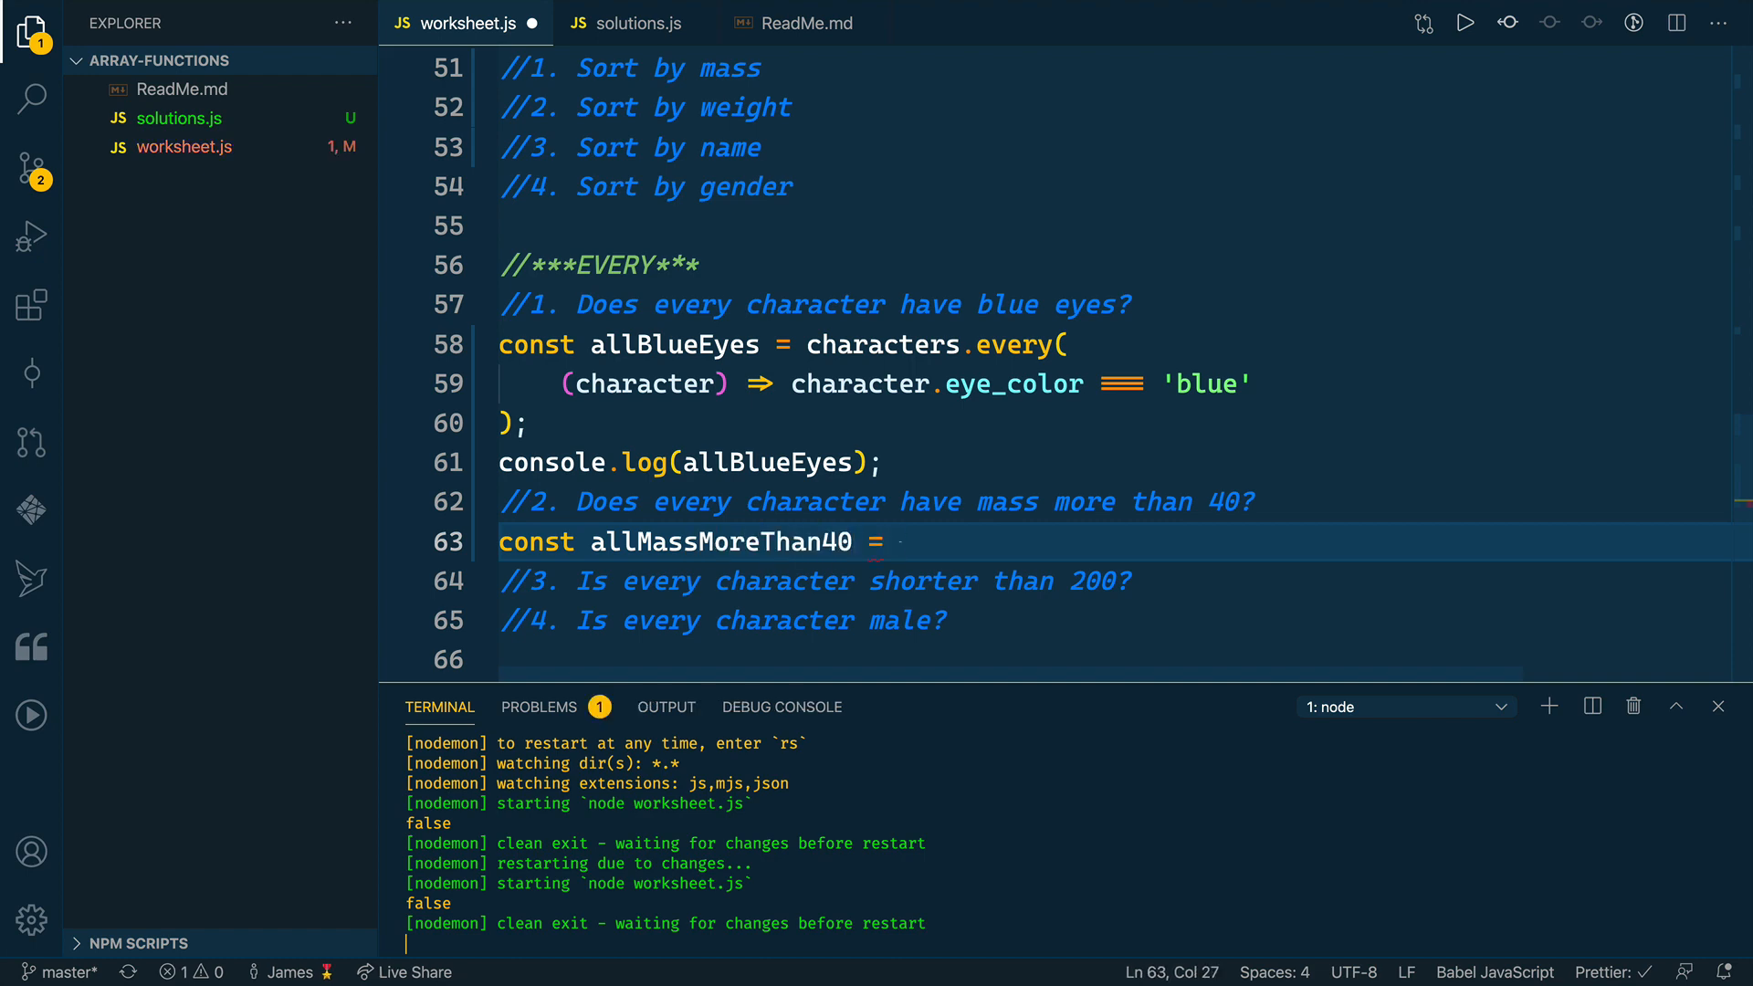
{"action": "type", "text": "character"}
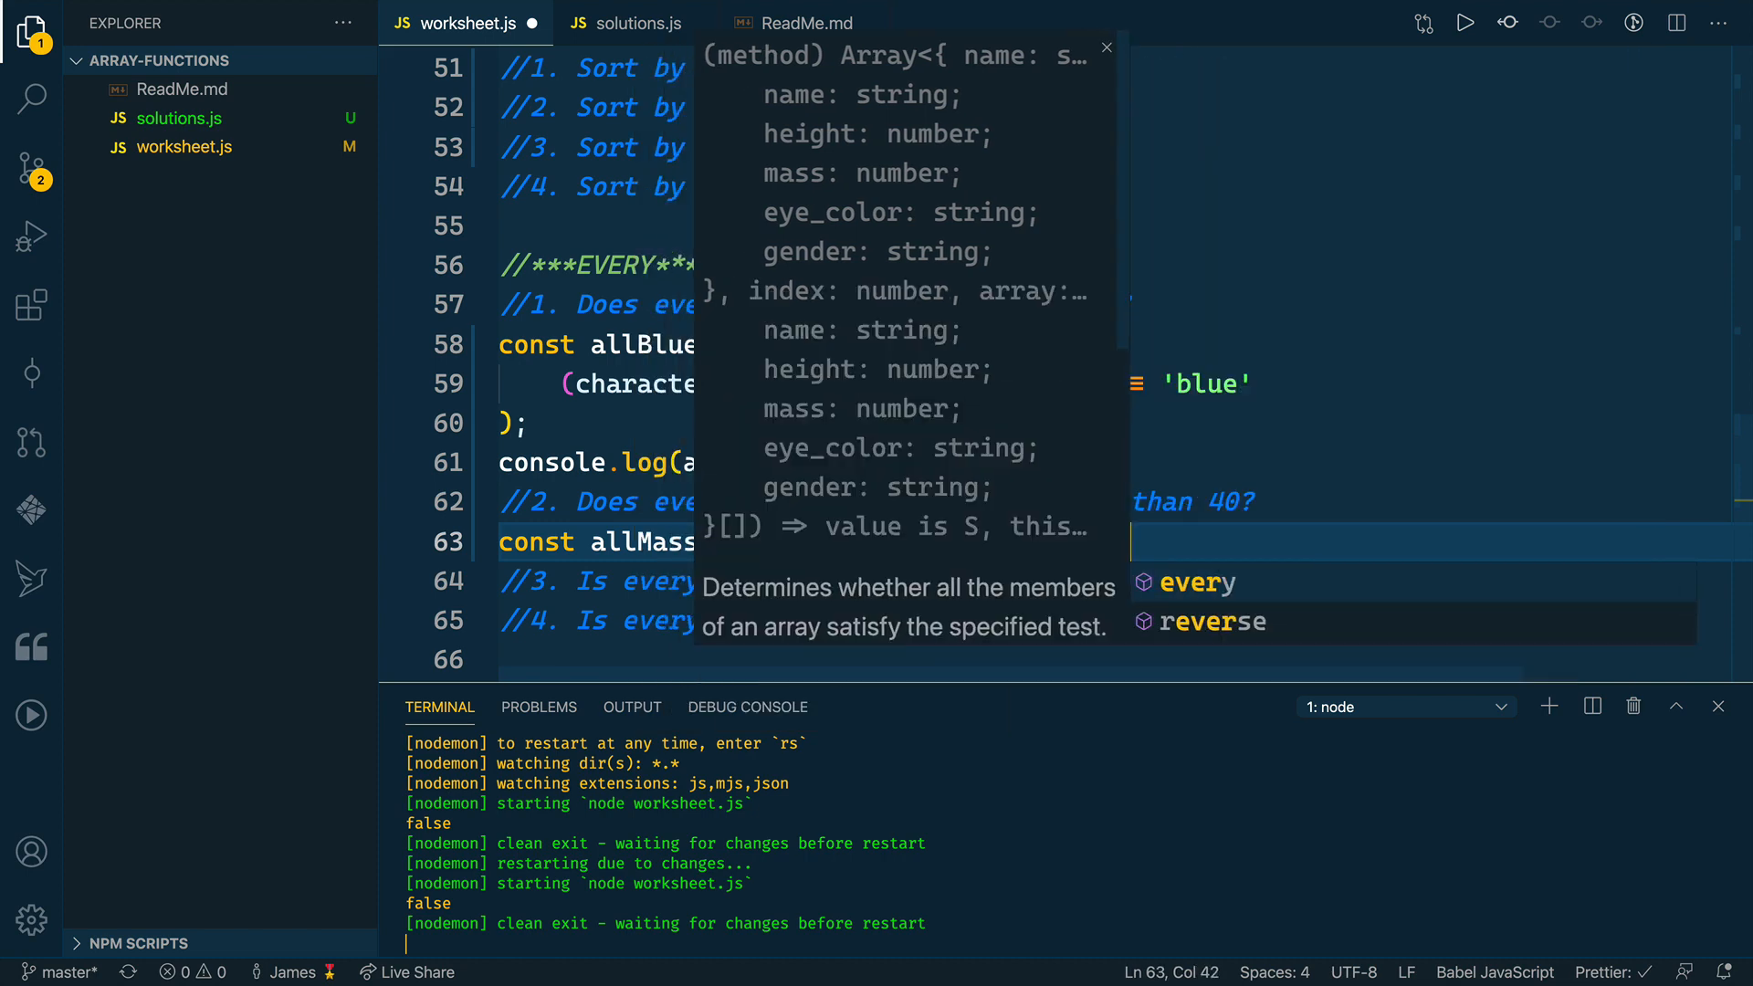
{"action": "type", "text": "()"}
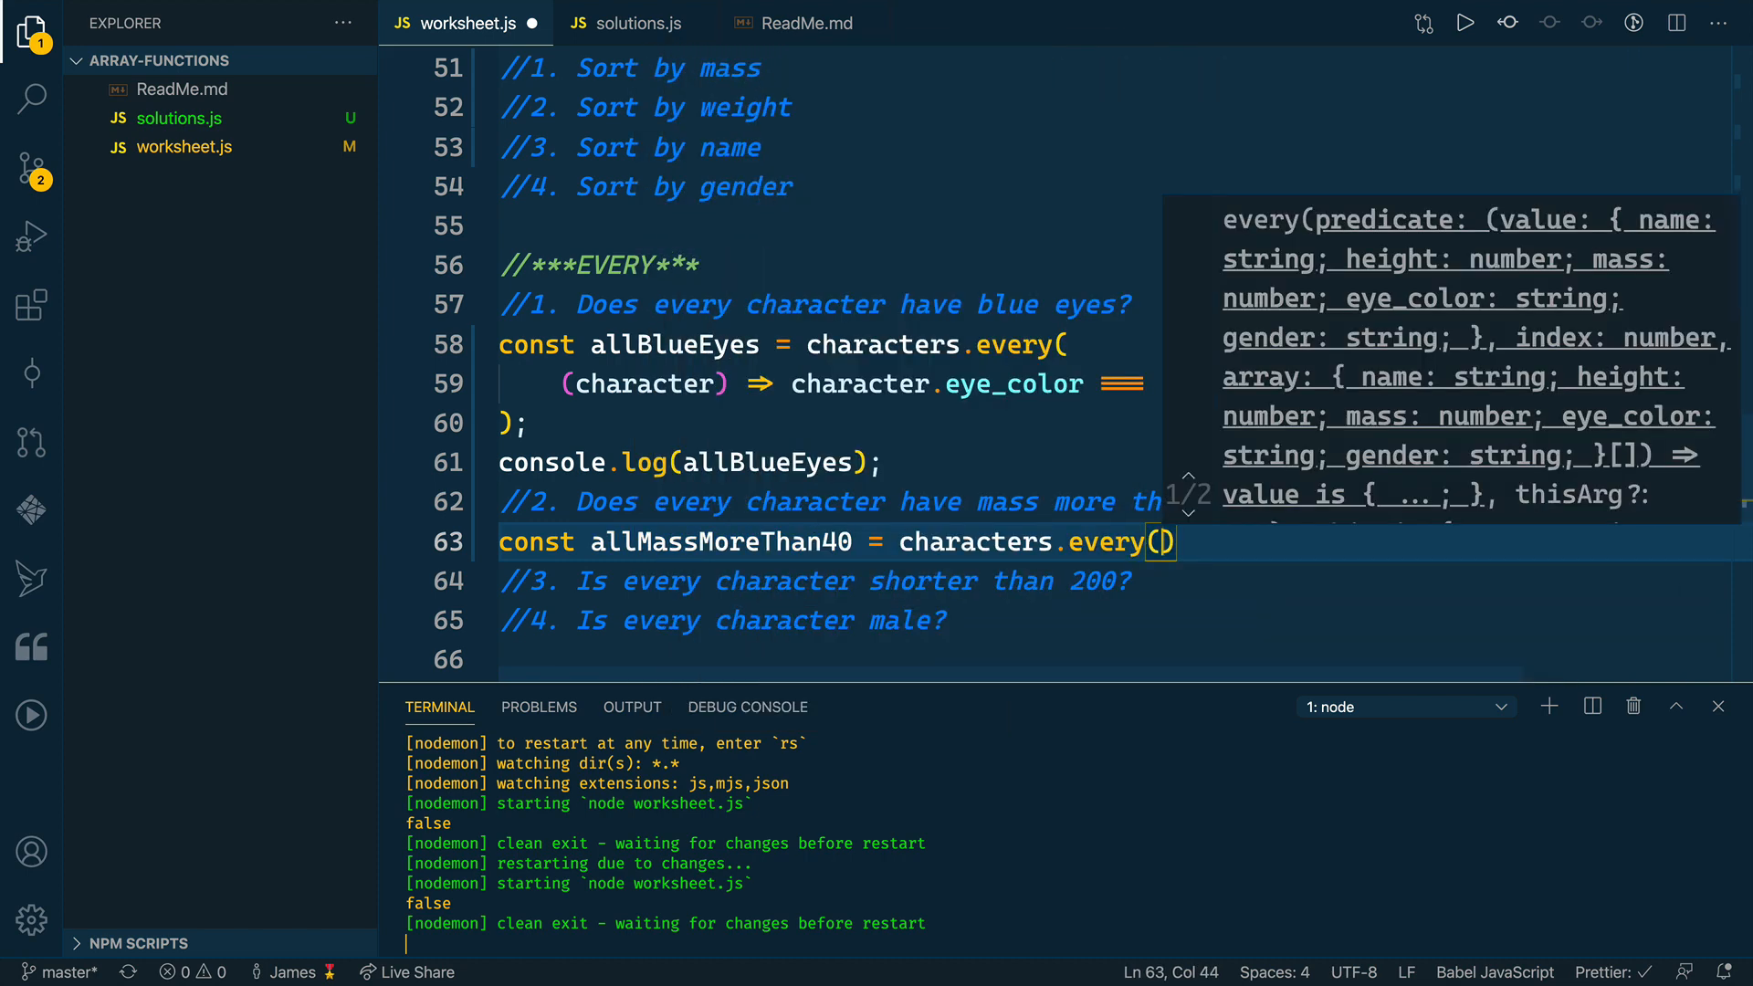
{"action": "type", "text": "character"}
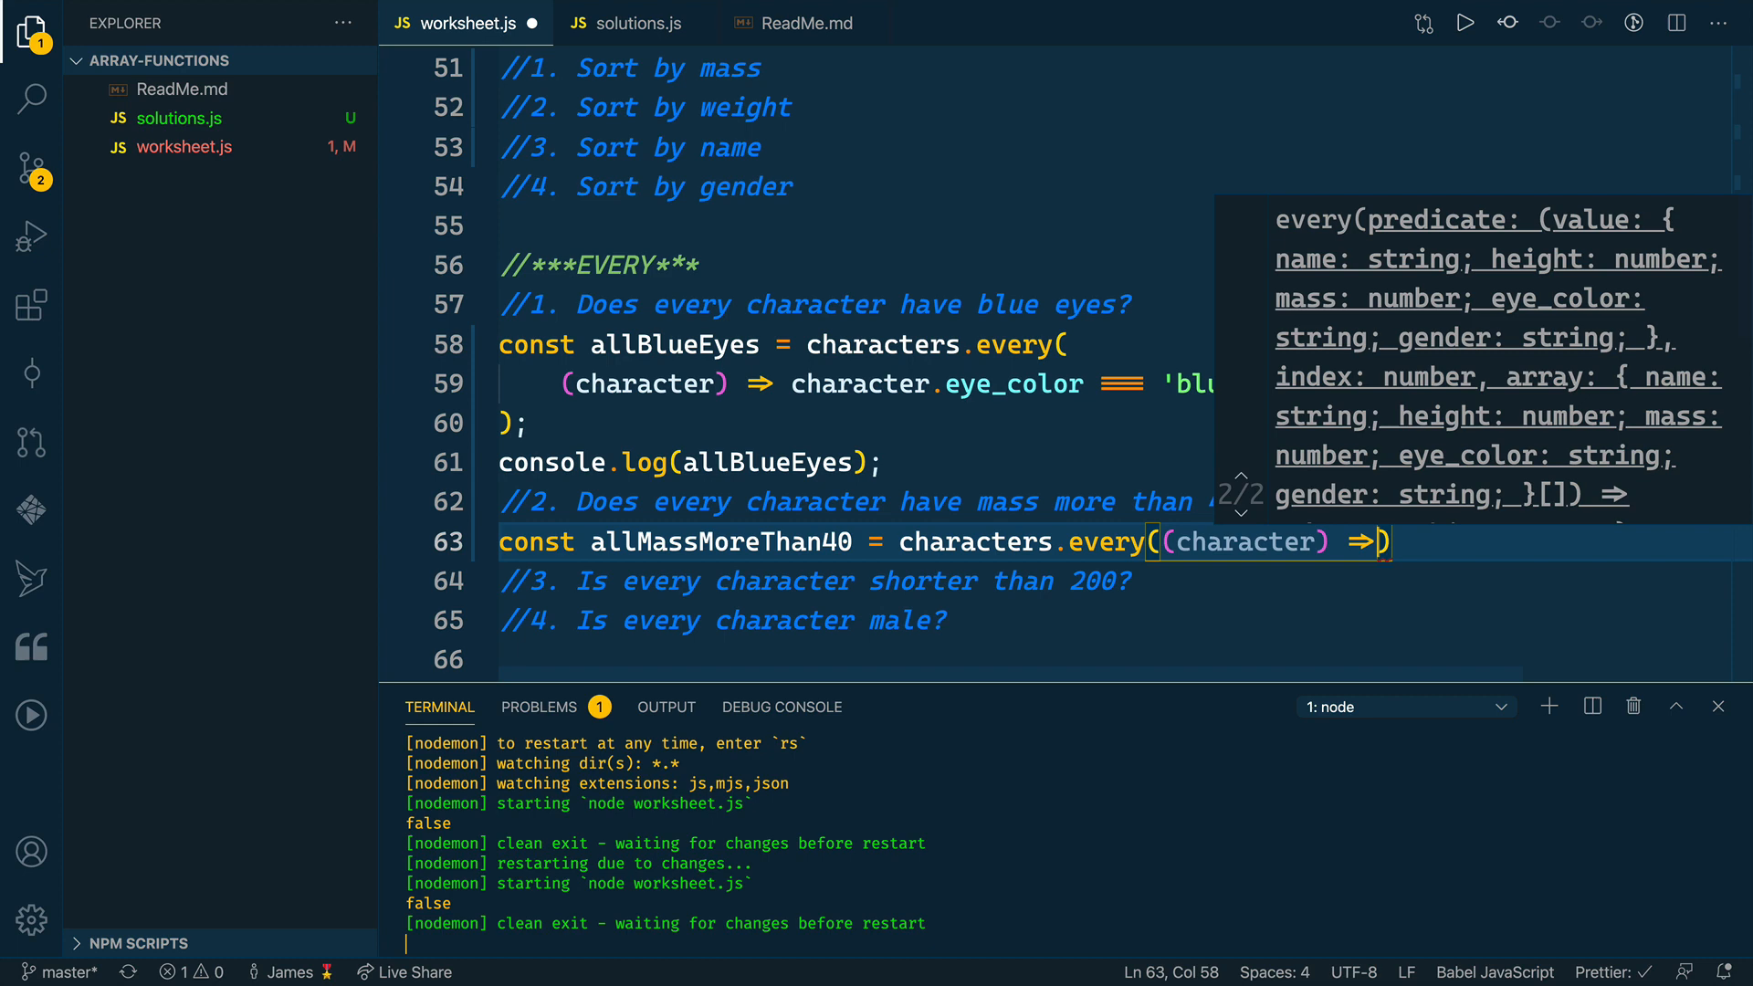
{"action": "type", "text": "character"}
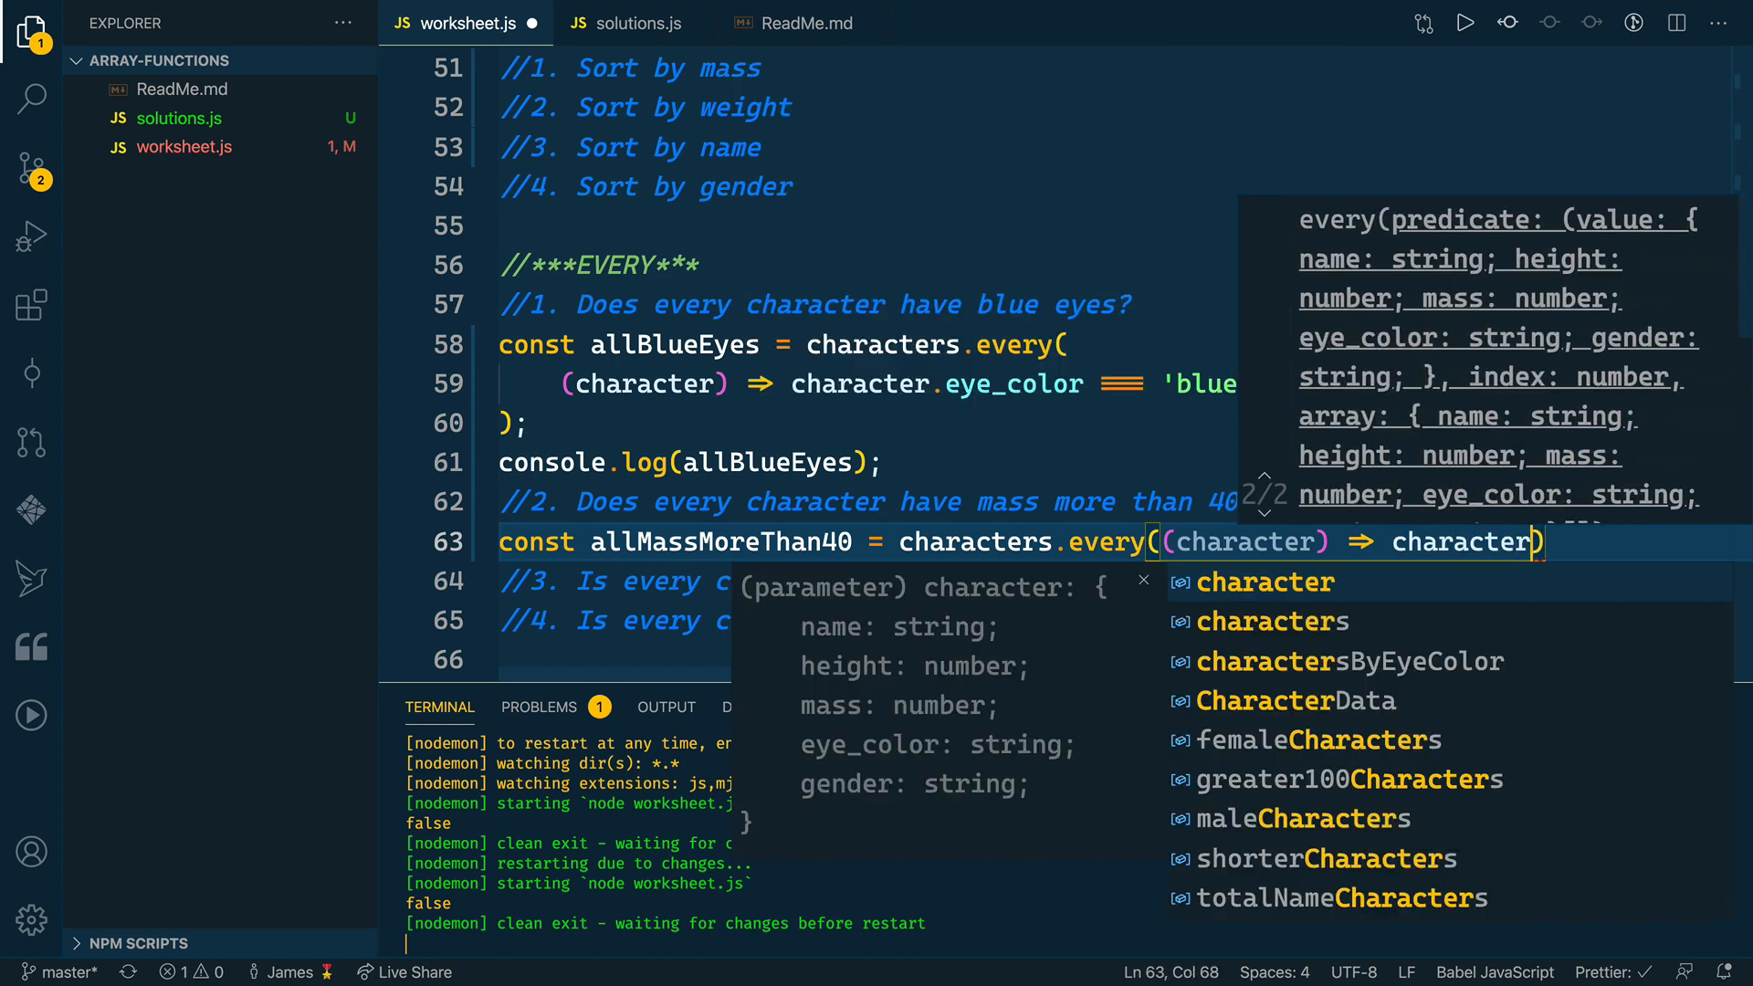
{"action": "type", "text": ".mass > 4"}
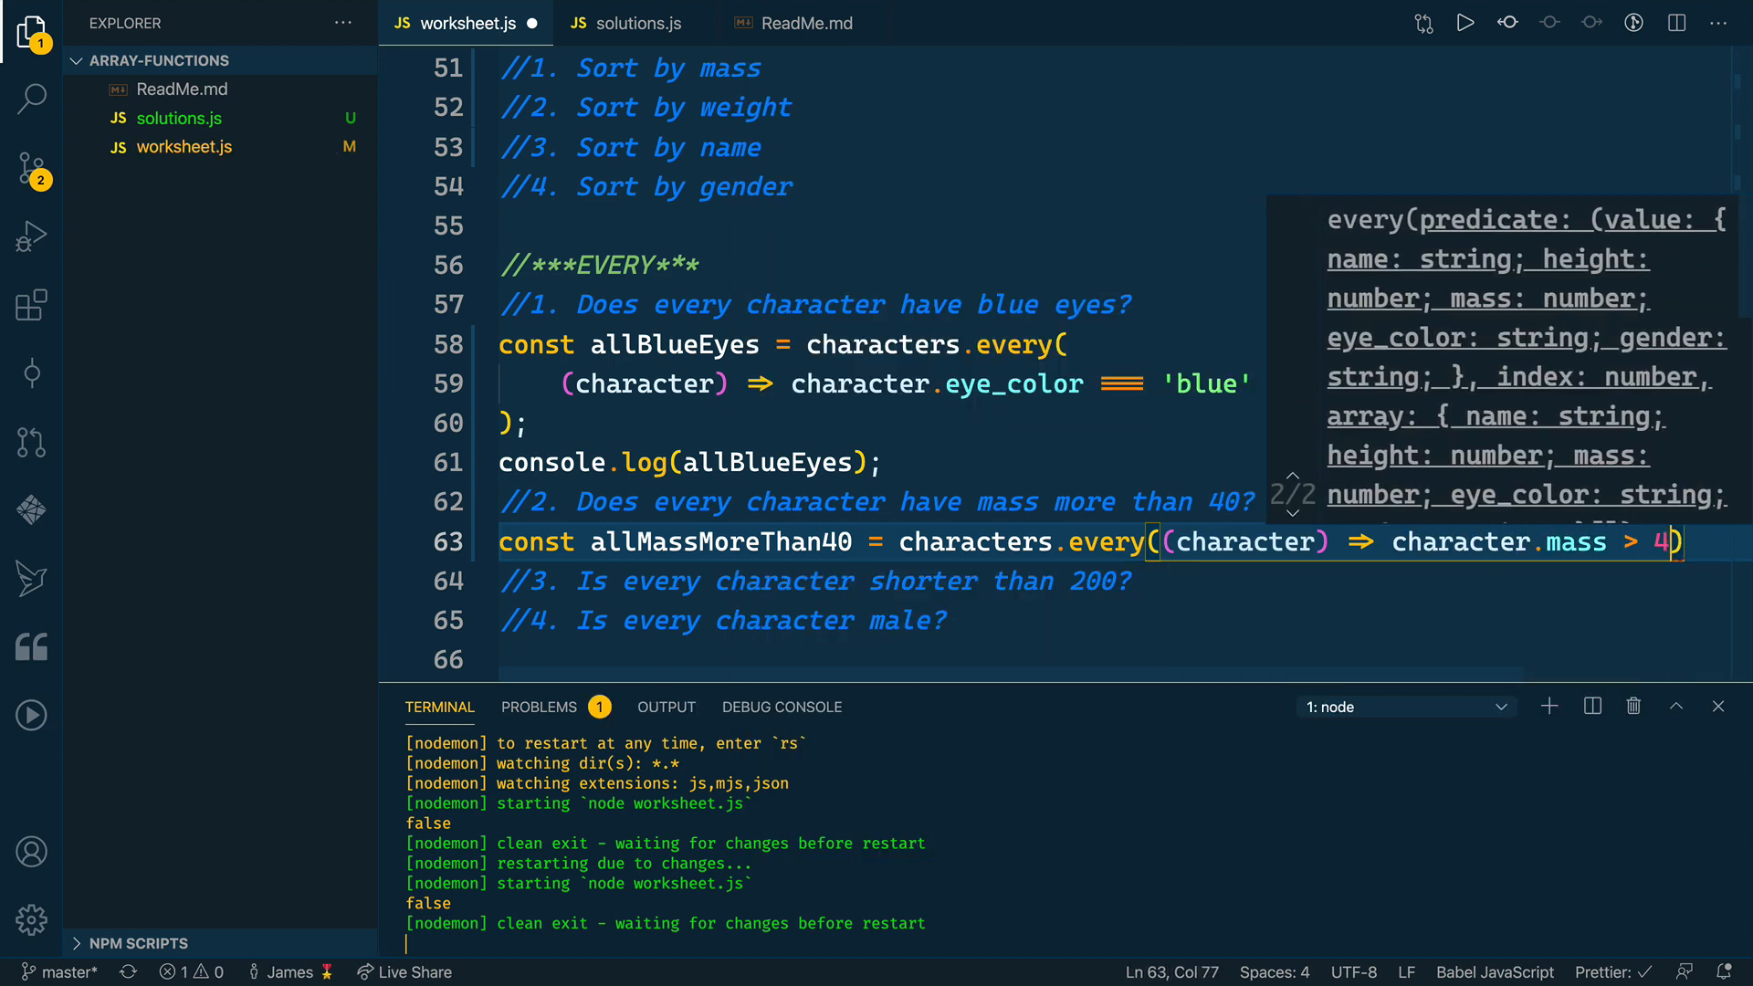
- Log allMassMoreThan40 with console.log on the following line
{"action": "key", "text": "Enter"}
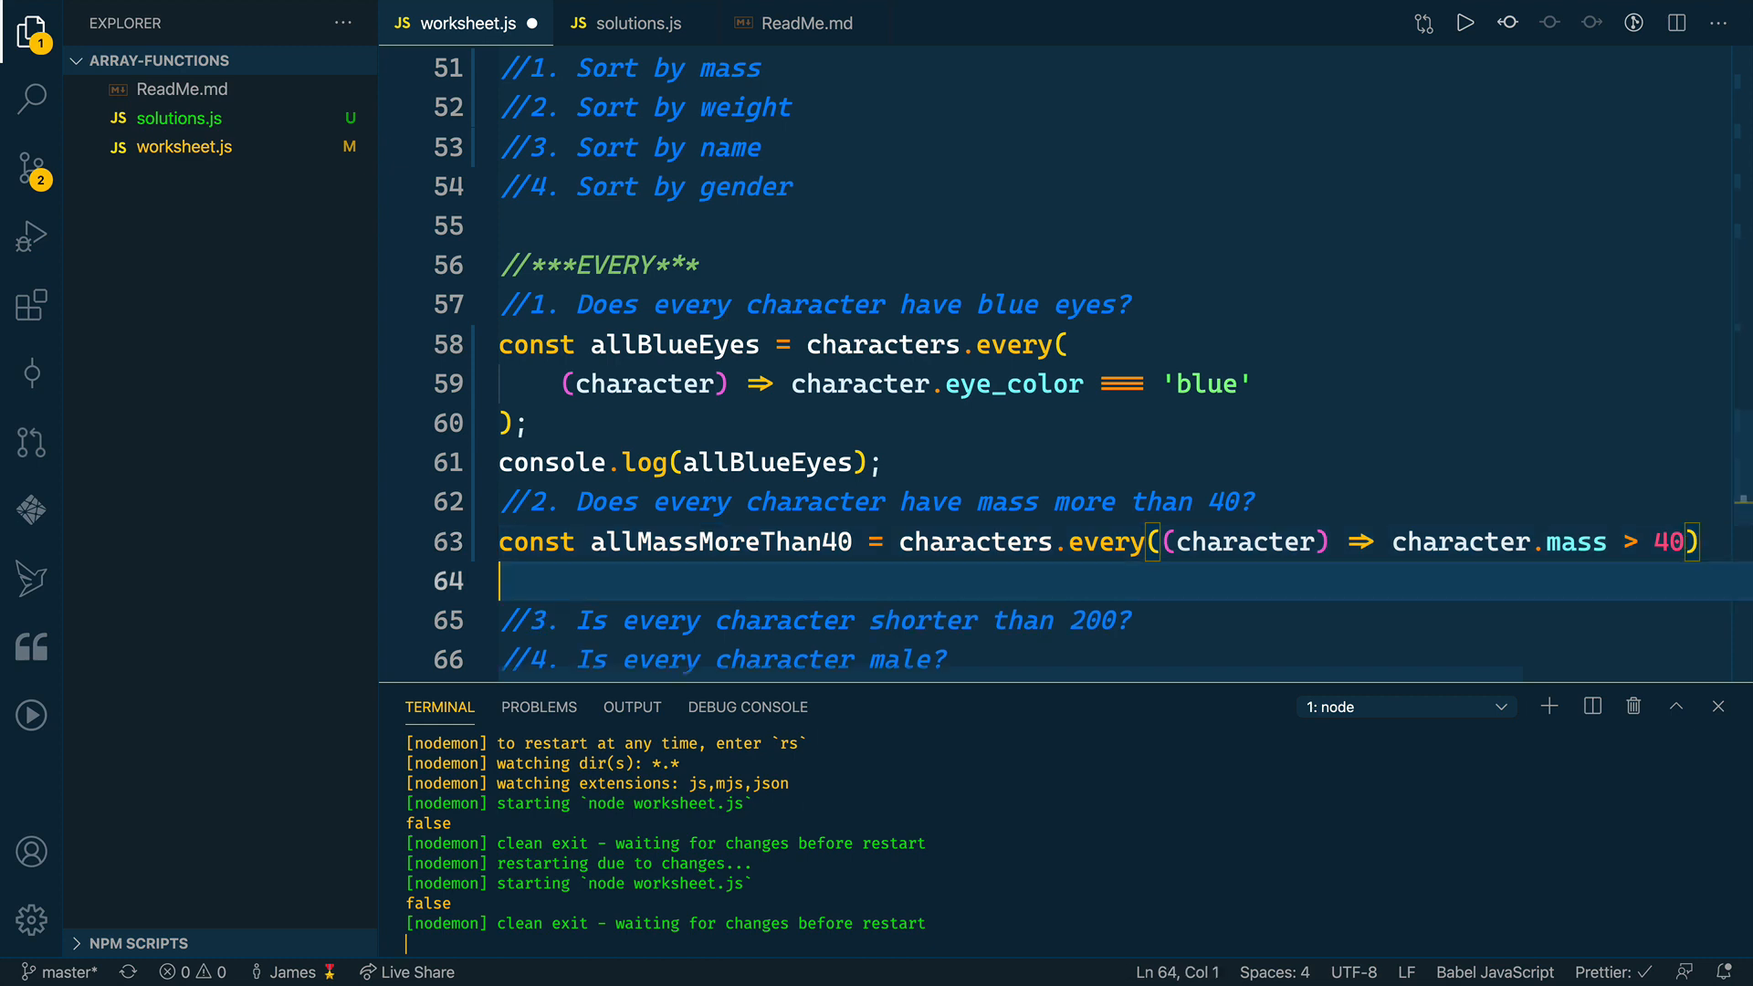
{"action": "type", "text": "console.log(object);"}
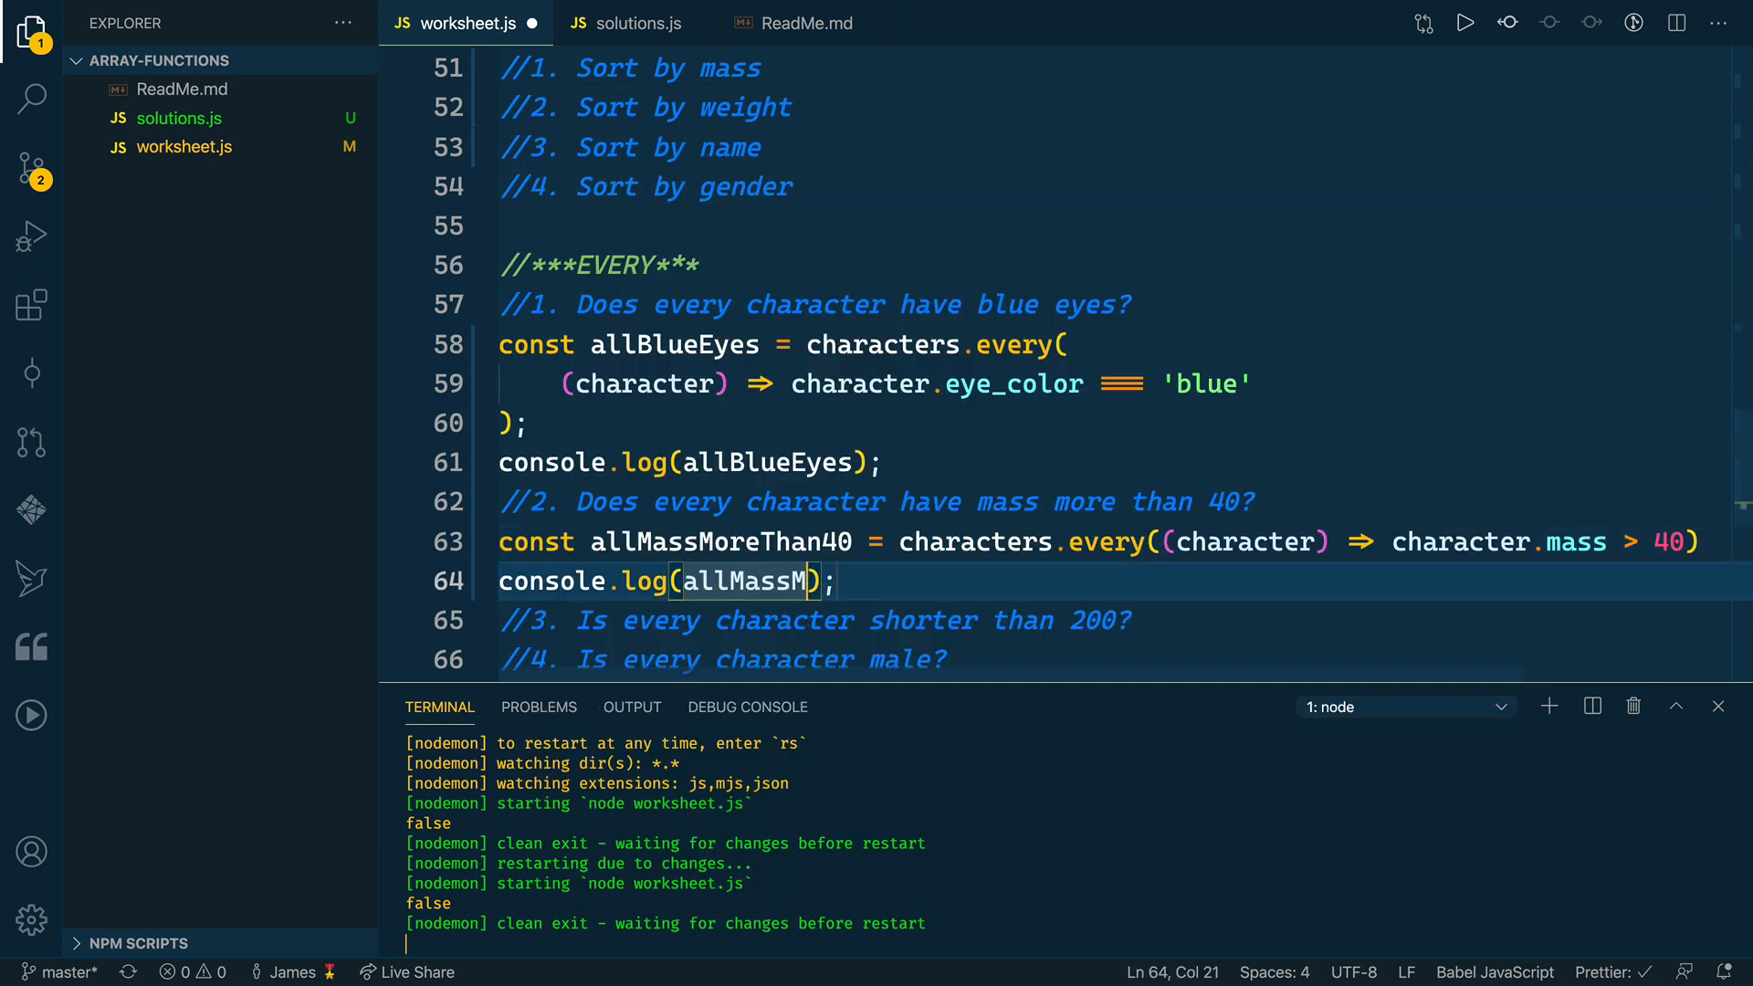
{"action": "type", "text": "oreThan40"}
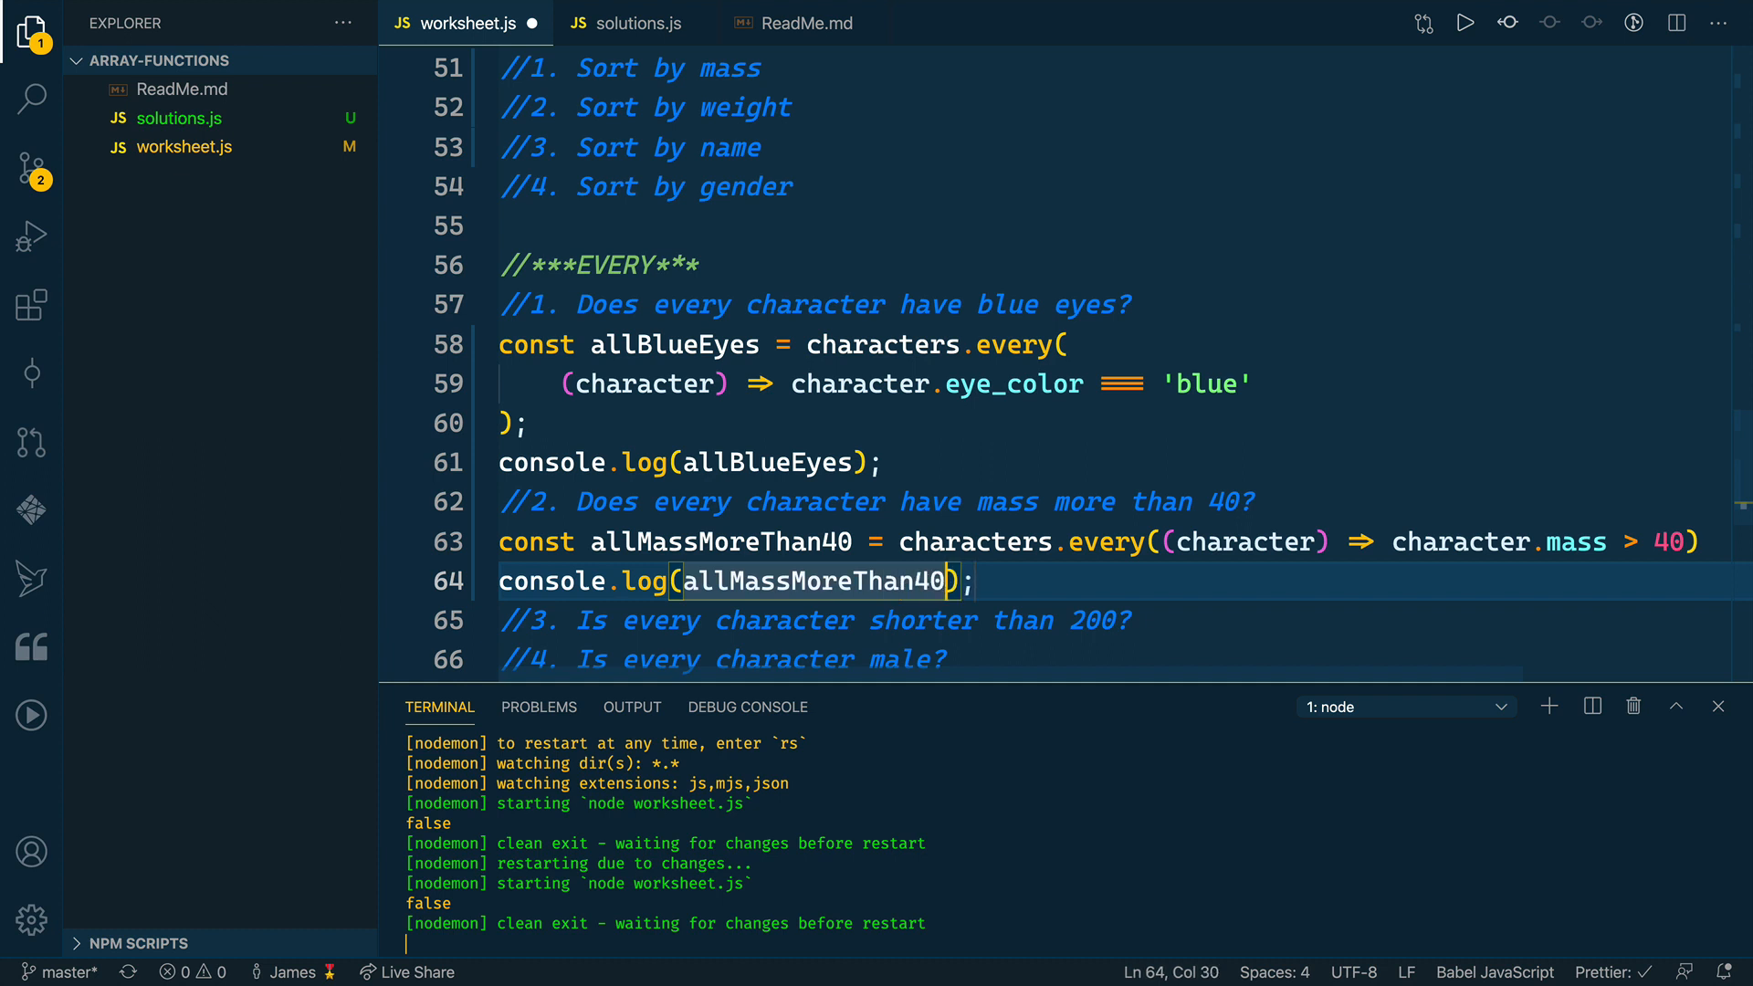
{"action": "scroll", "scroll_direction": "down", "scroll_amount": 3}
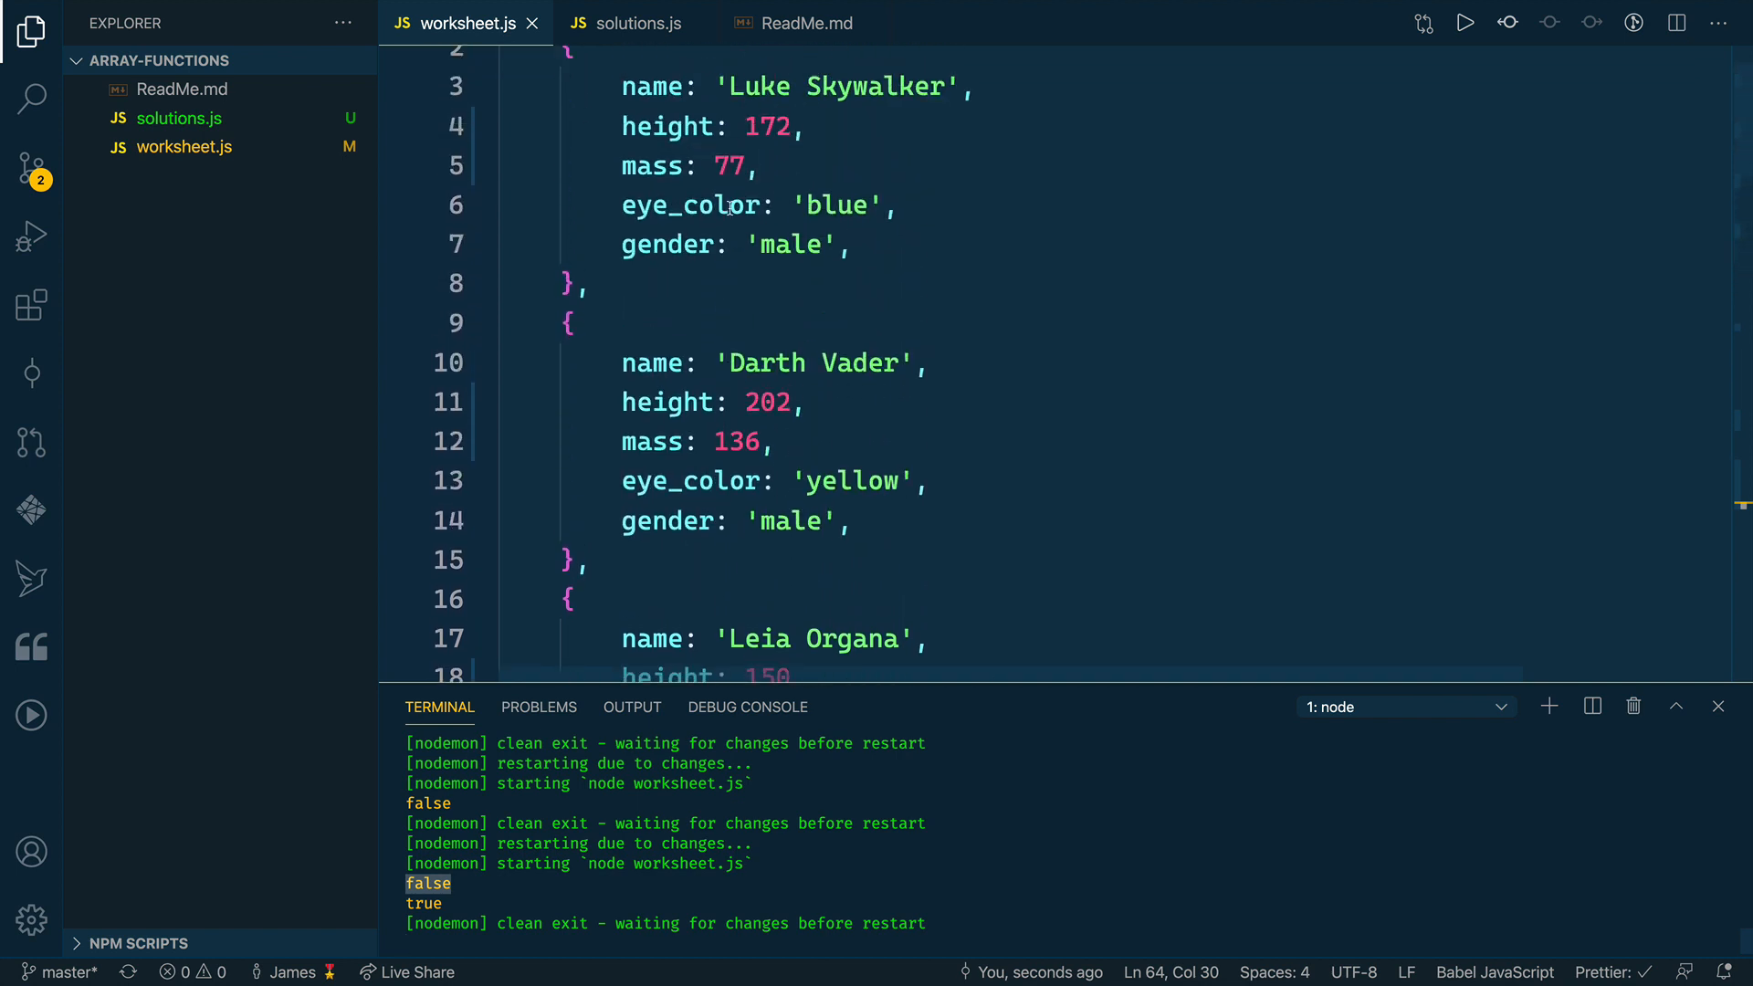
- Scroll down to question 3 about every character being shorter than 200
{"action": "scroll", "scroll_direction": "down", "scroll_amount": 3}
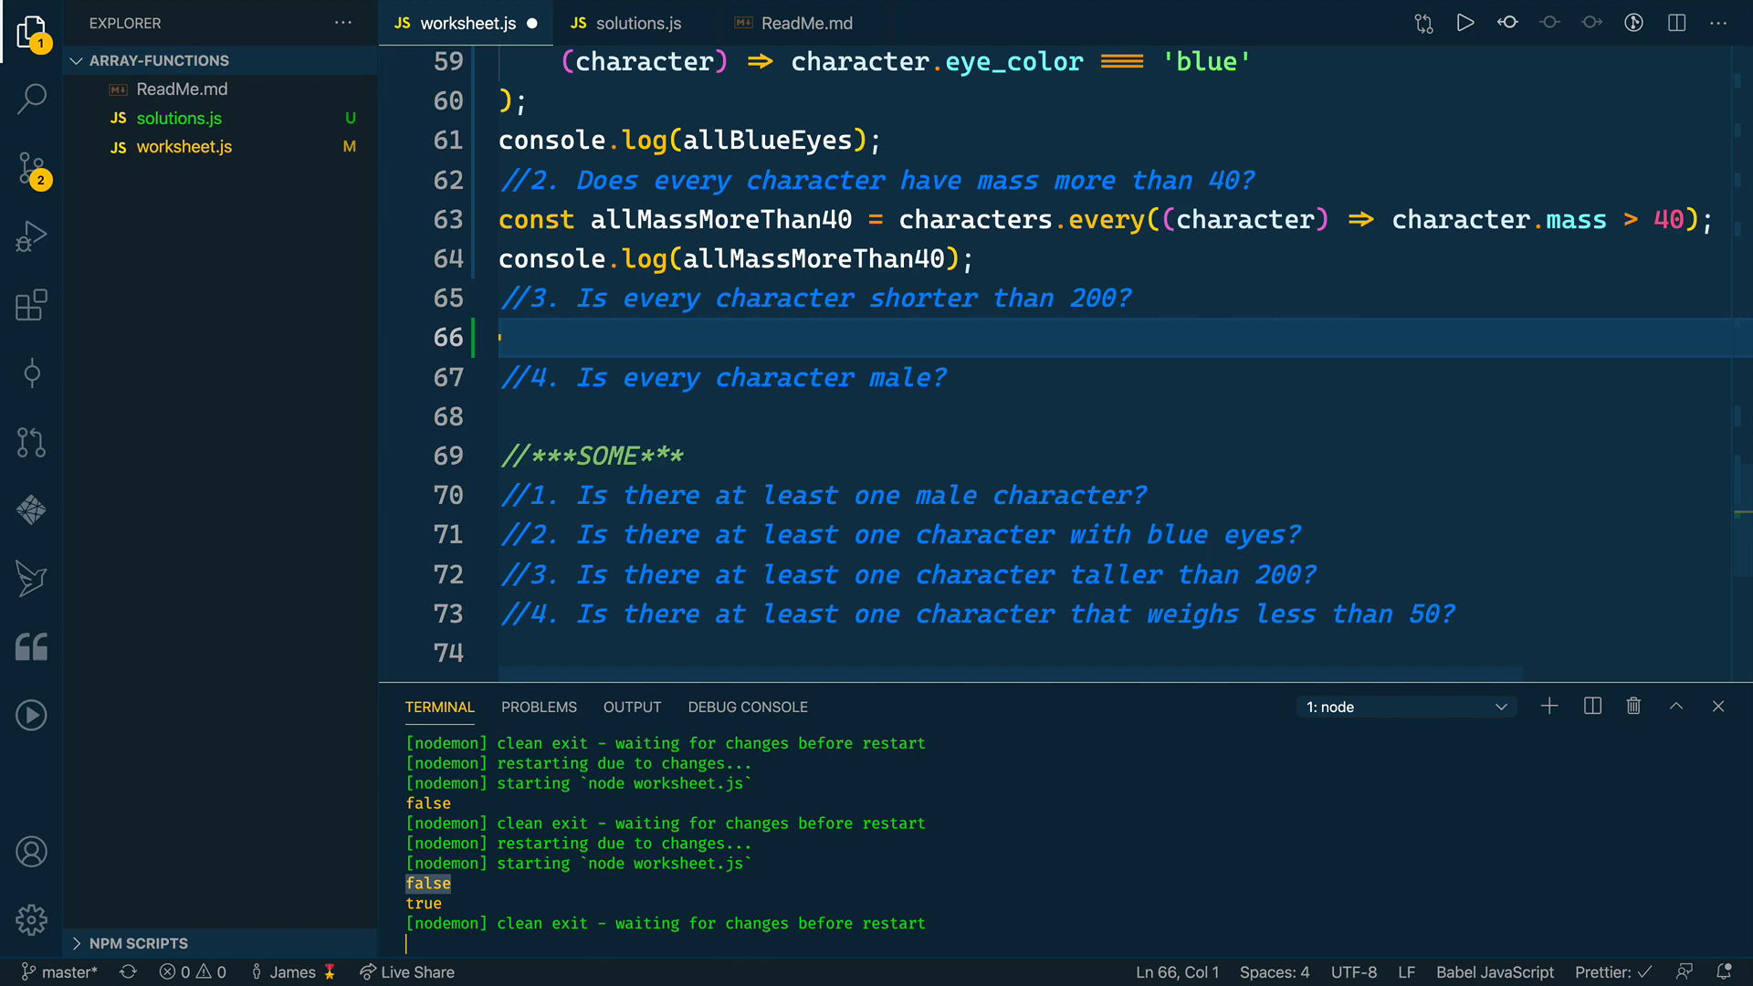
- Write allShorterThan200 using characters.every on height versus 200, and log it via the clg snippet
{"action": "type", "text": "const allShorter"}
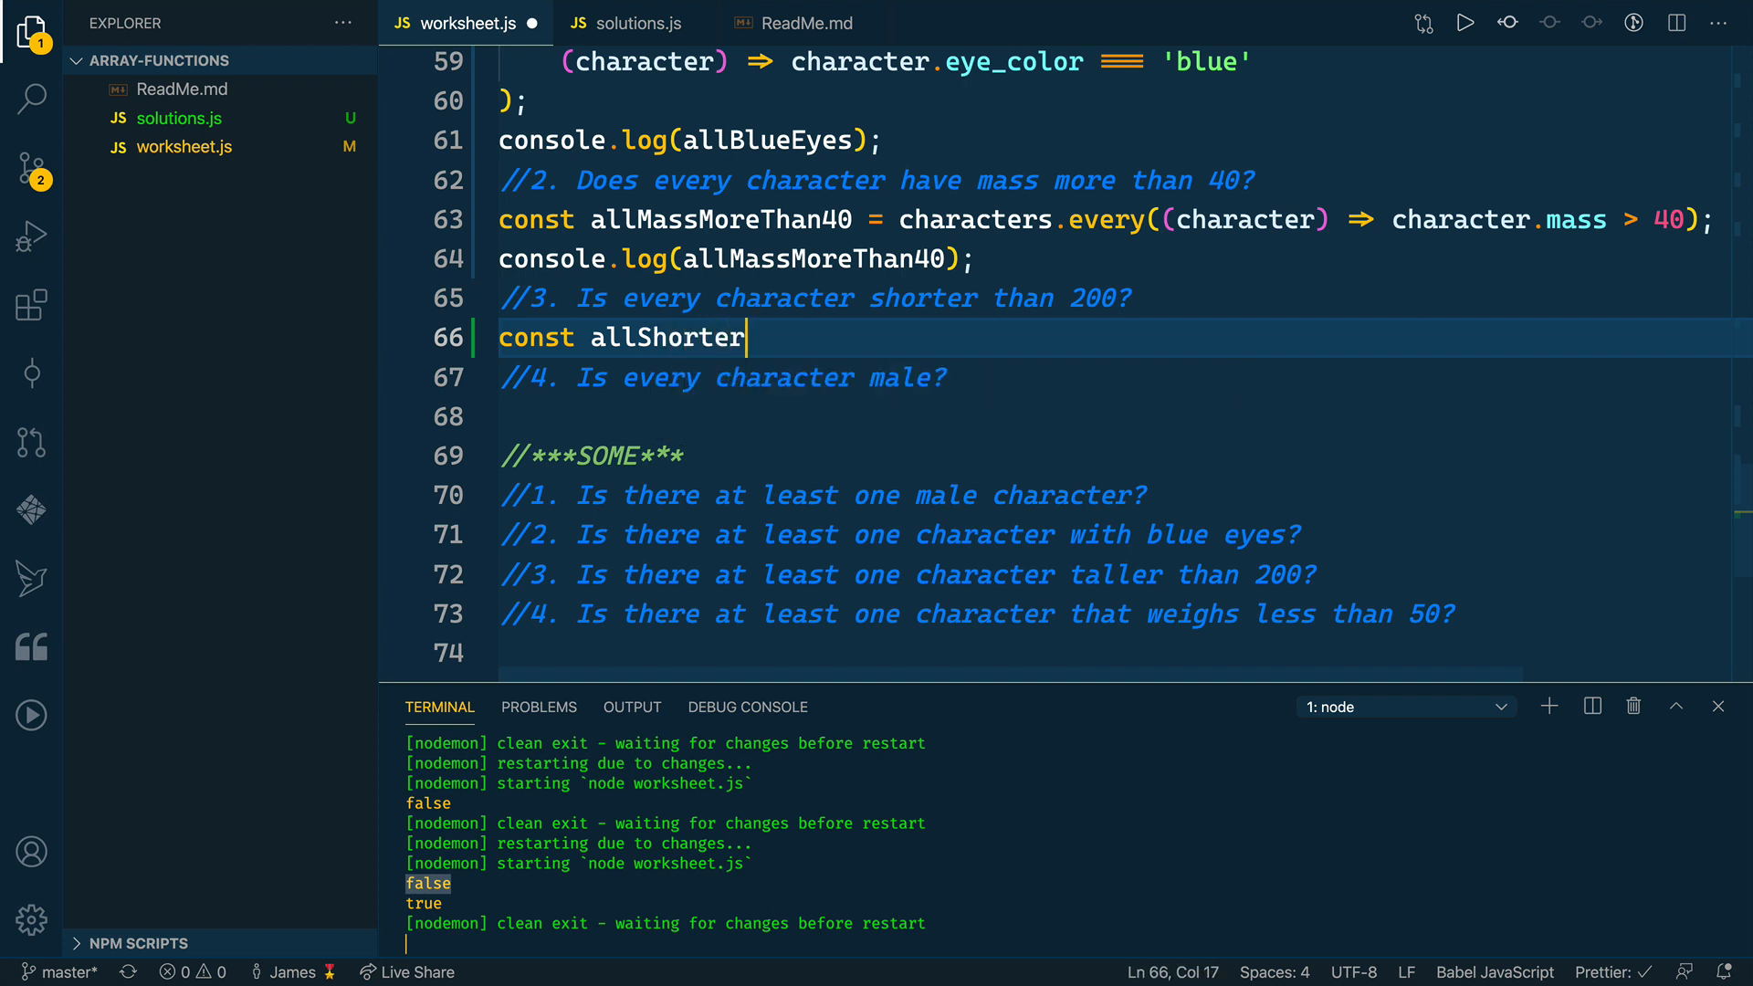
{"action": "type", "text": "Than200 ="}
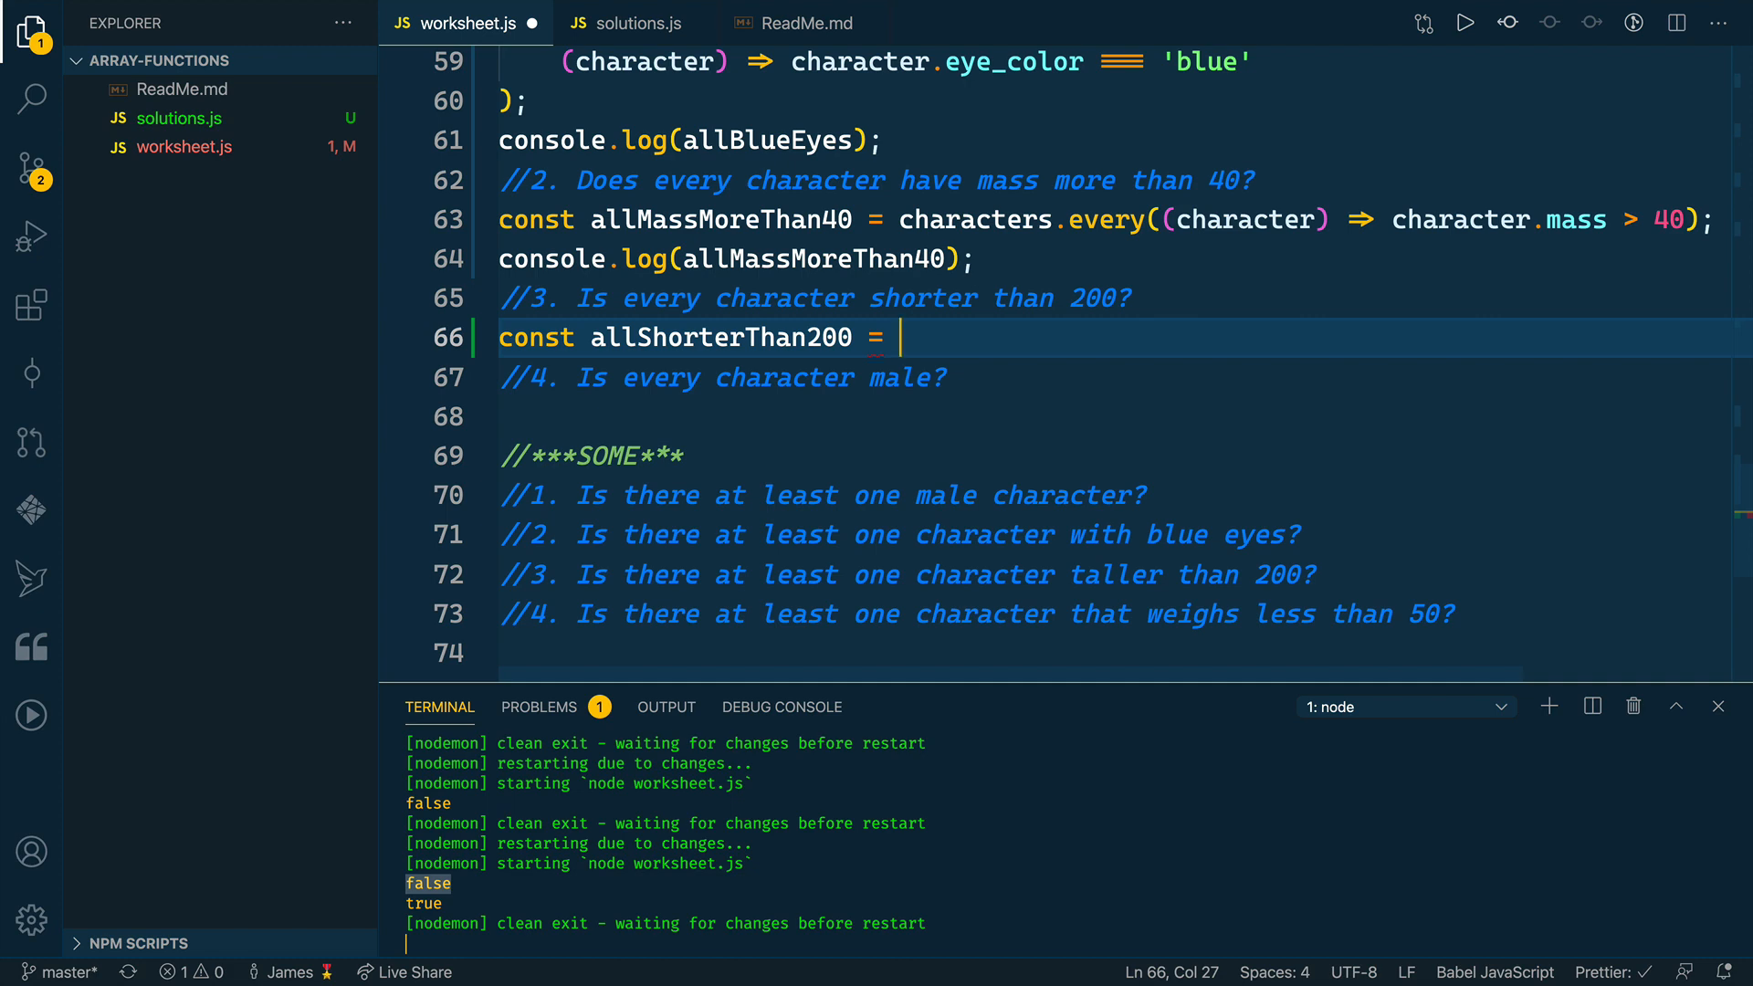
{"action": "type", "text": "characters"}
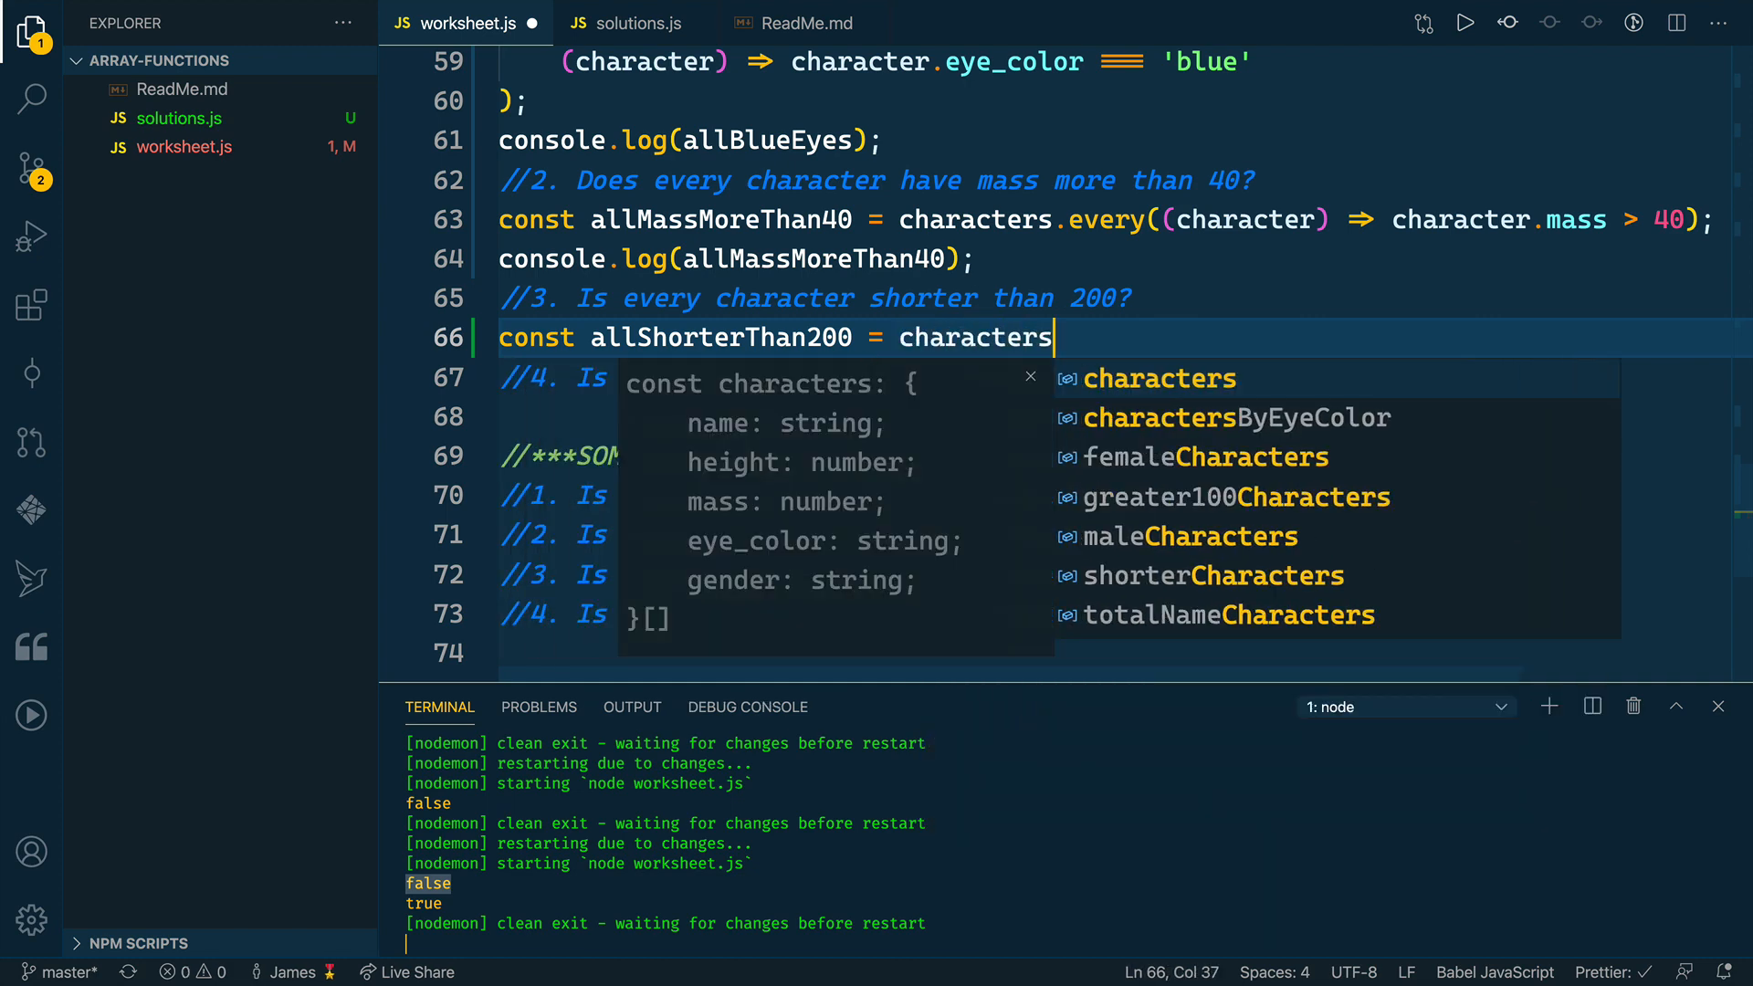
{"action": "type", "text": ".every"}
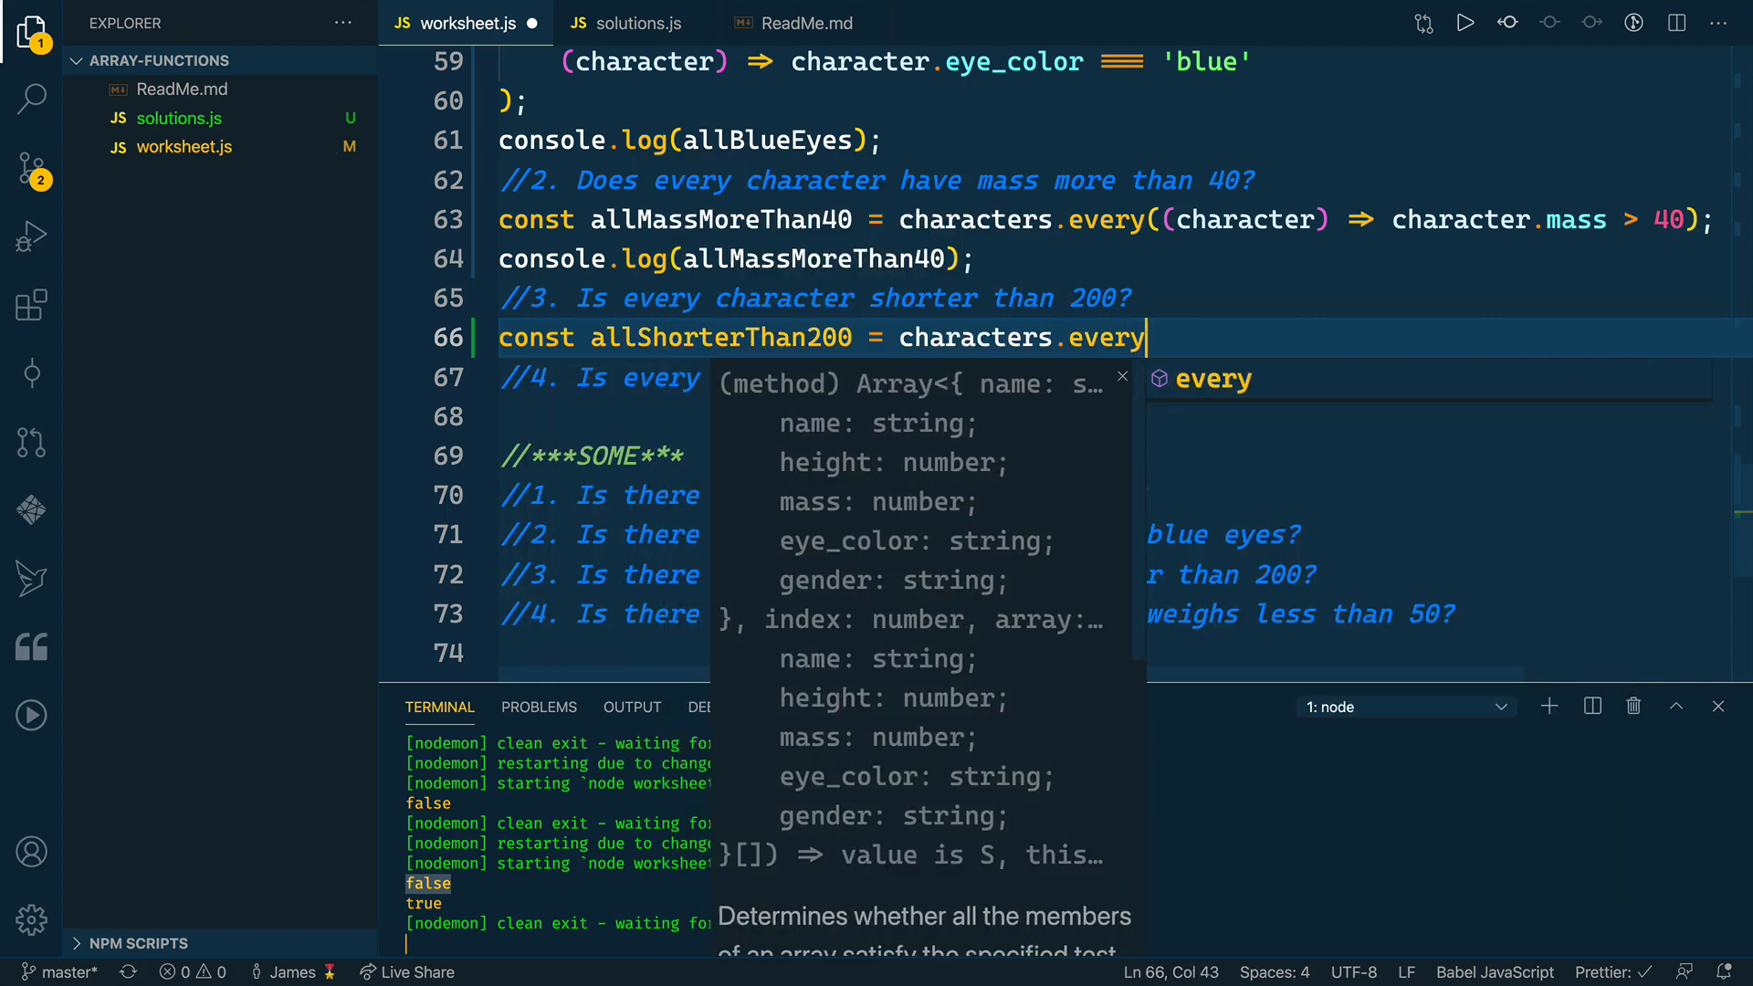
{"action": "type", "text": "((character"}
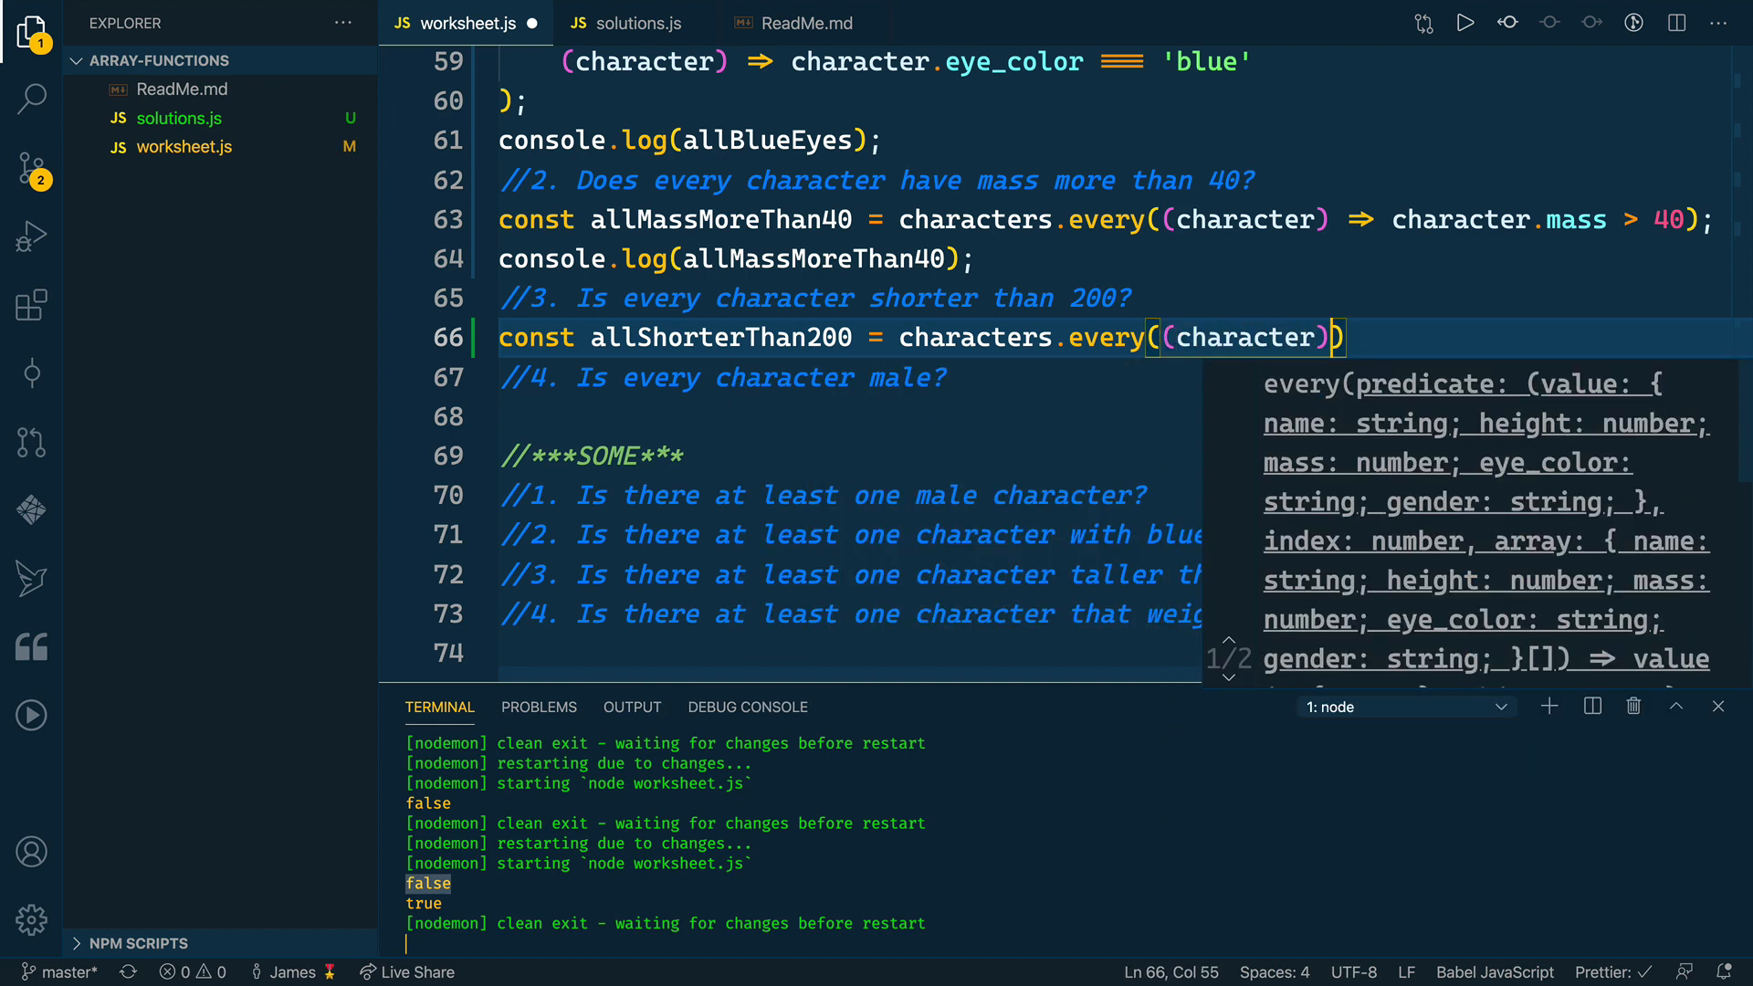
{"action": "type", "text": "=>"}
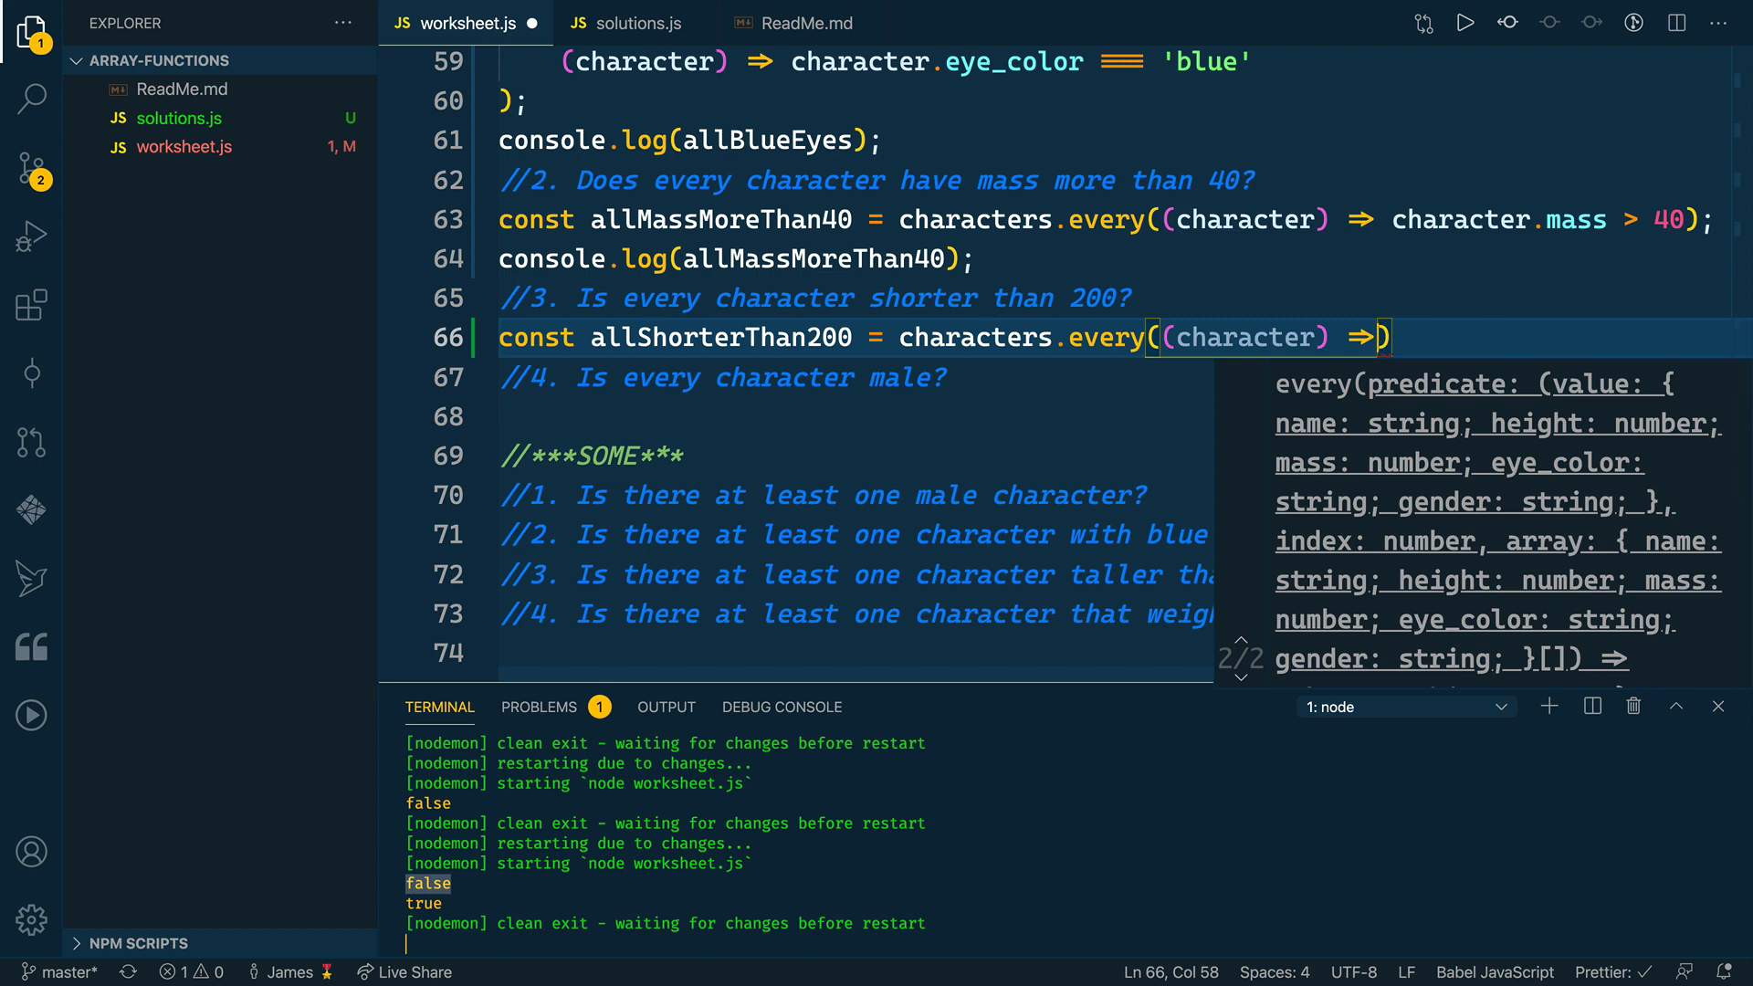
{"action": "type", "text": "character."}
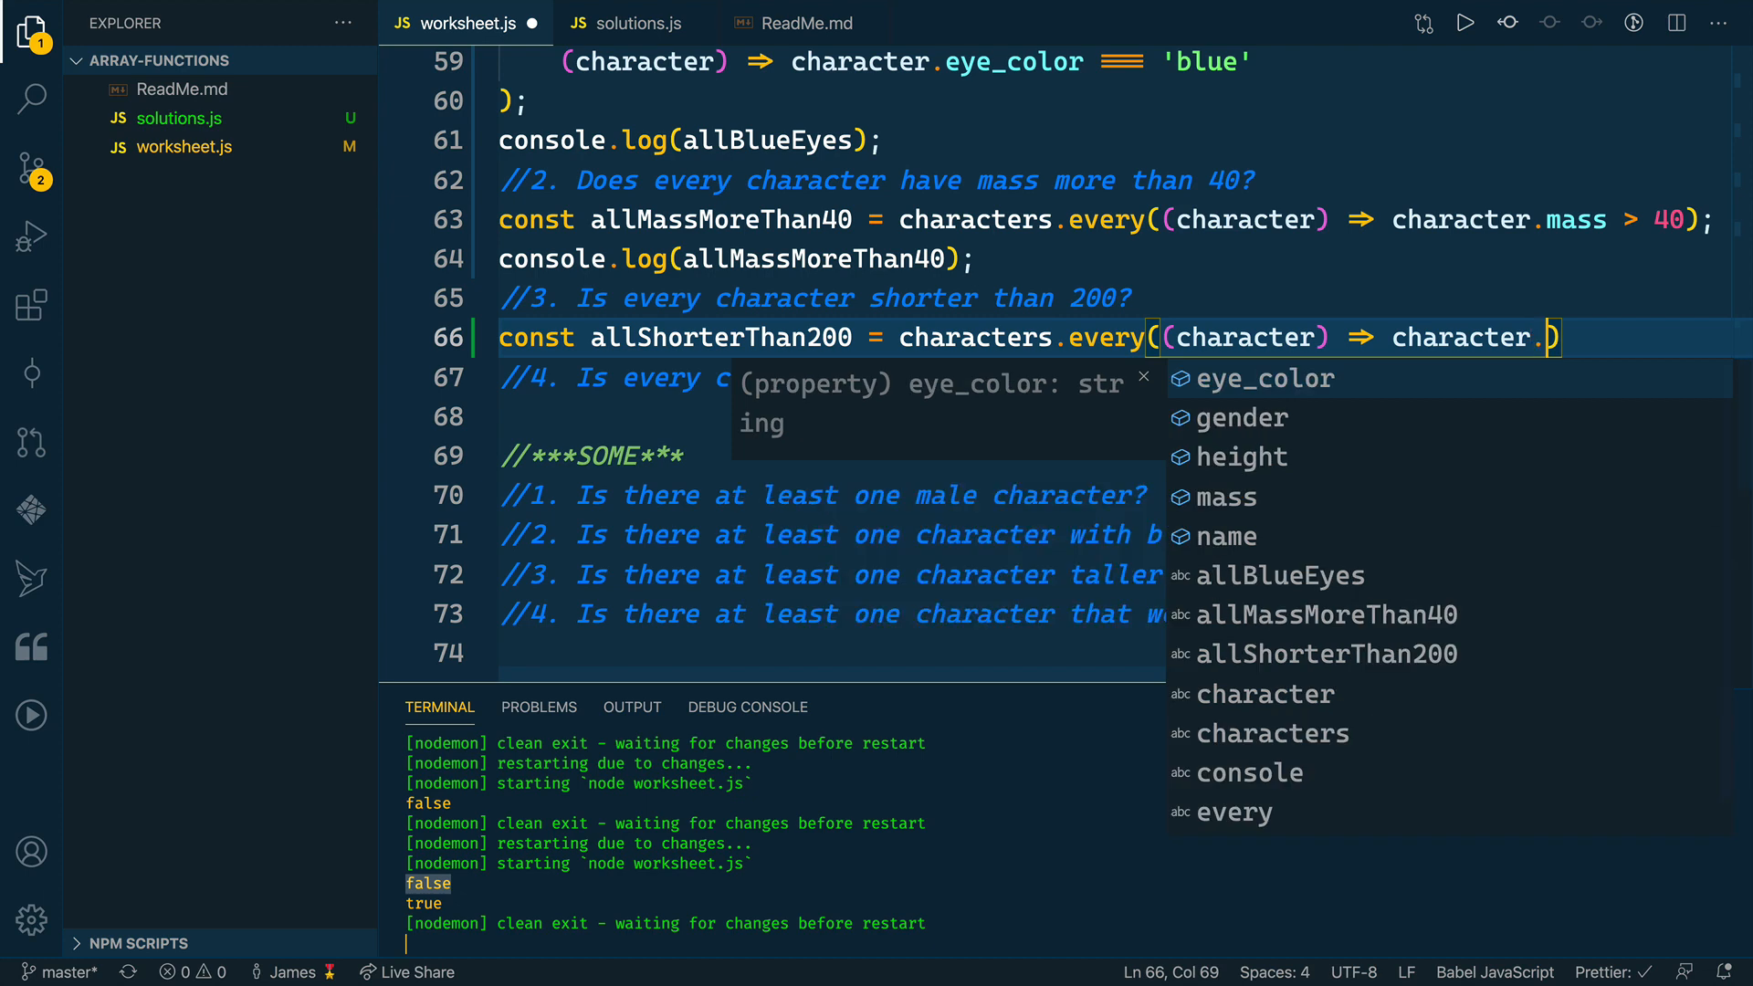
{"action": "type", "text": "height"}
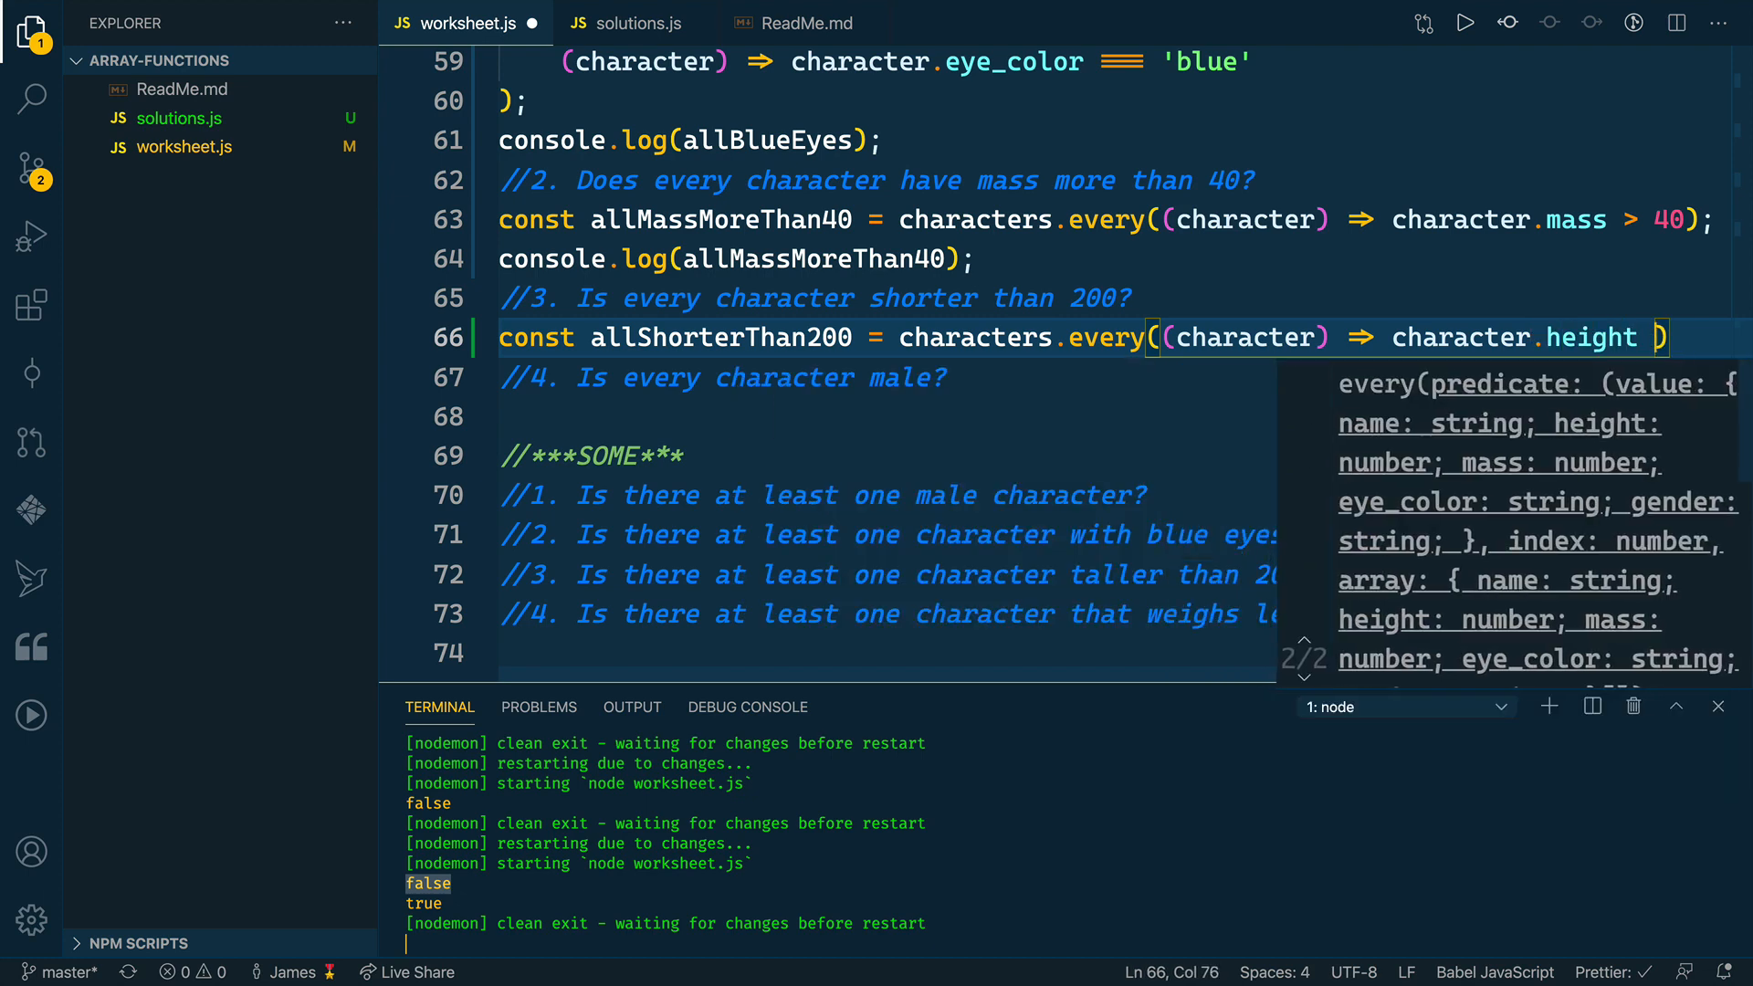
{"action": "type", "text": "> 200"}
{"action": "type", "text": "clg"}
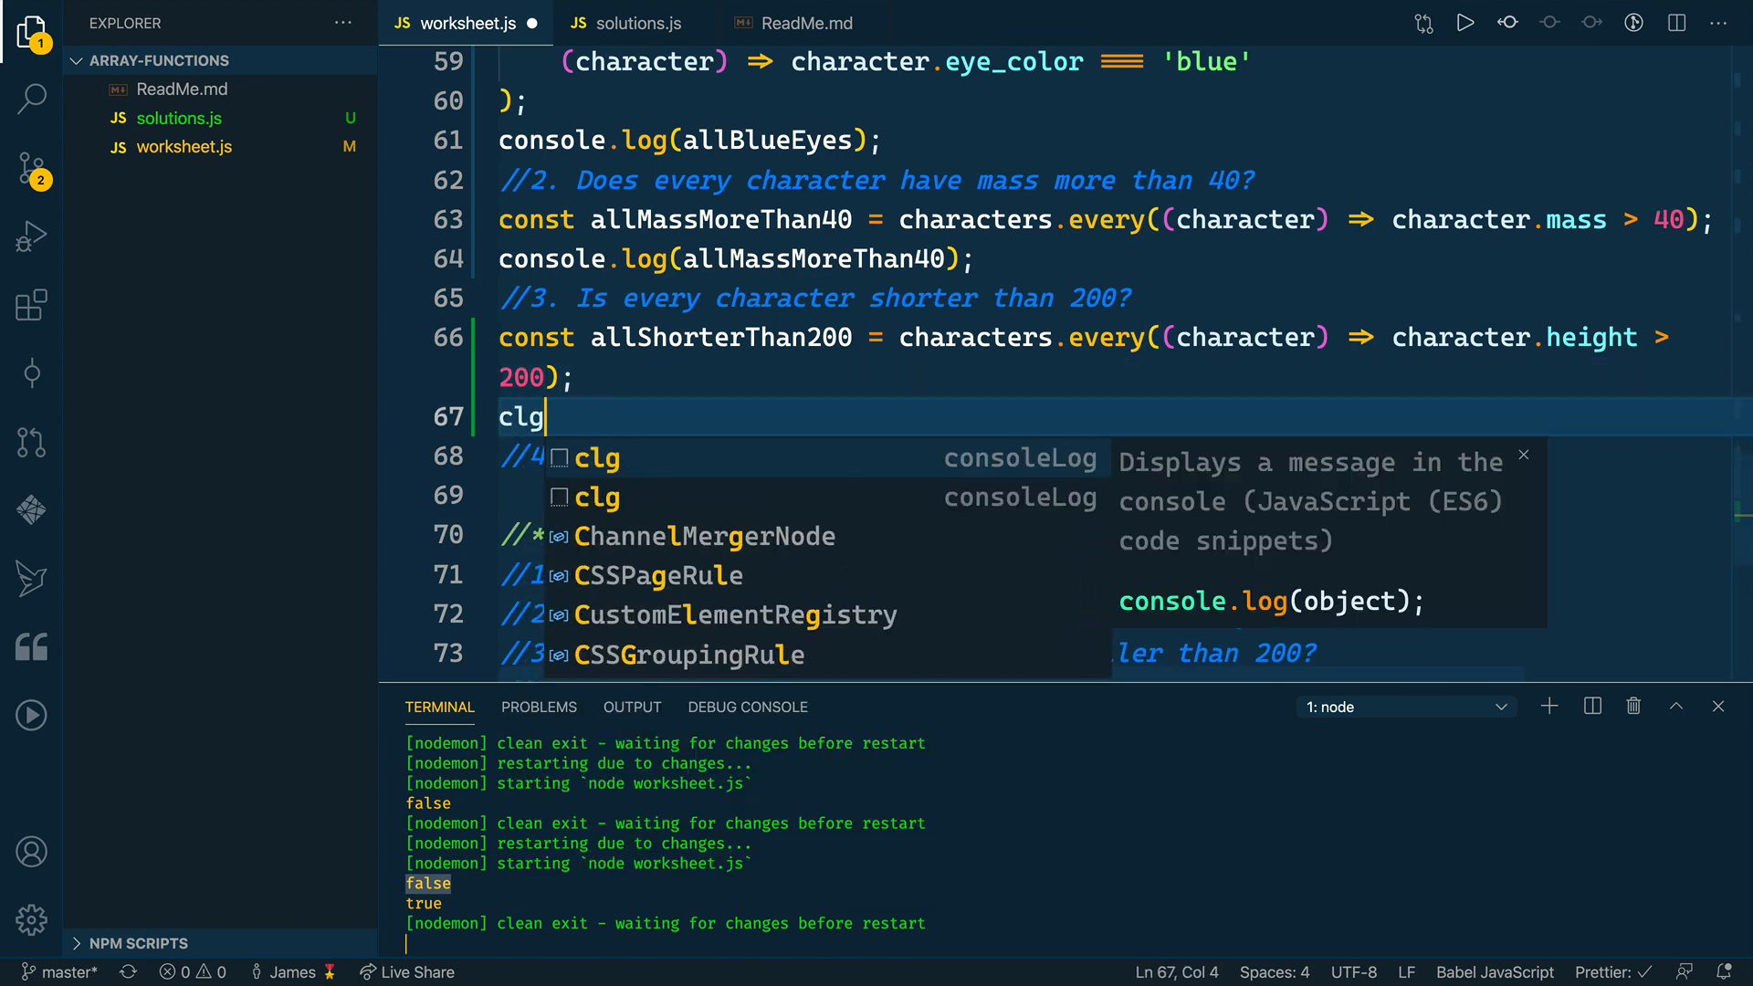
{"action": "key", "text": "Tab"}
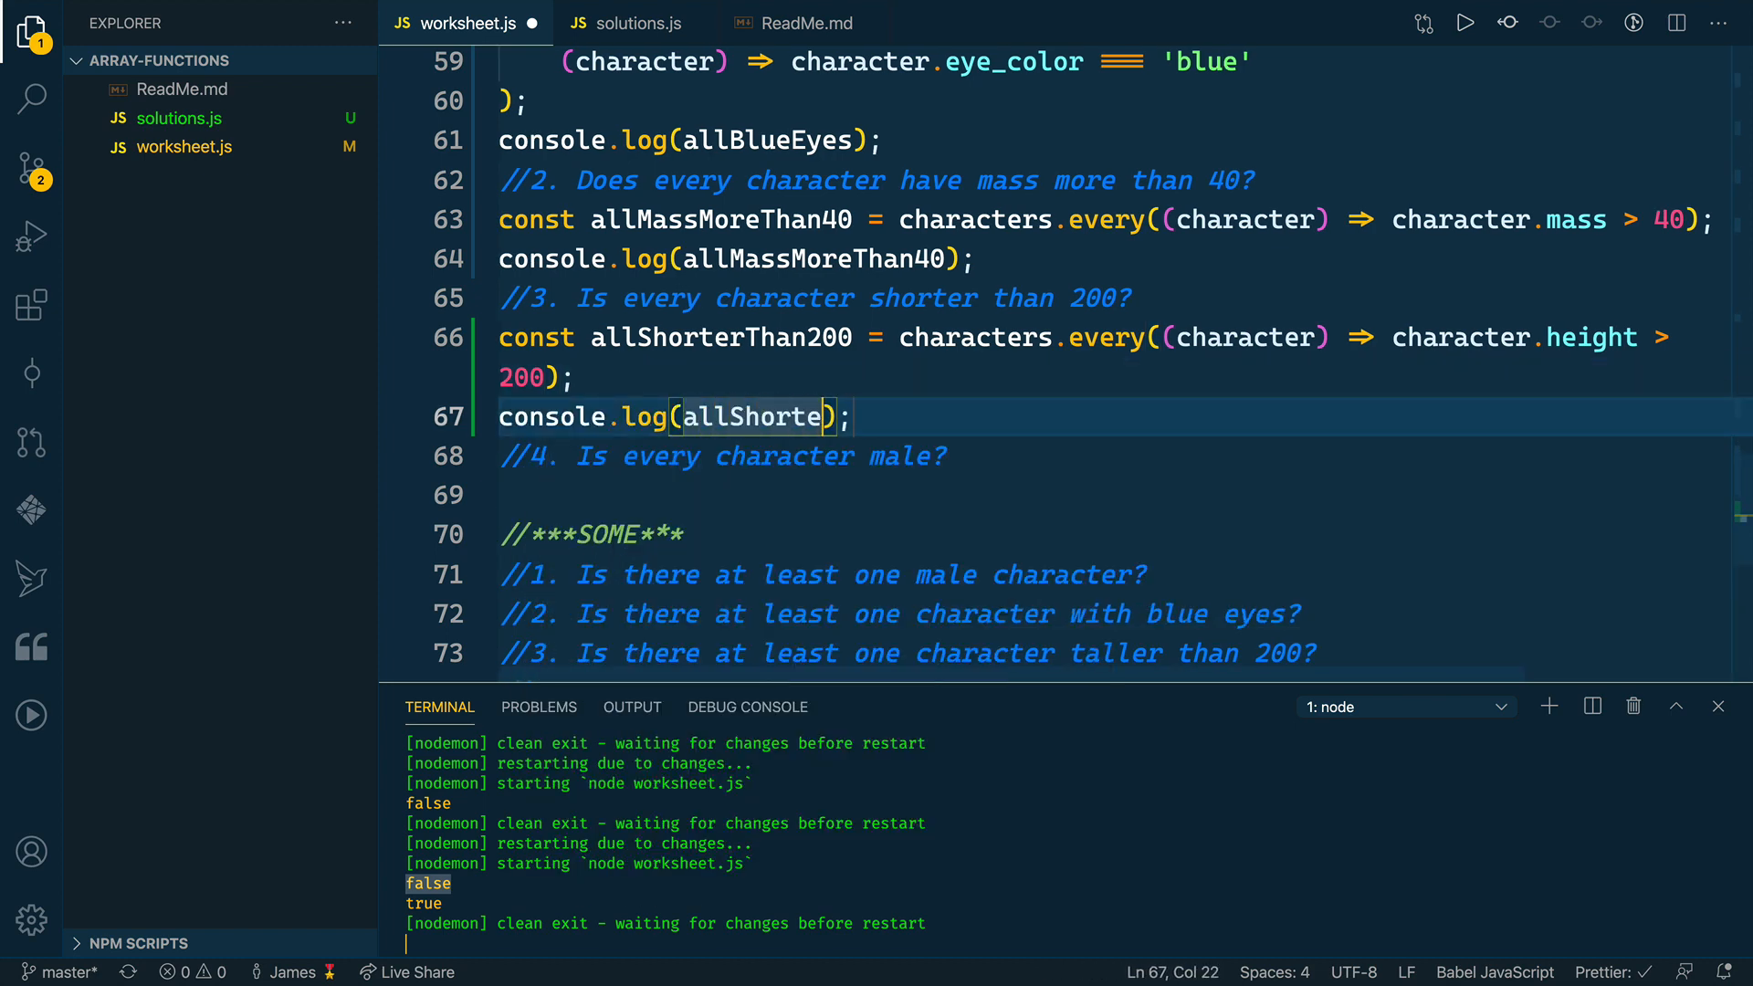
{"action": "type", "text": "rThan200"}
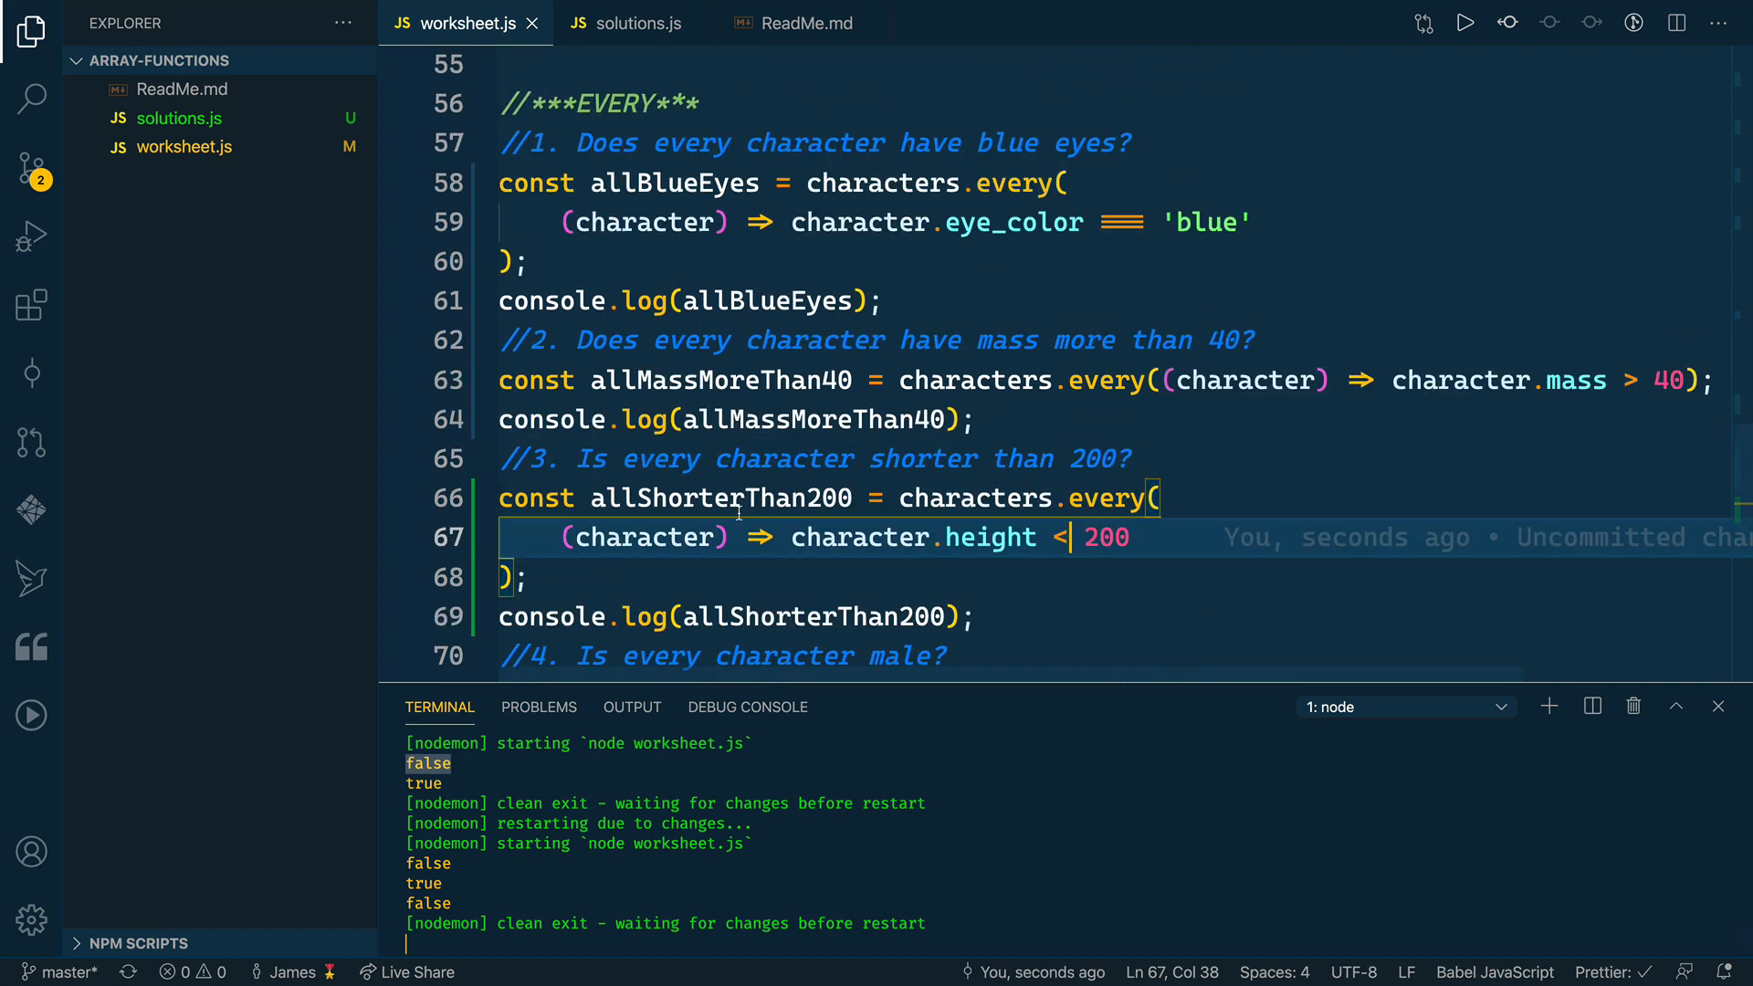
{"action": "scroll", "scroll_direction": "up", "scroll_amount": 3}
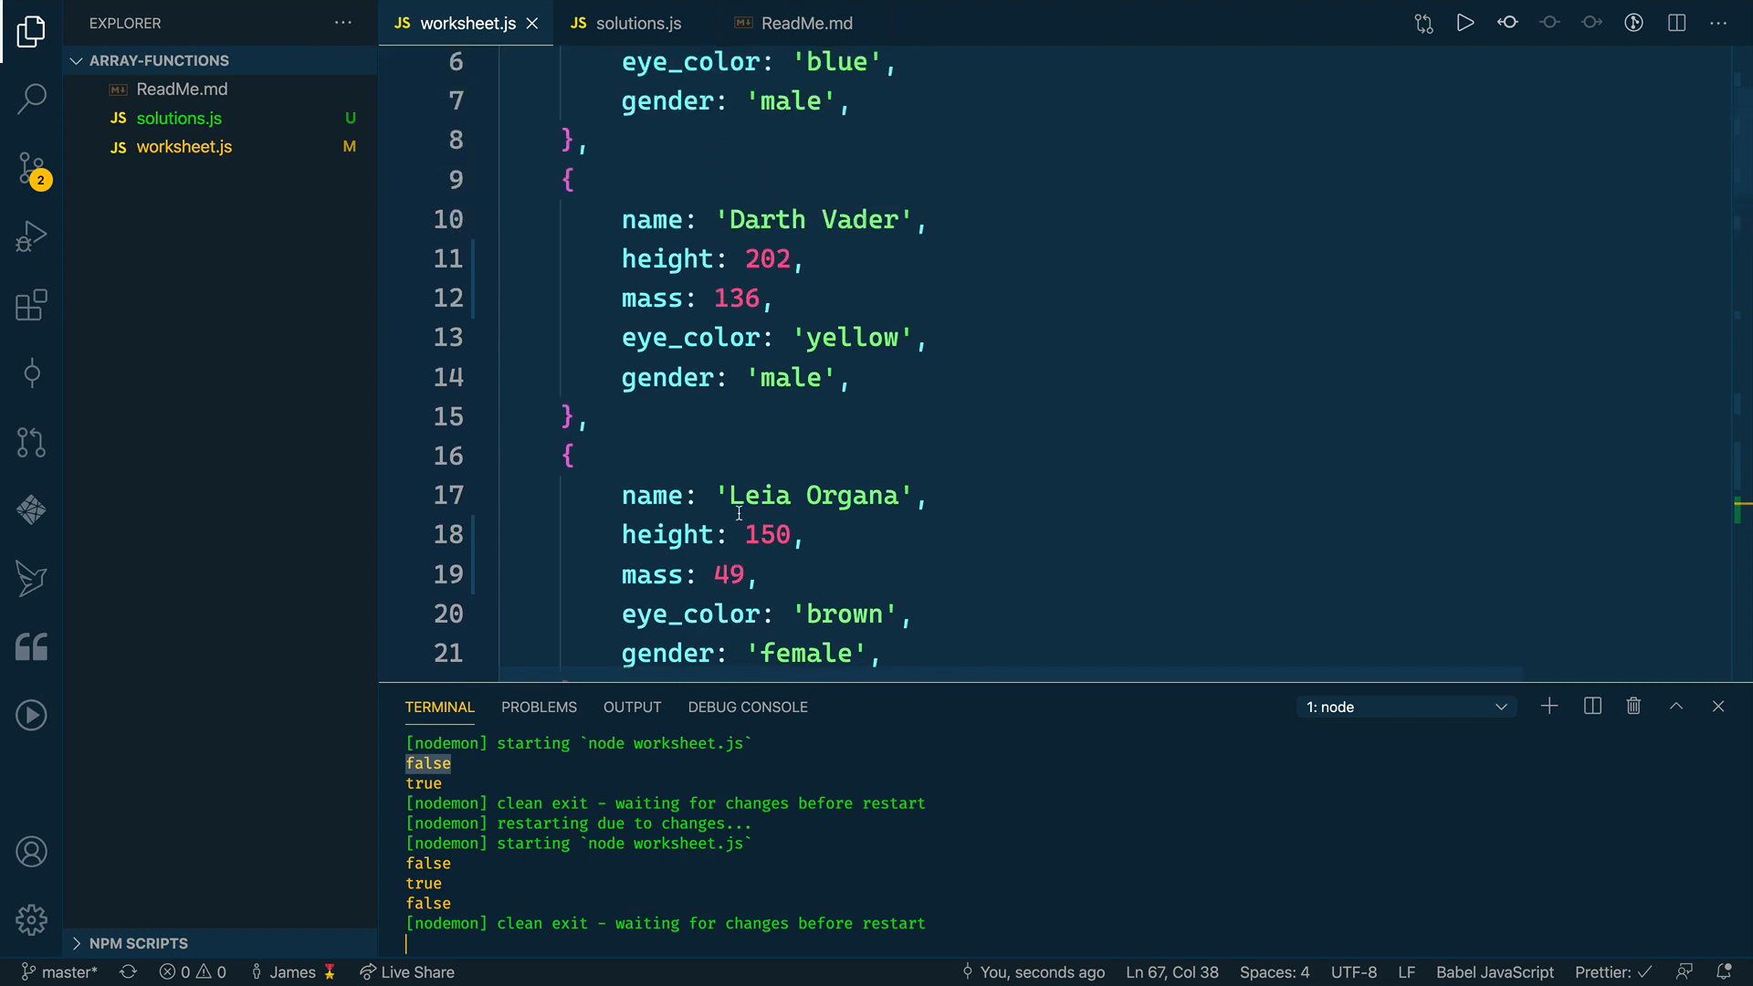
{"action": "scroll", "scroll_direction": "down", "scroll_amount": 3}
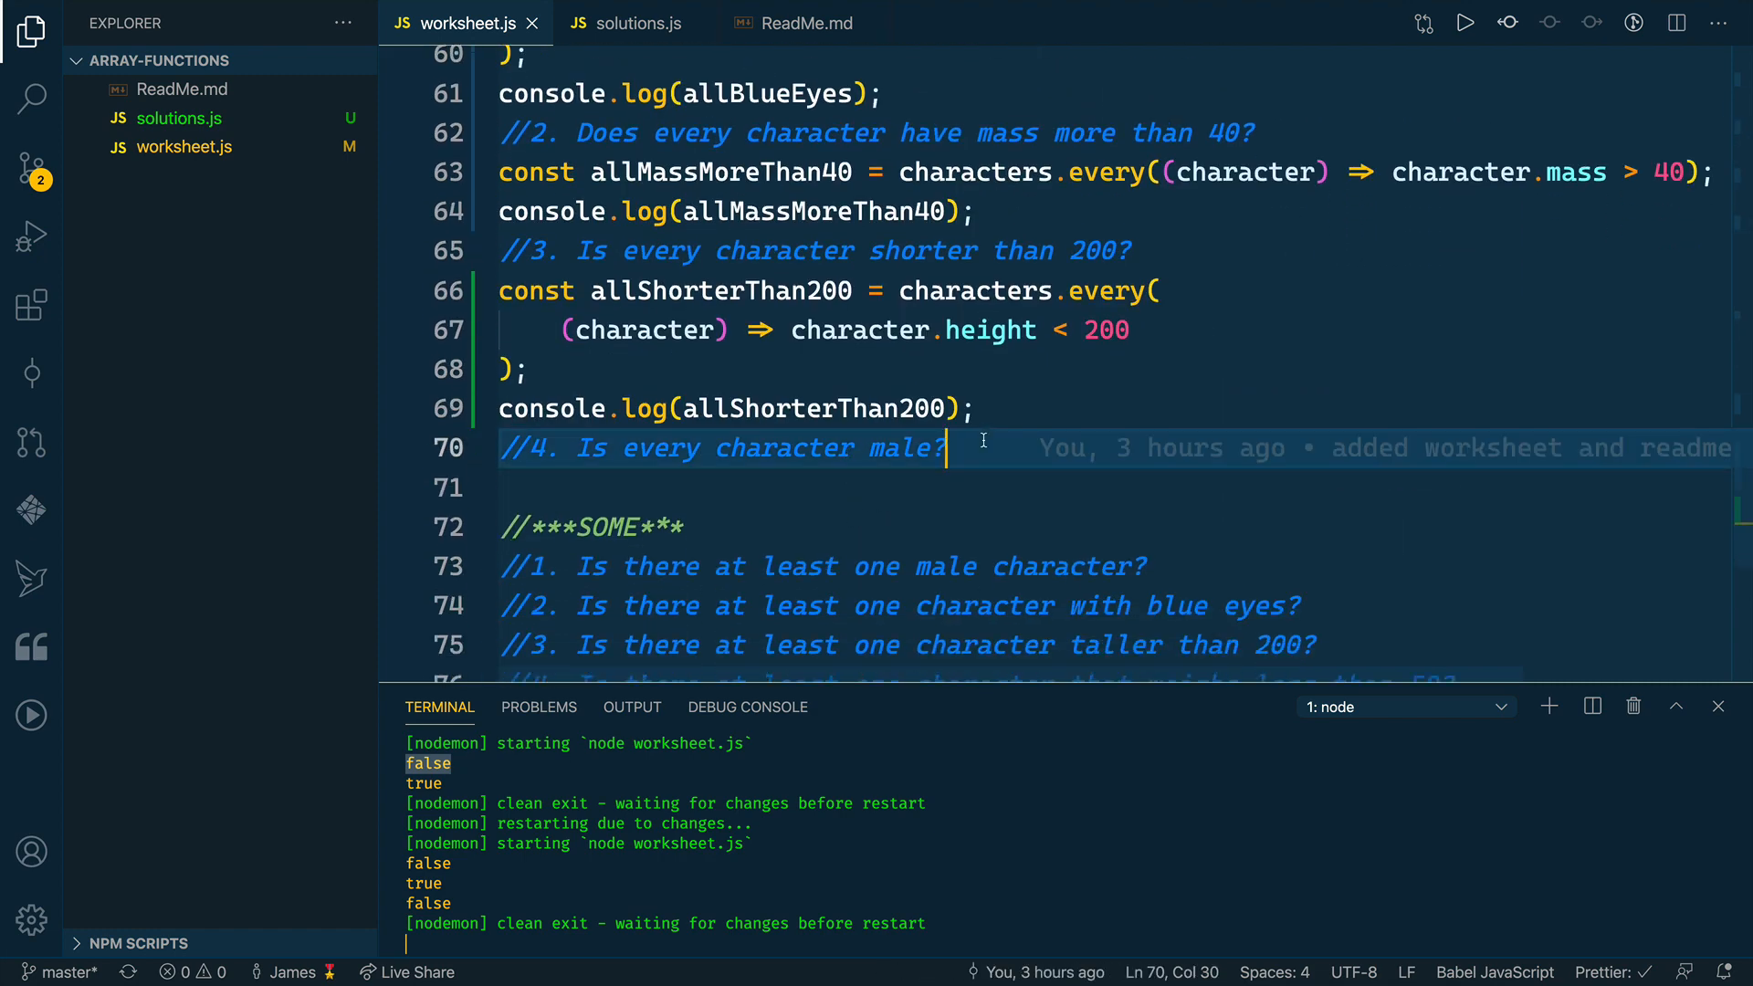
- Below question 4, write allMale checking every character's gender equals 'male', and log allMale
{"action": "key", "text": "Enter"}
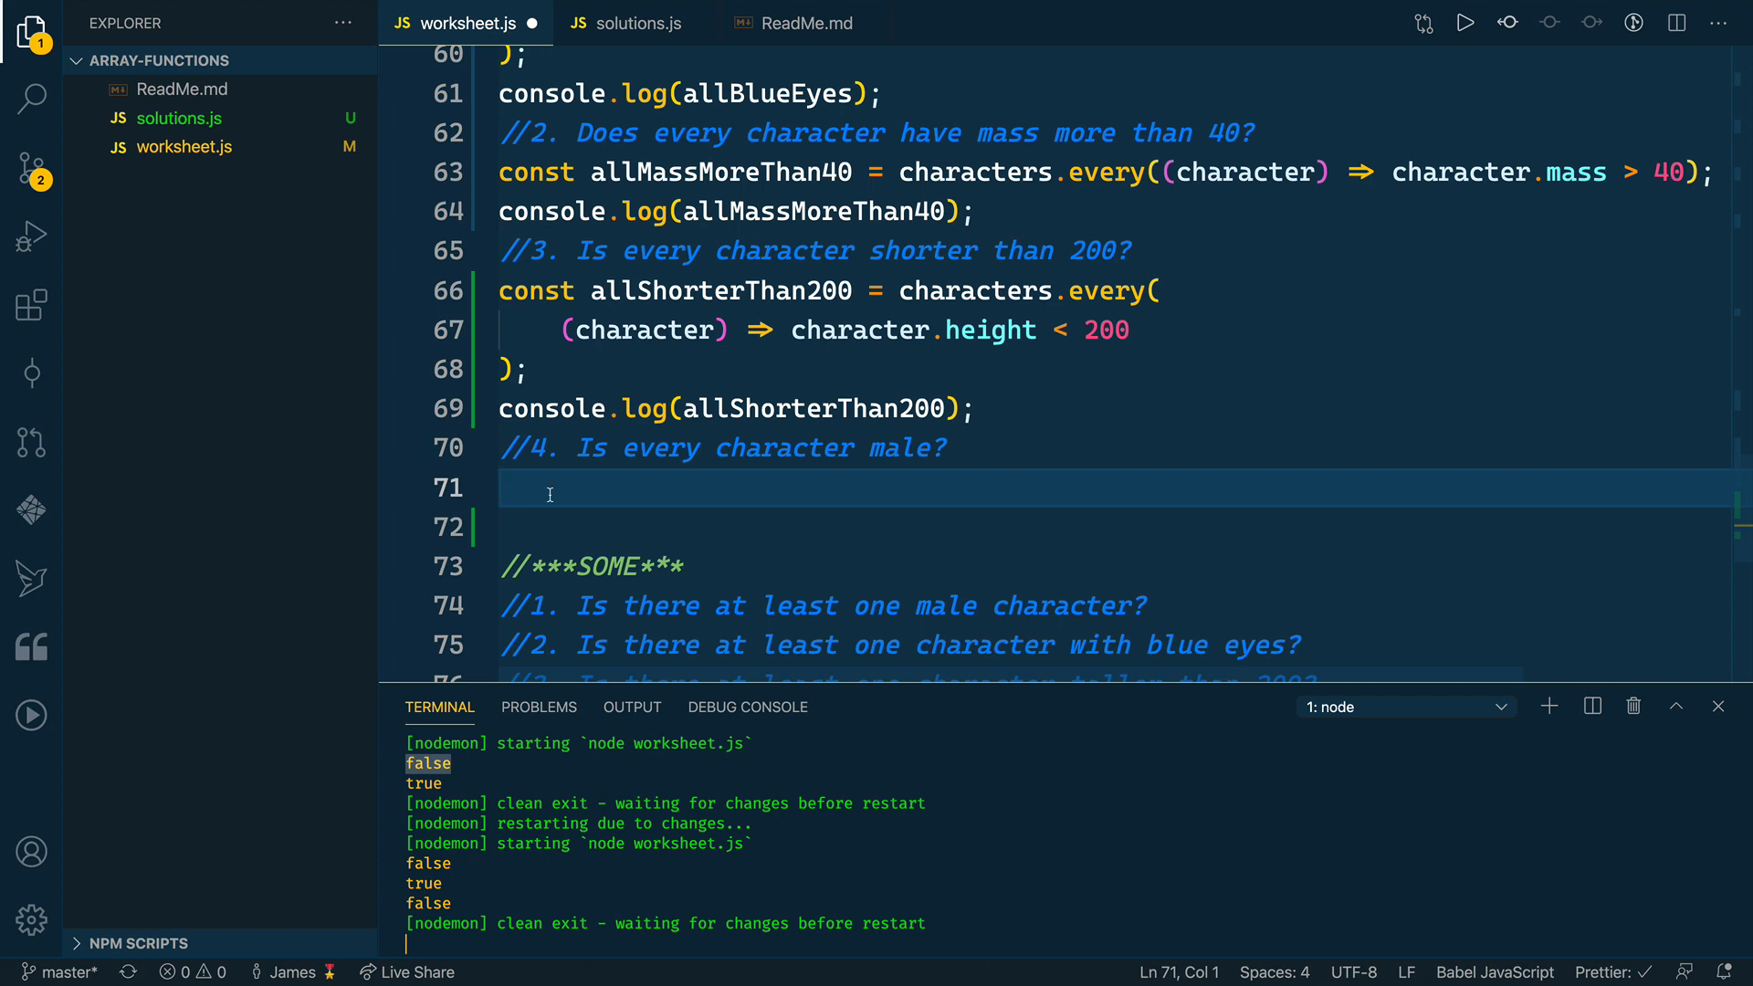
{"action": "type", "text": "const all"}
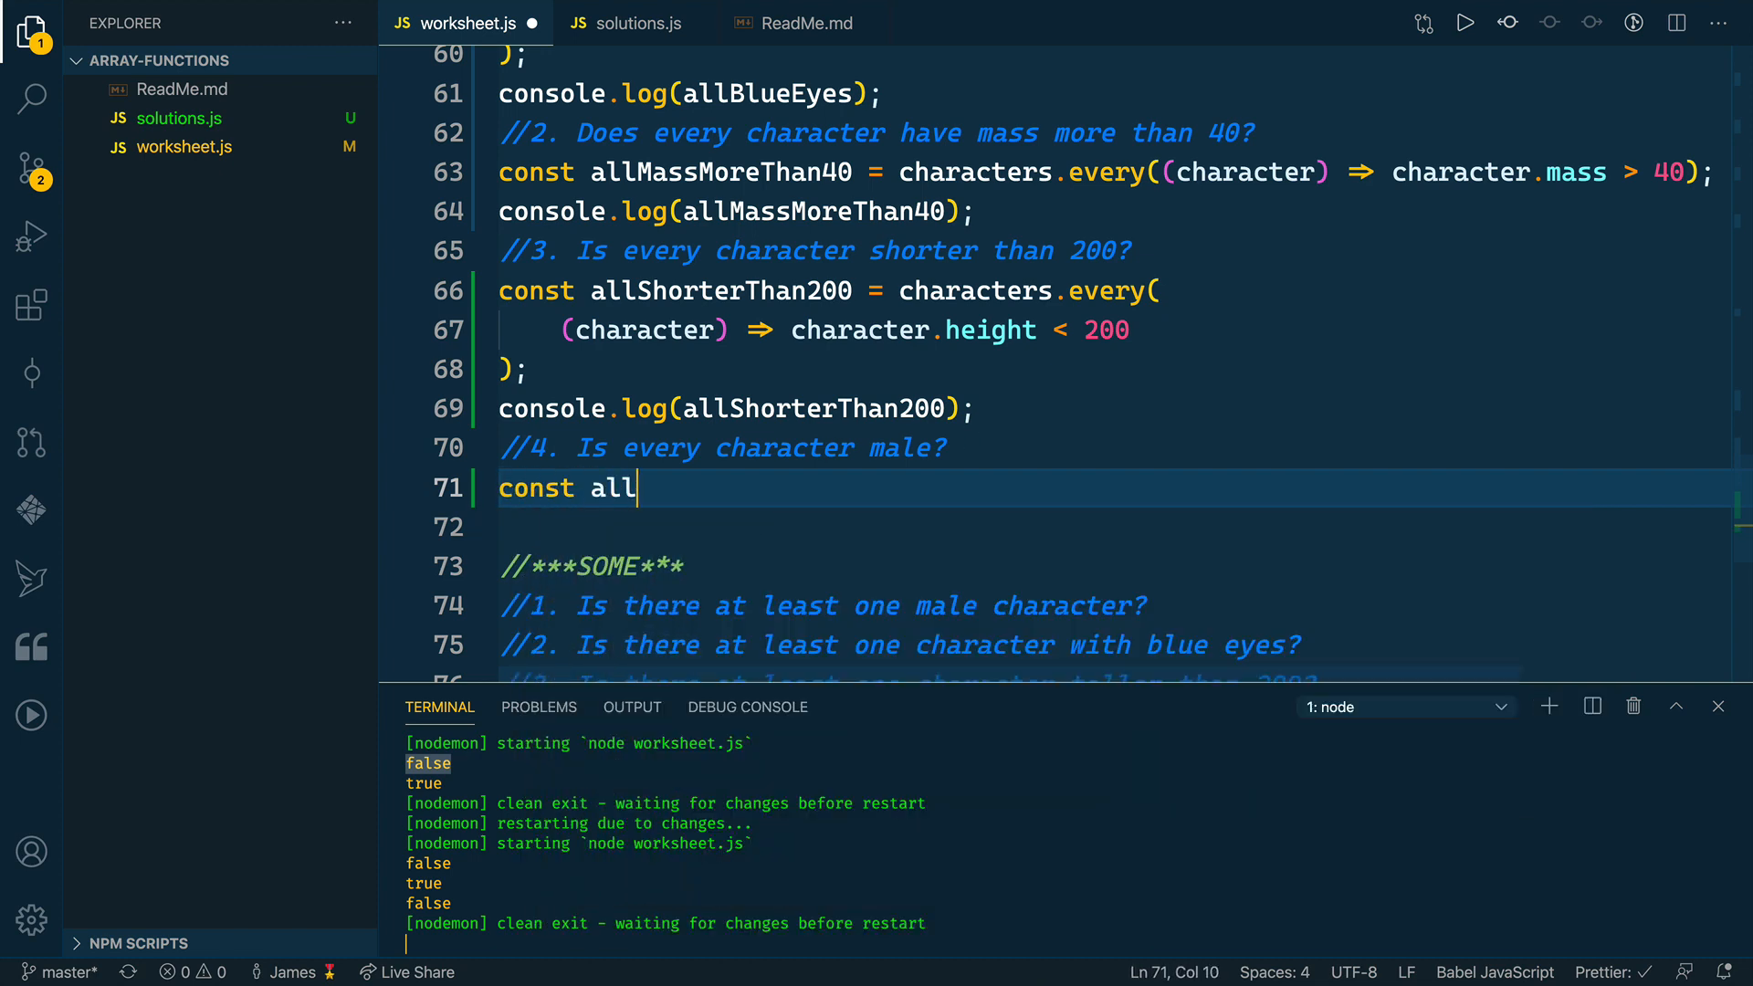
{"action": "type", "text": "Male"}
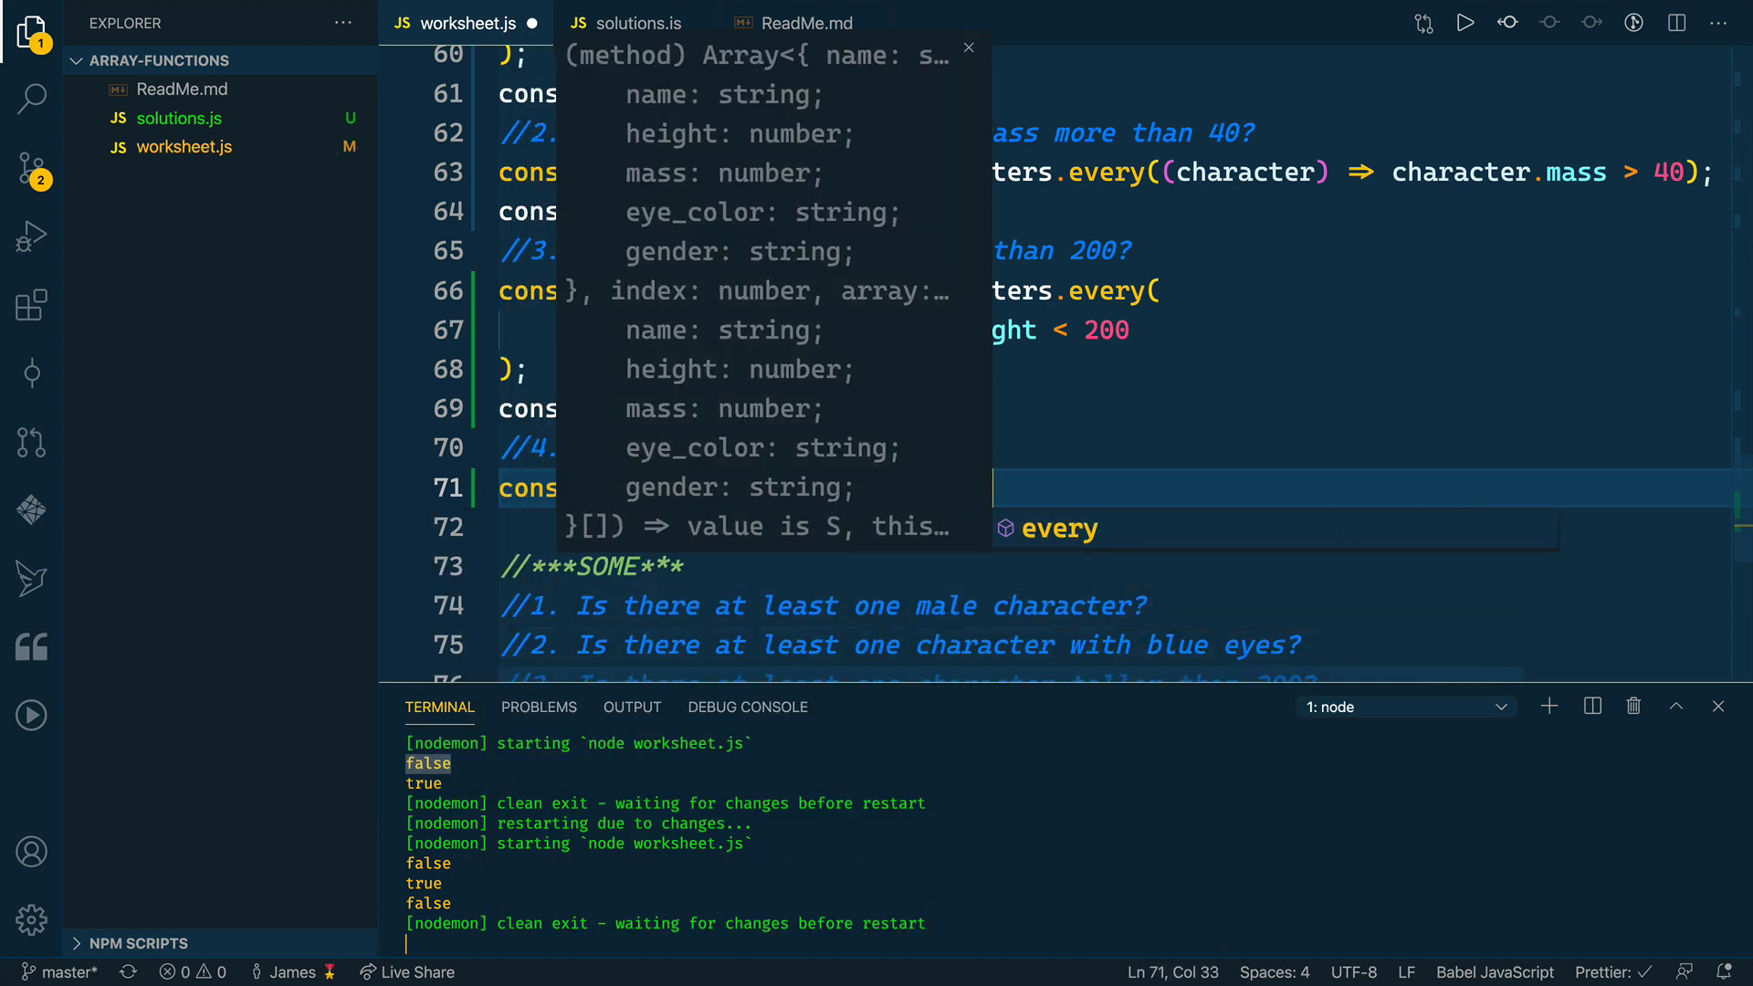
{"action": "type", "text": "()"}
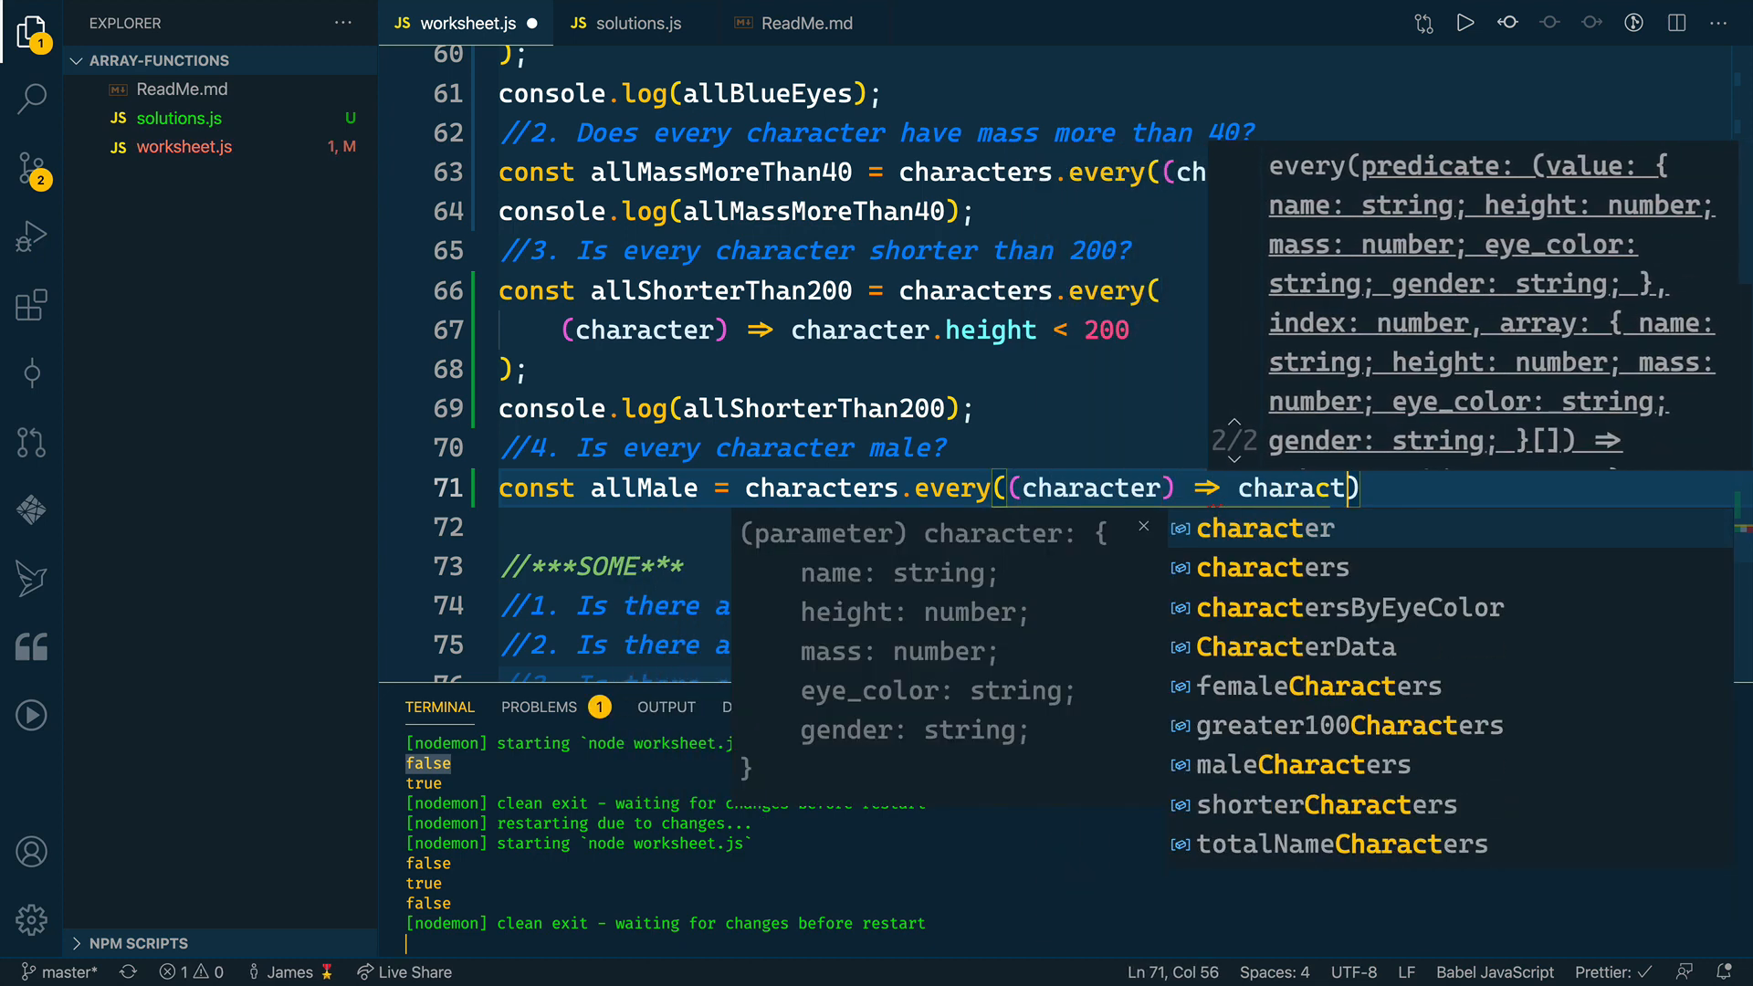
{"action": "type", "text": ".gene"}
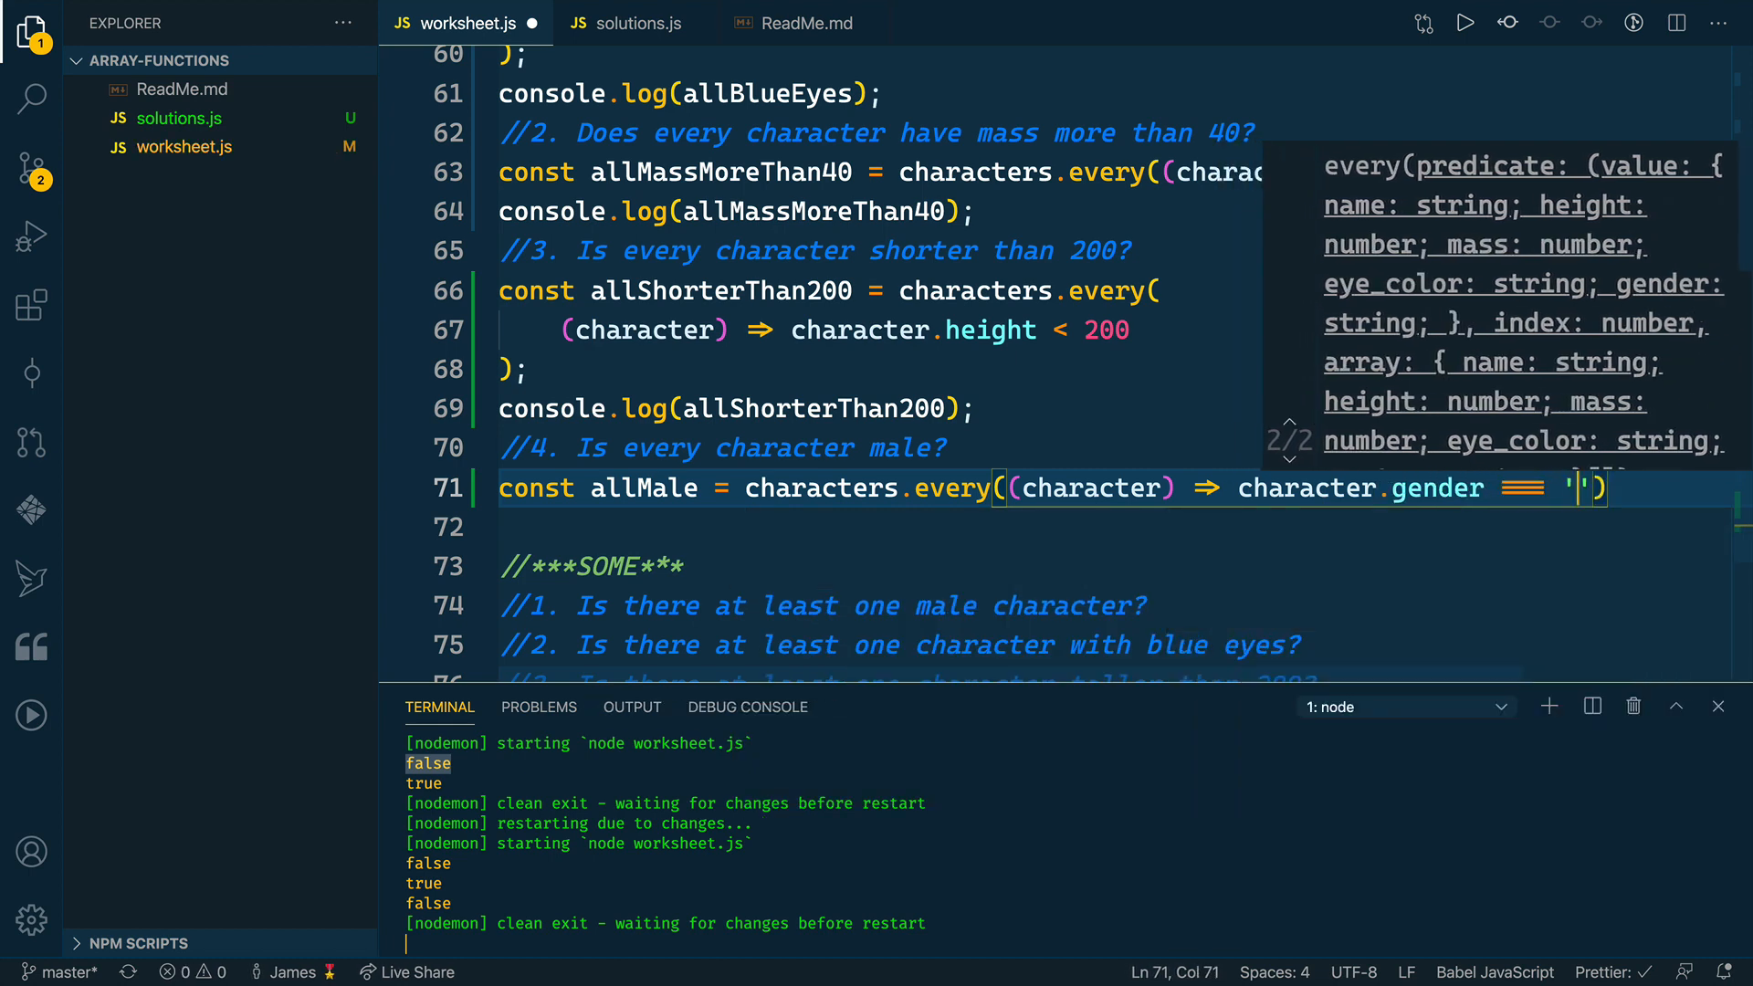
{"action": "type", "text": "male"}
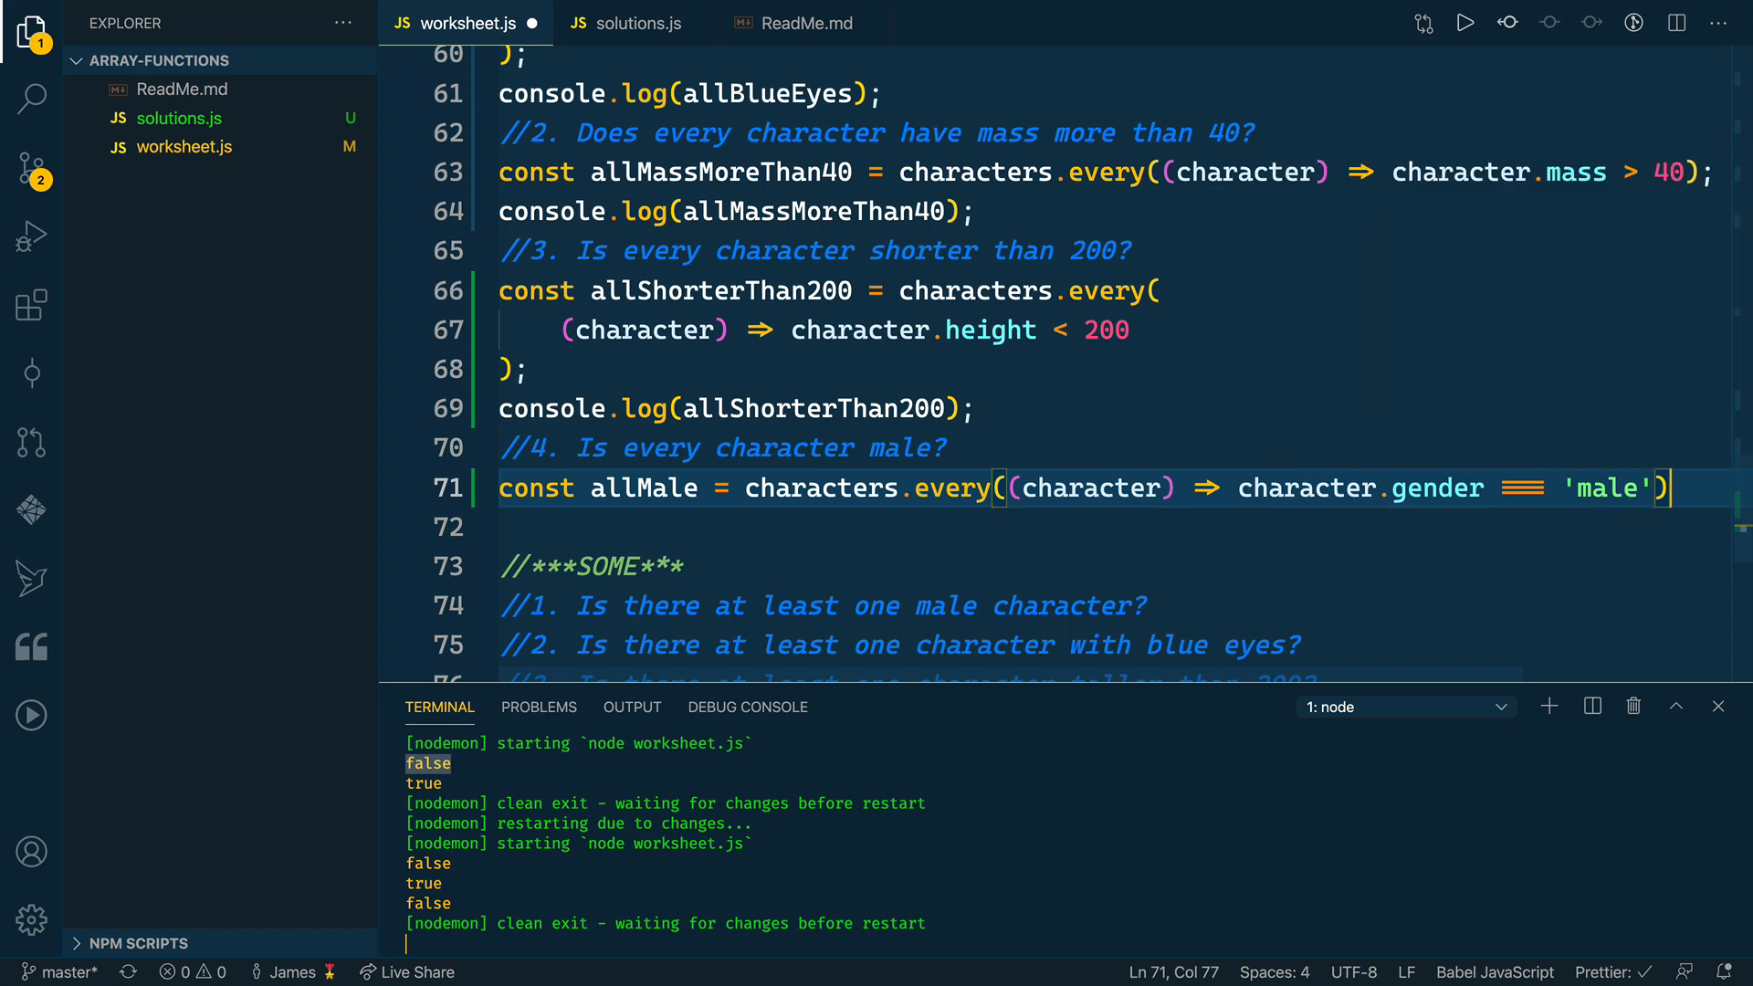
{"action": "type", "text": "console.log(object);"}
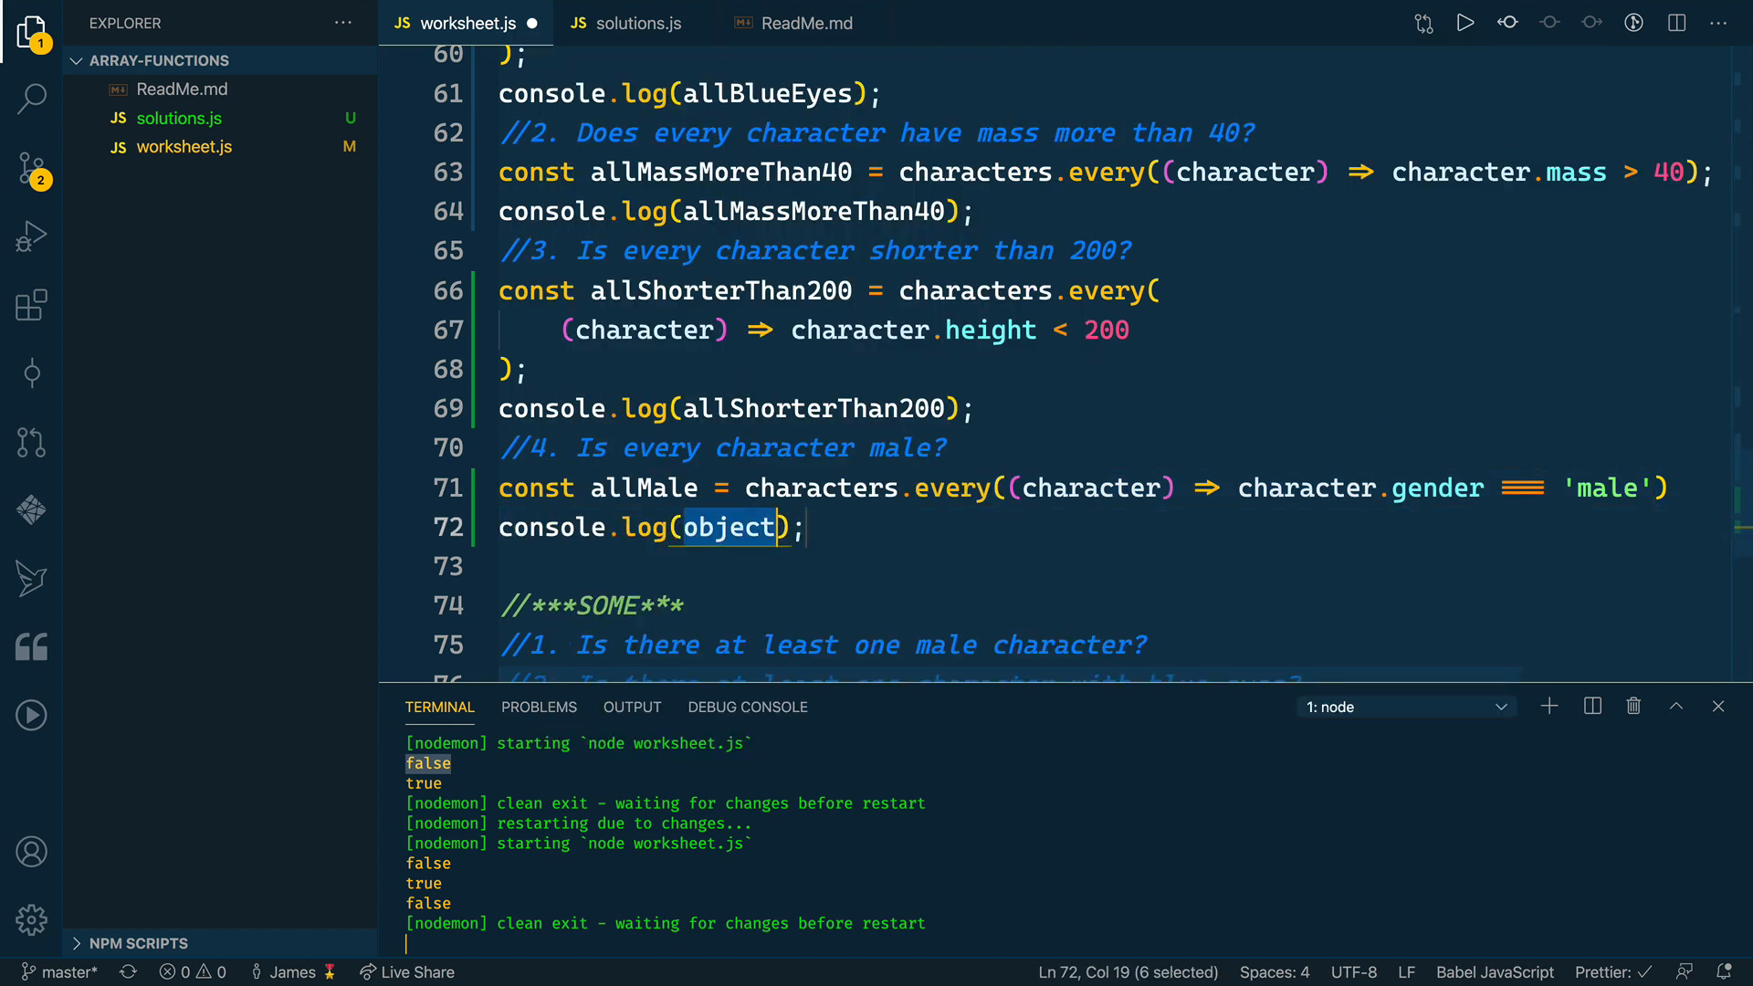
{"action": "type", "text": "allMak"}
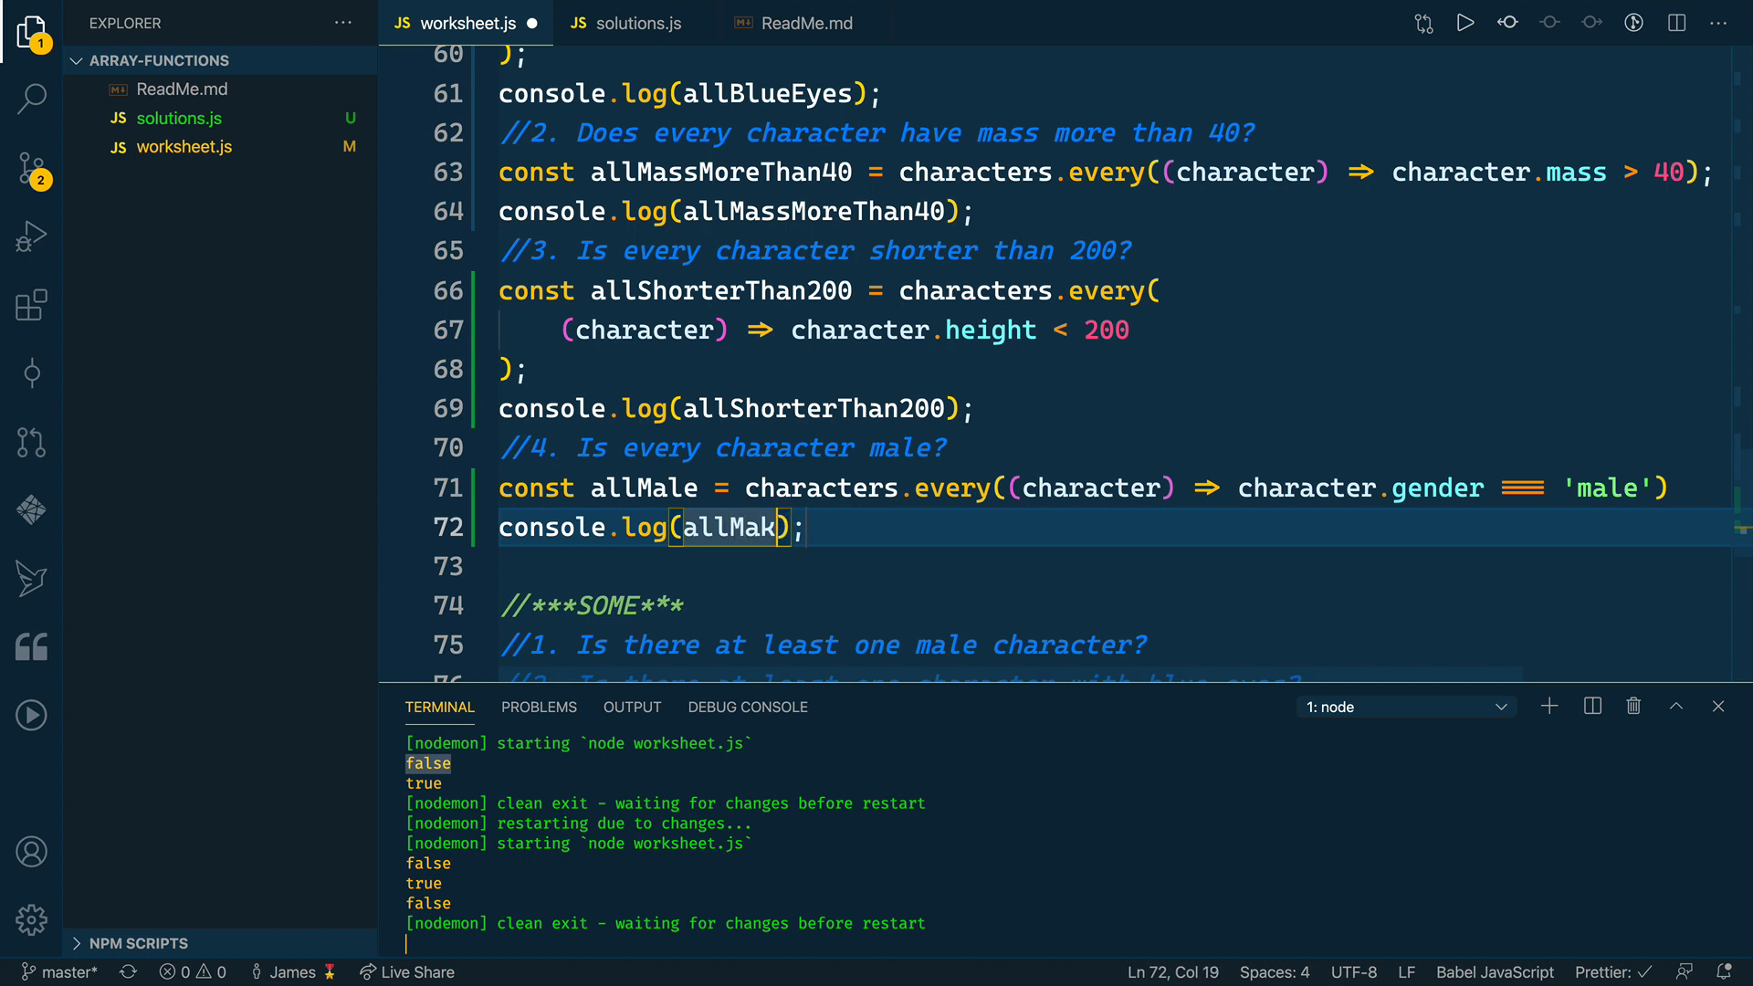
{"action": "type", "text": "le"}
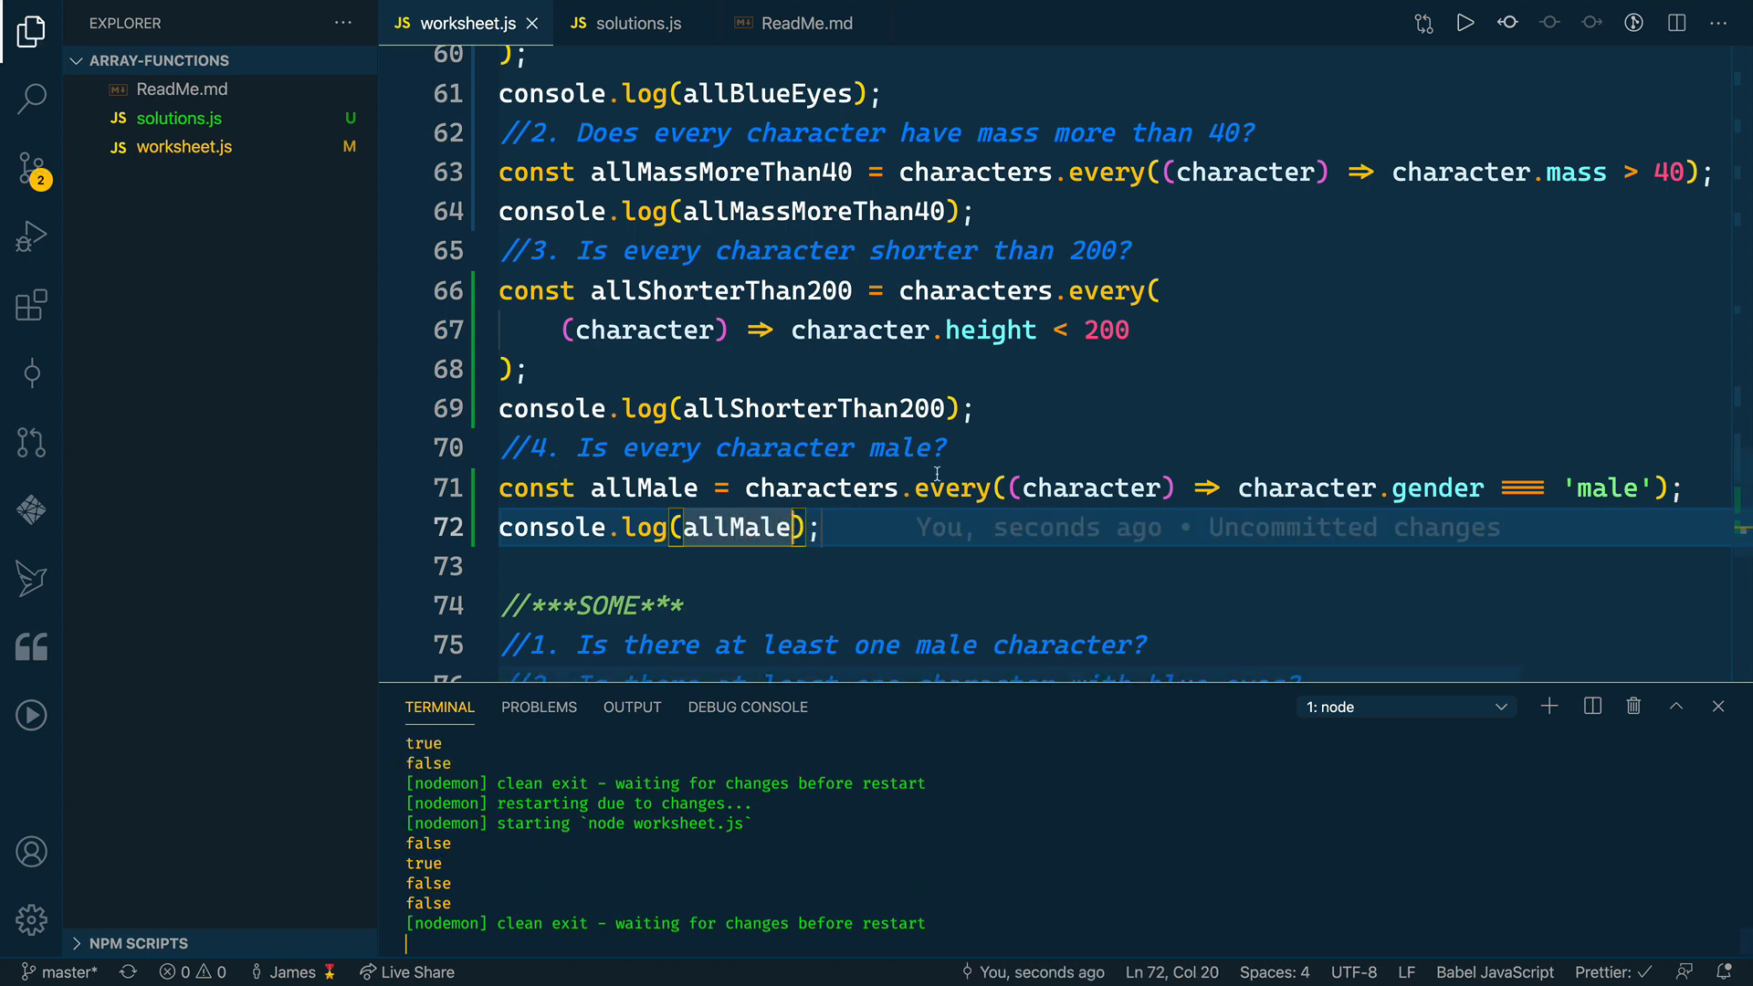
{"action": "mouse_move", "coordinate": [951, 487]}
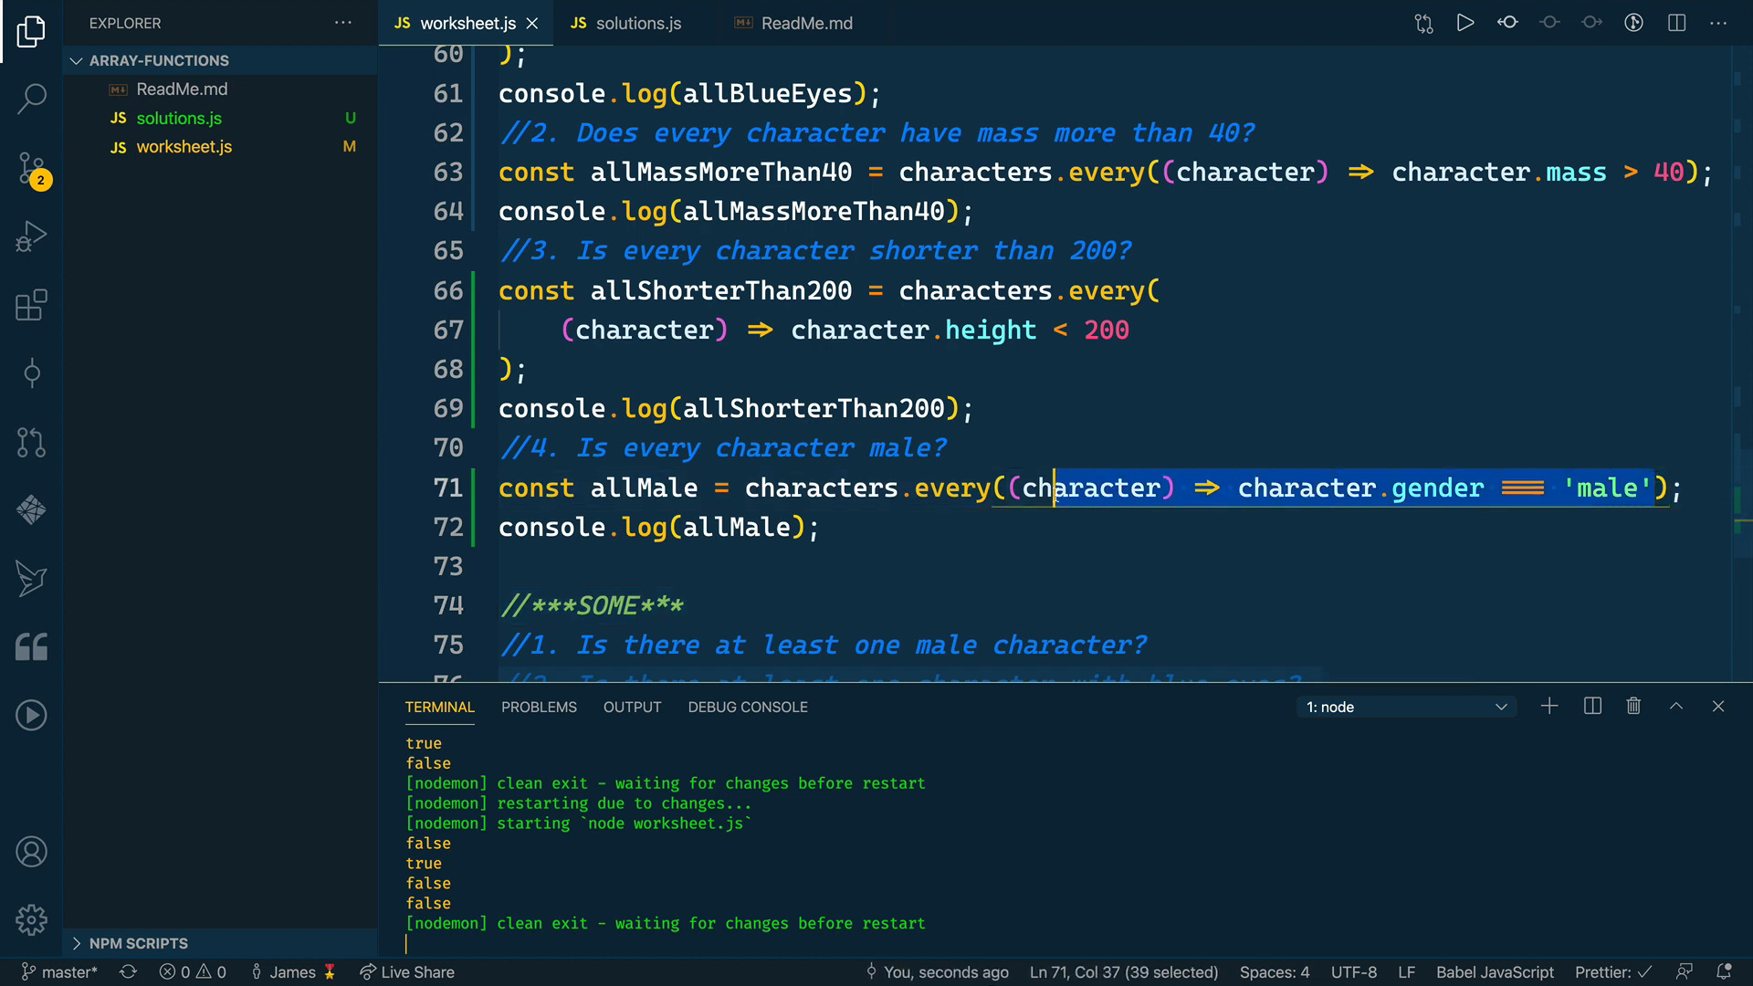
{"action": "double_click", "coordinate": [1091, 487]}
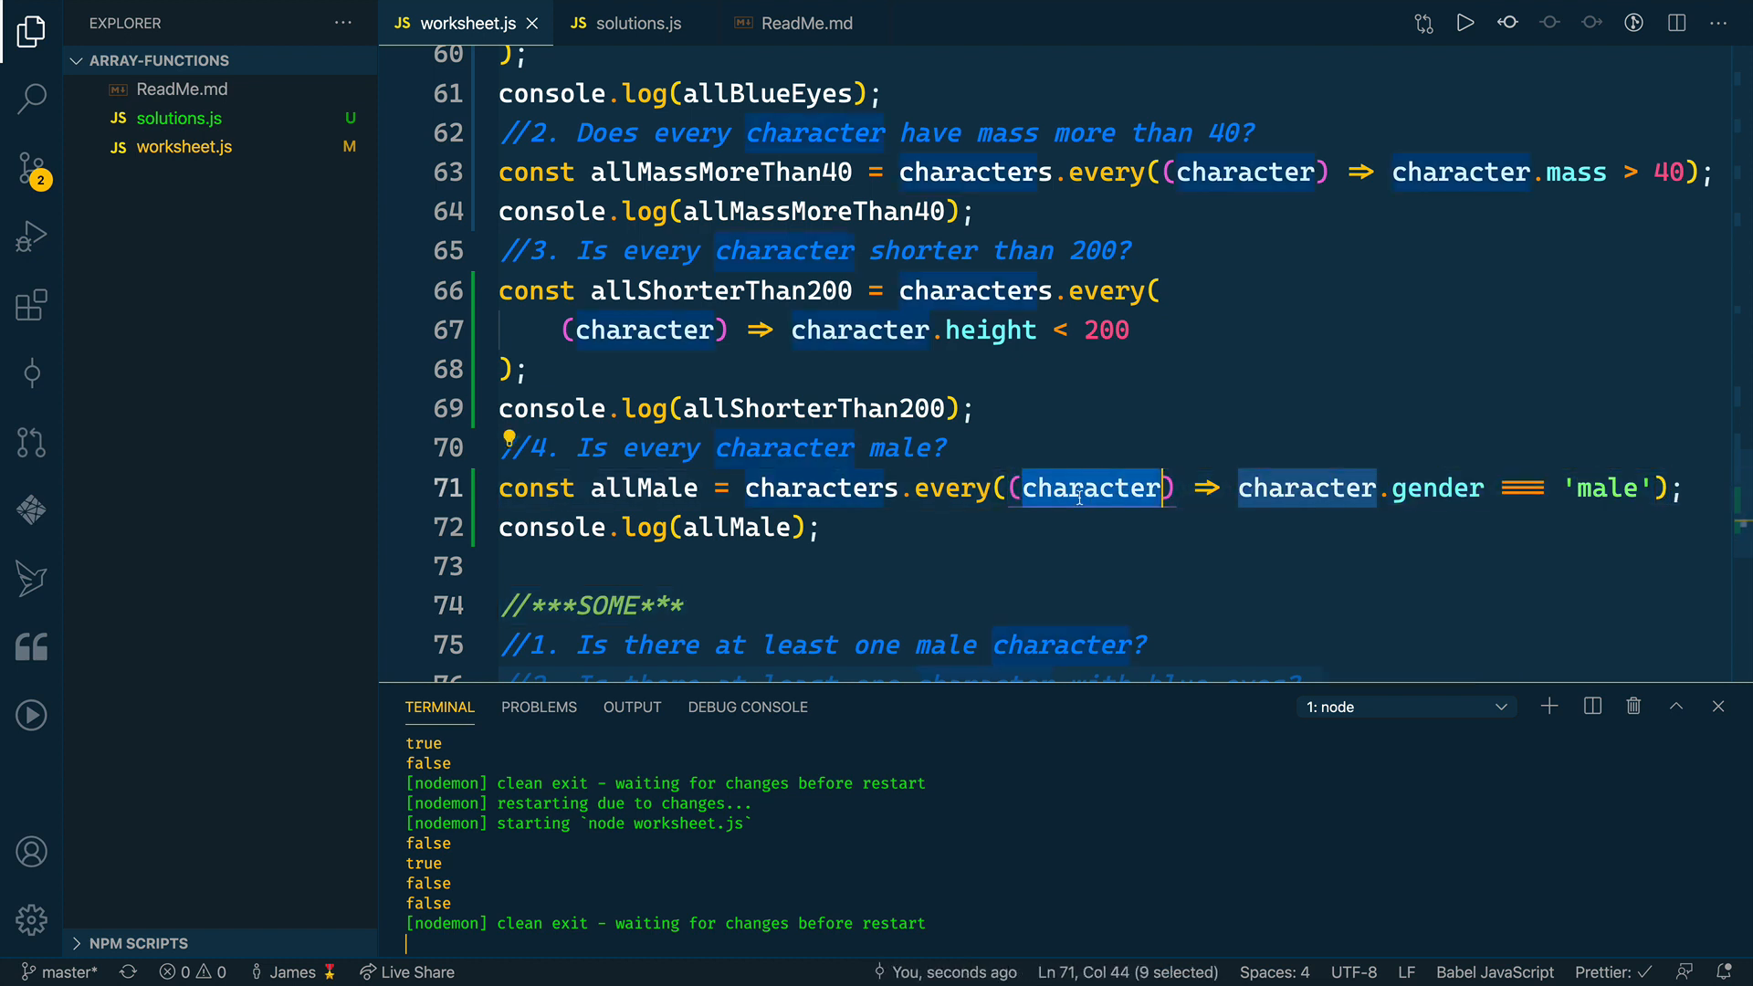
{"action": "type", "text": "item"}
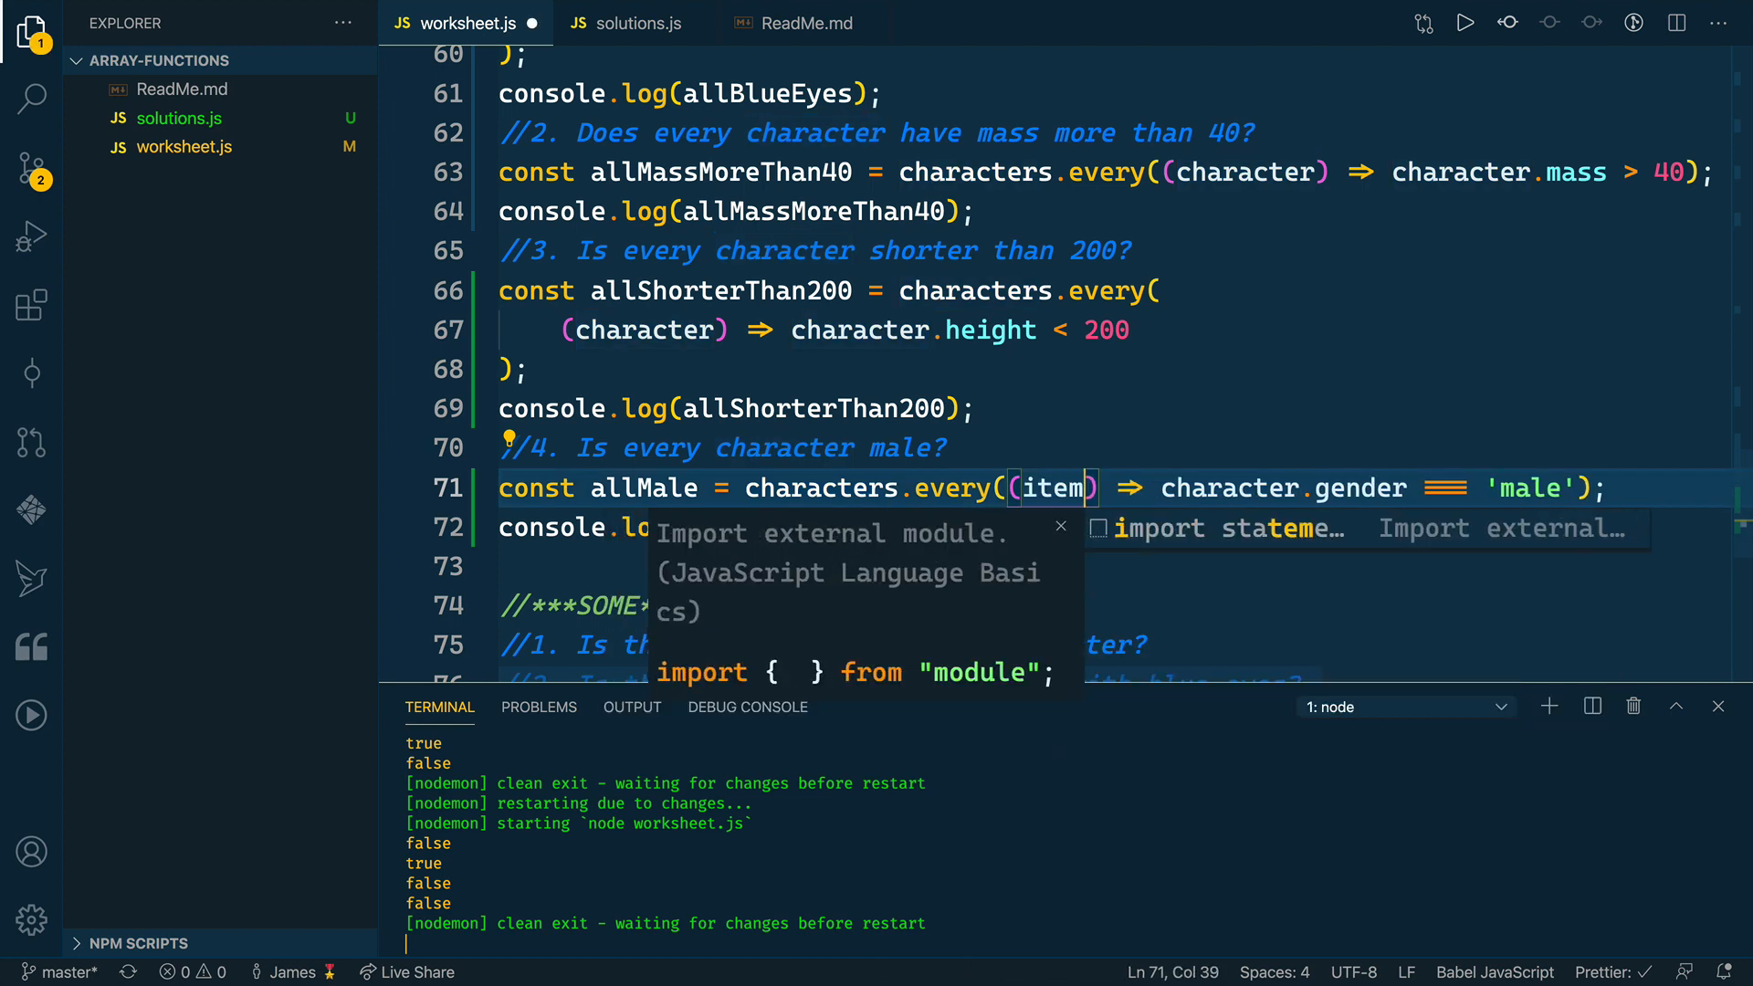
{"action": "type", "text": "character"}
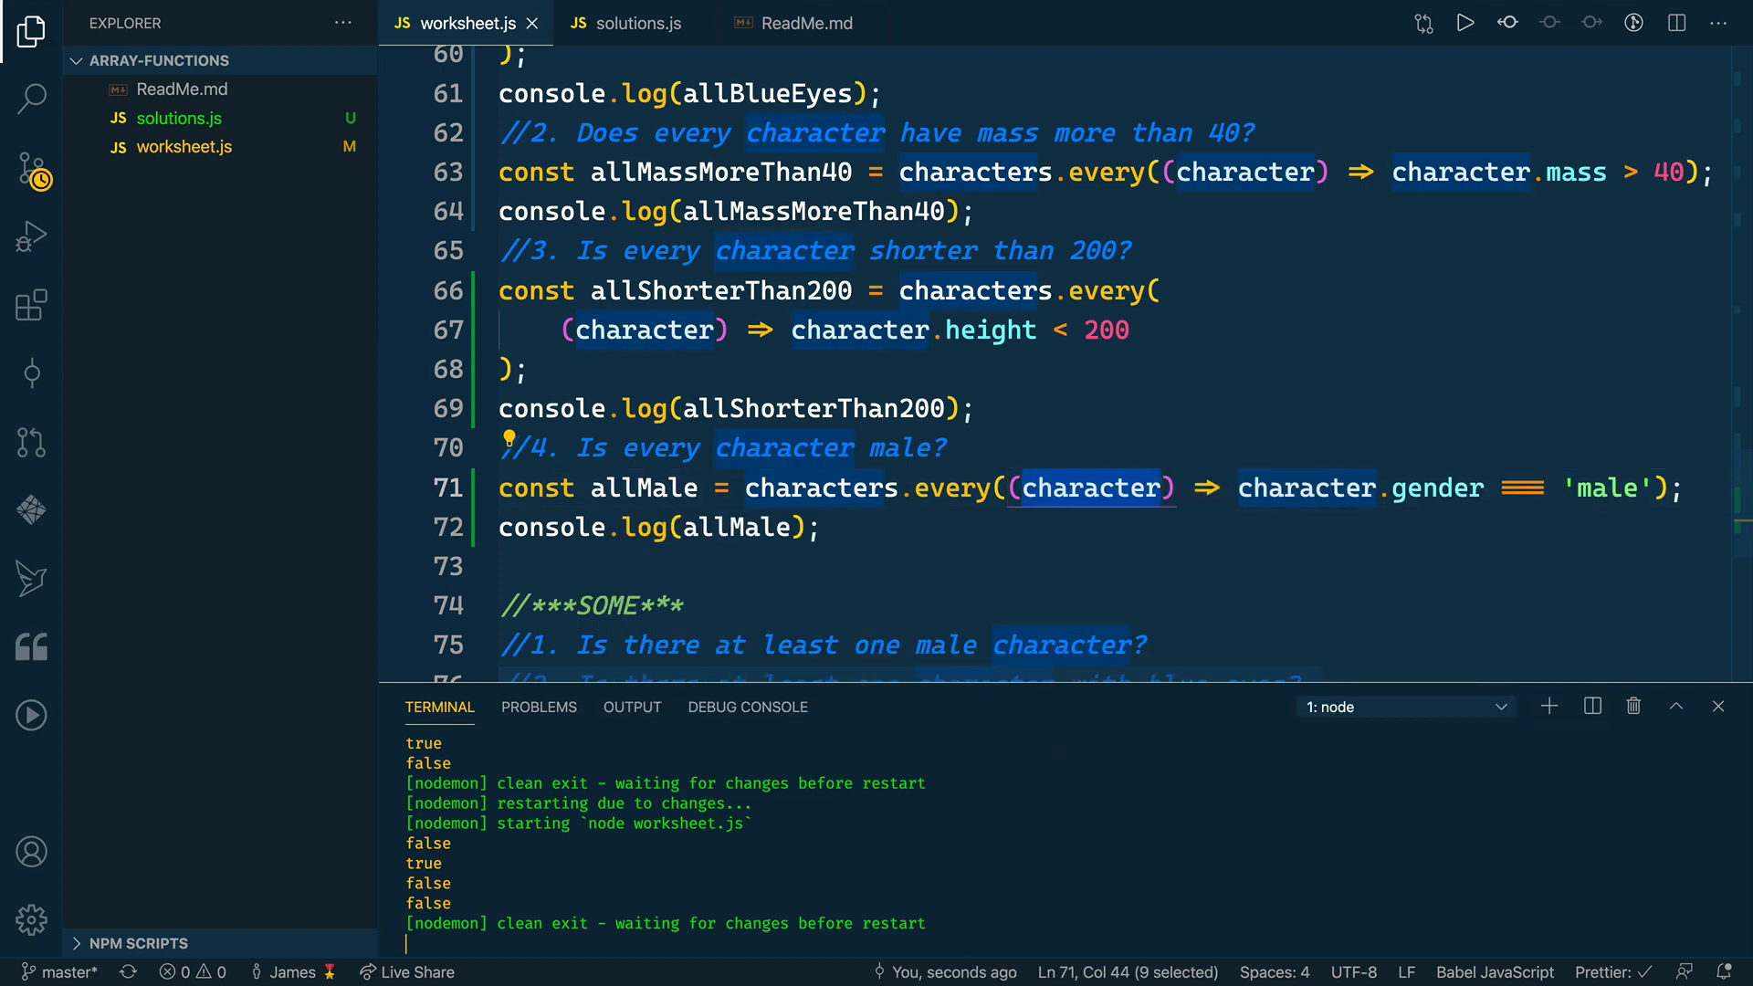